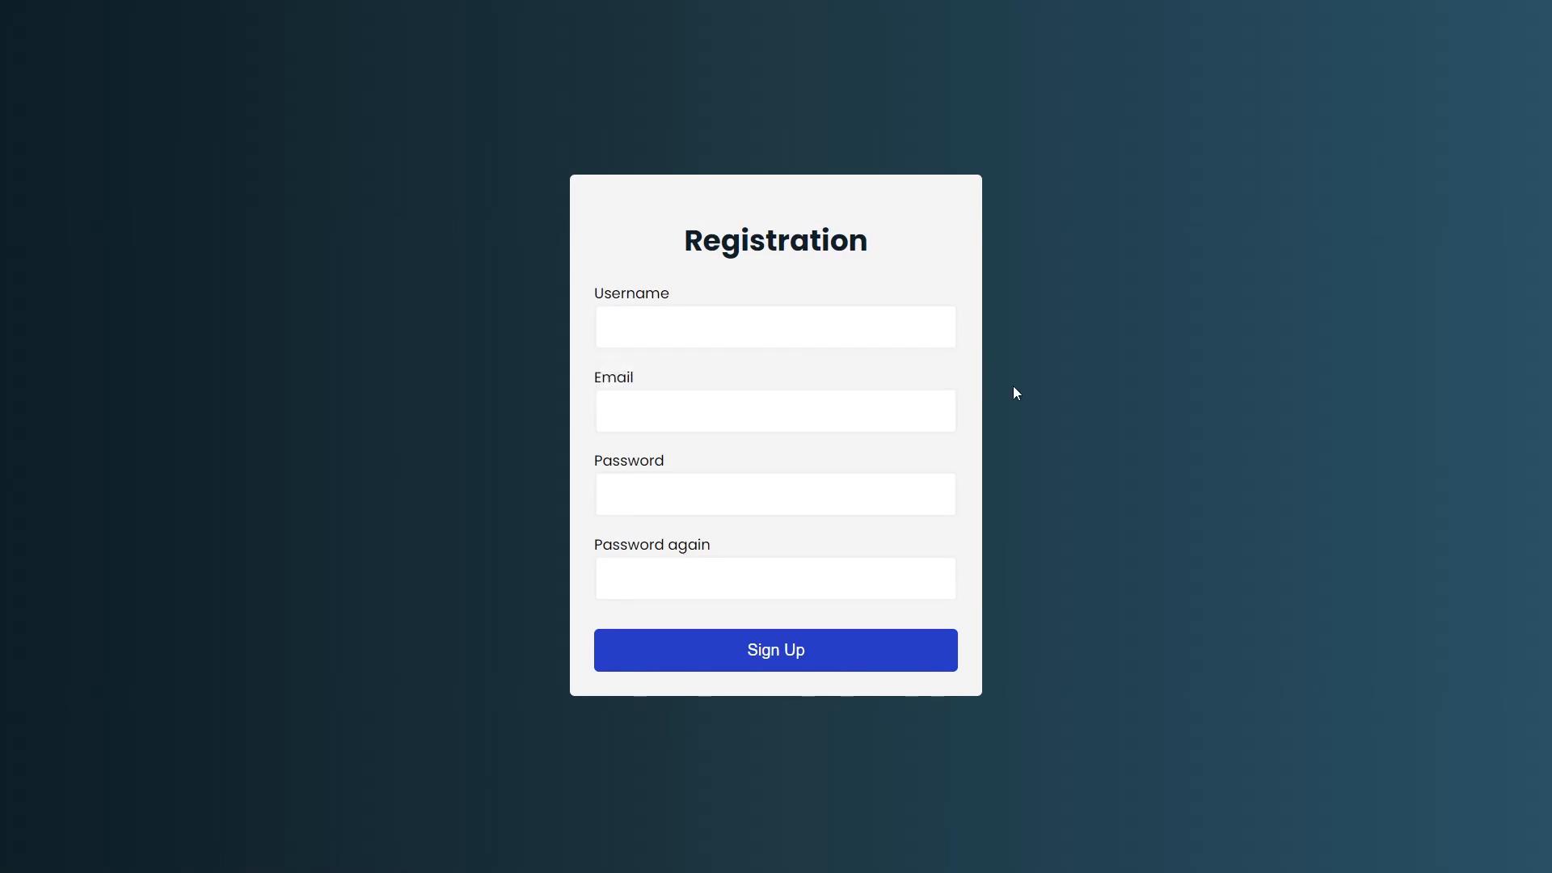
# Submit the empty form, then enter 'javascript academy', an email and a password to turn those fields green
pyautogui.click(775, 649)
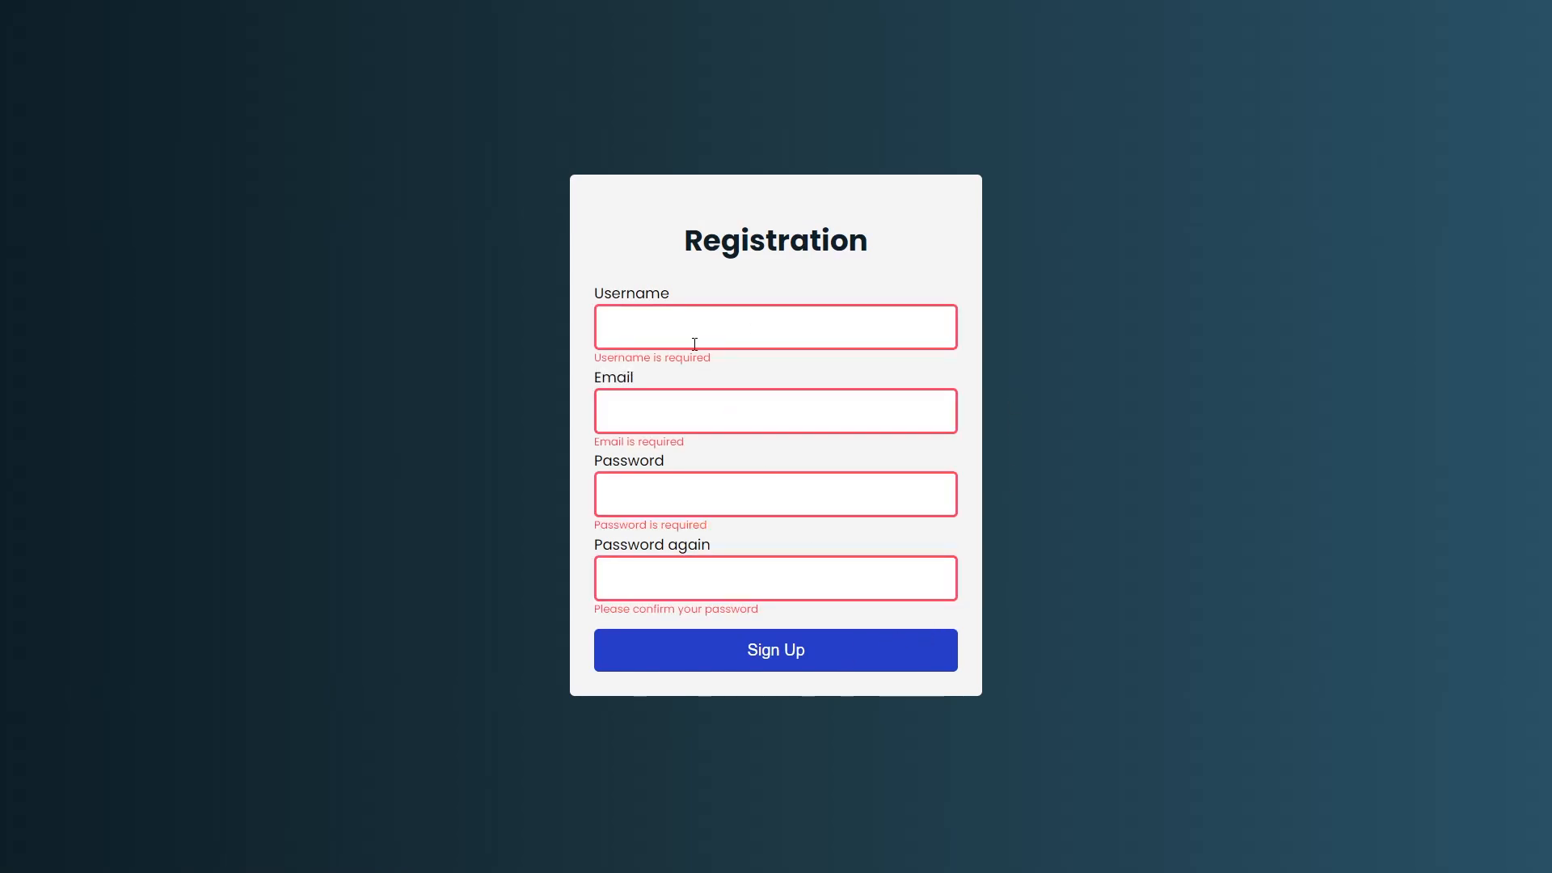
pyautogui.write('javascript academy')
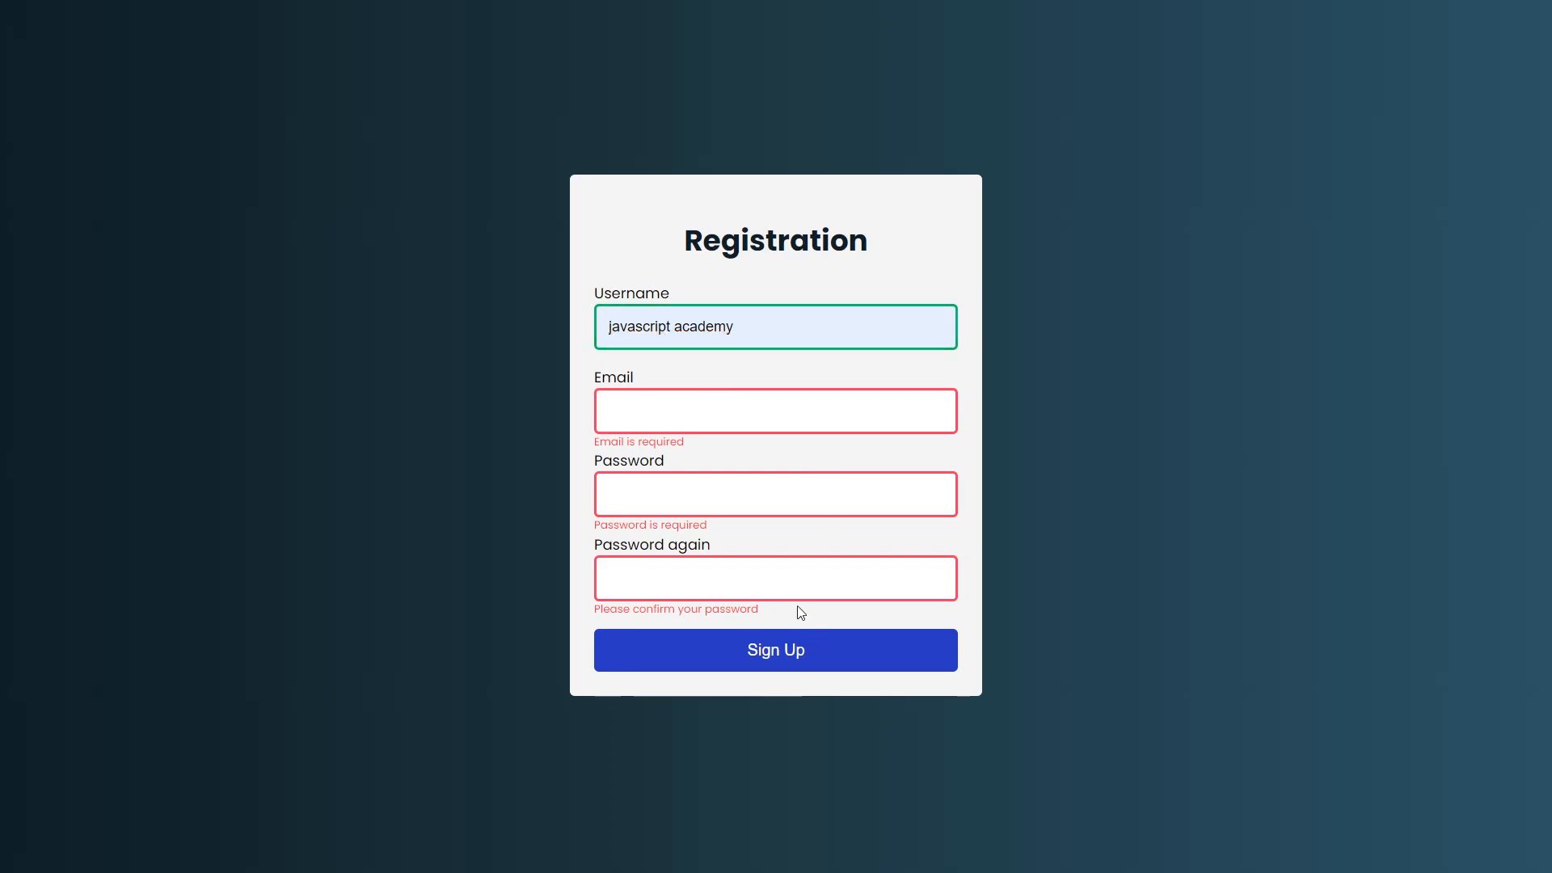
pyautogui.write('asd\\')
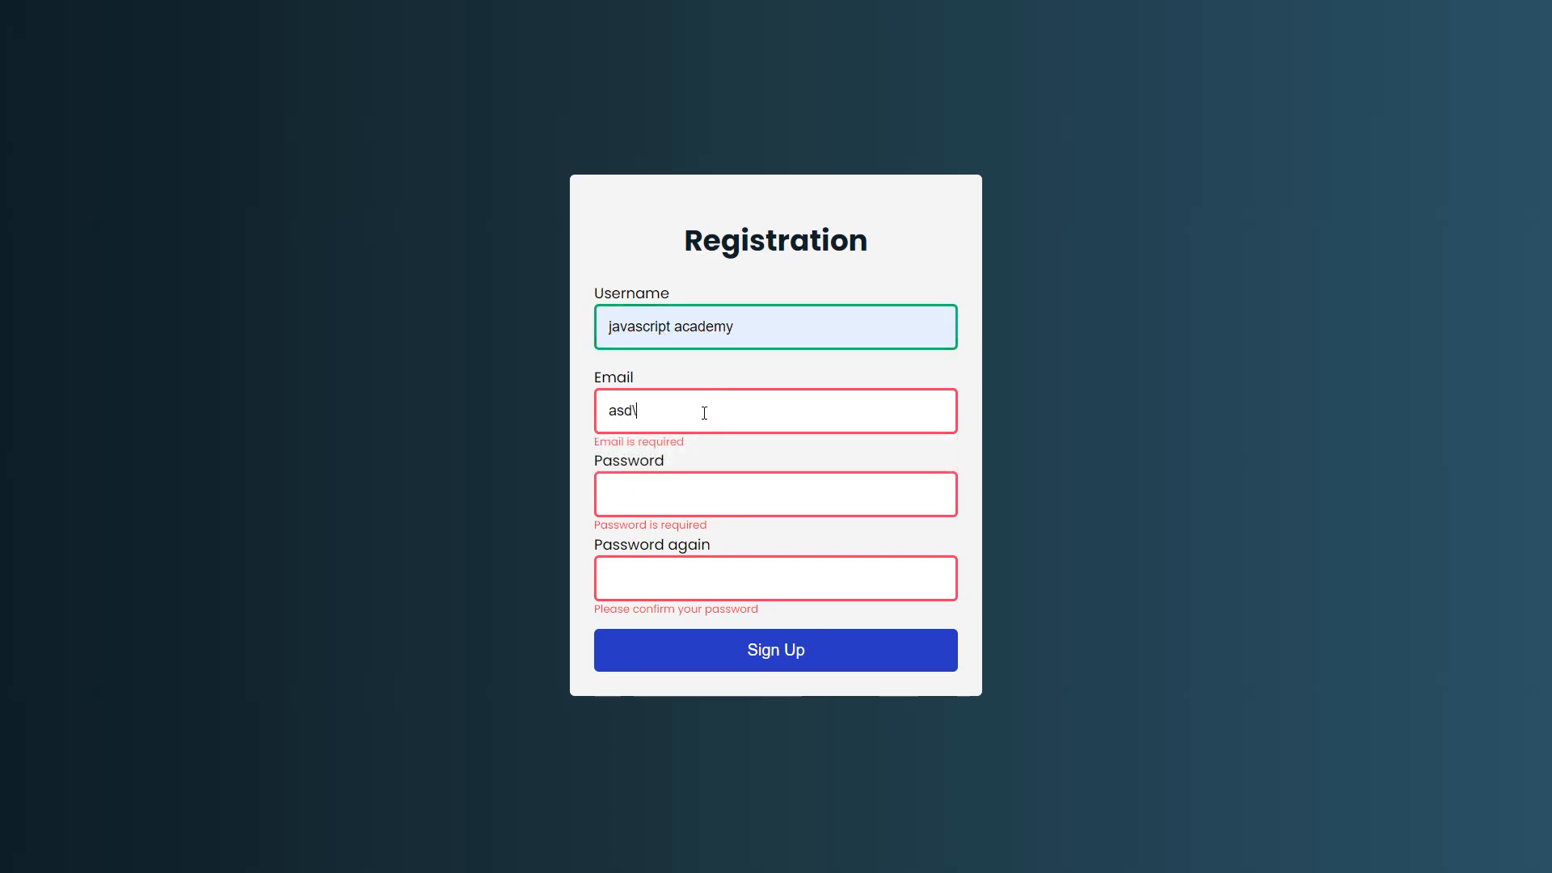
pyautogui.write('qwe')
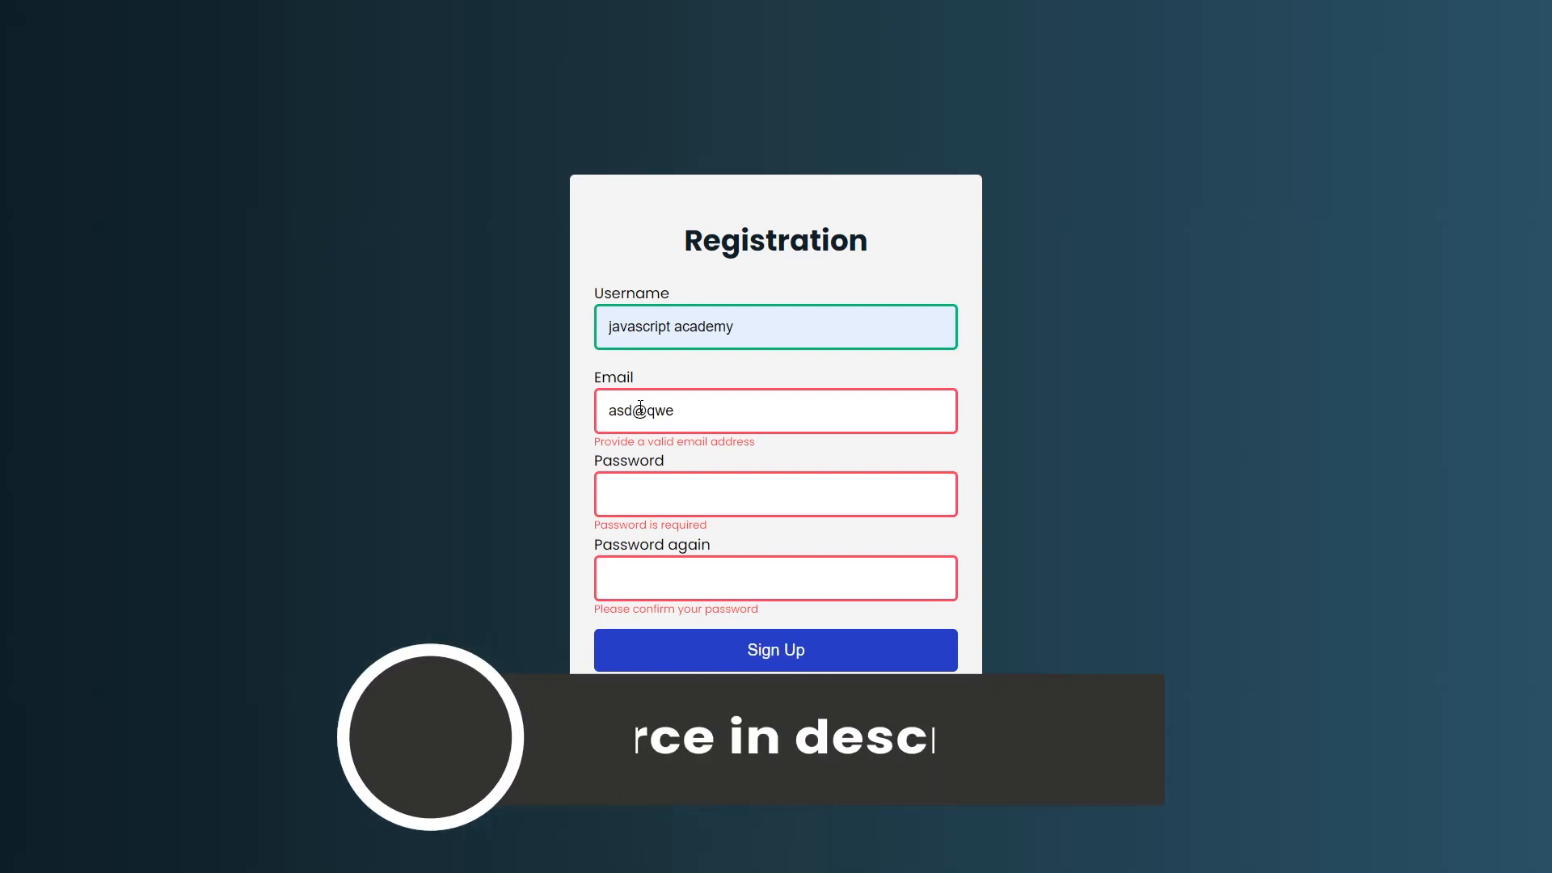
pyautogui.write('.com')
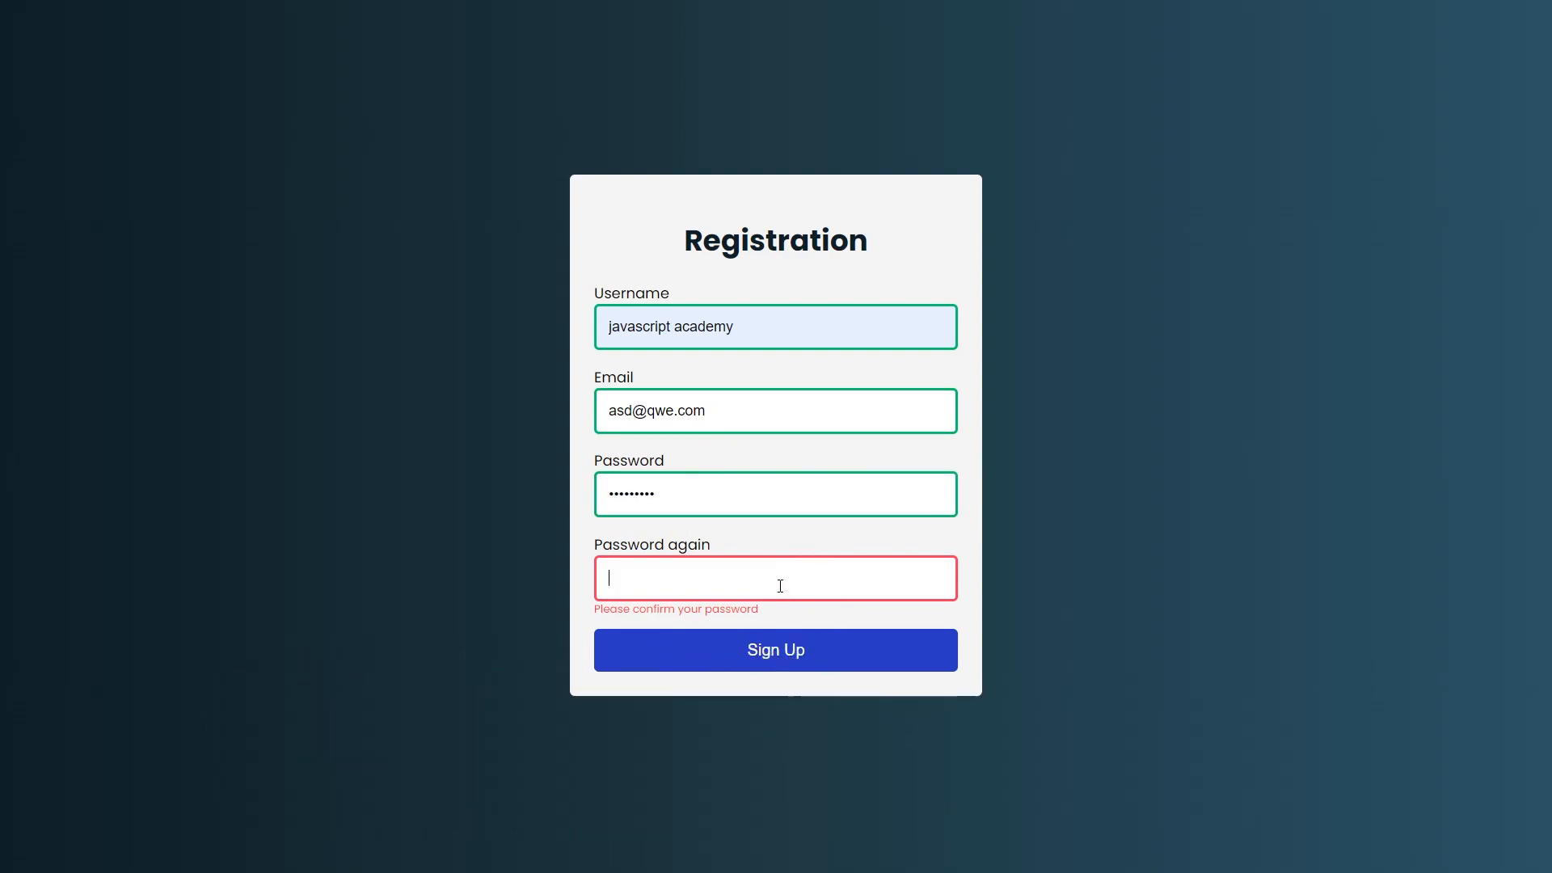
pyautogui.write('•••')
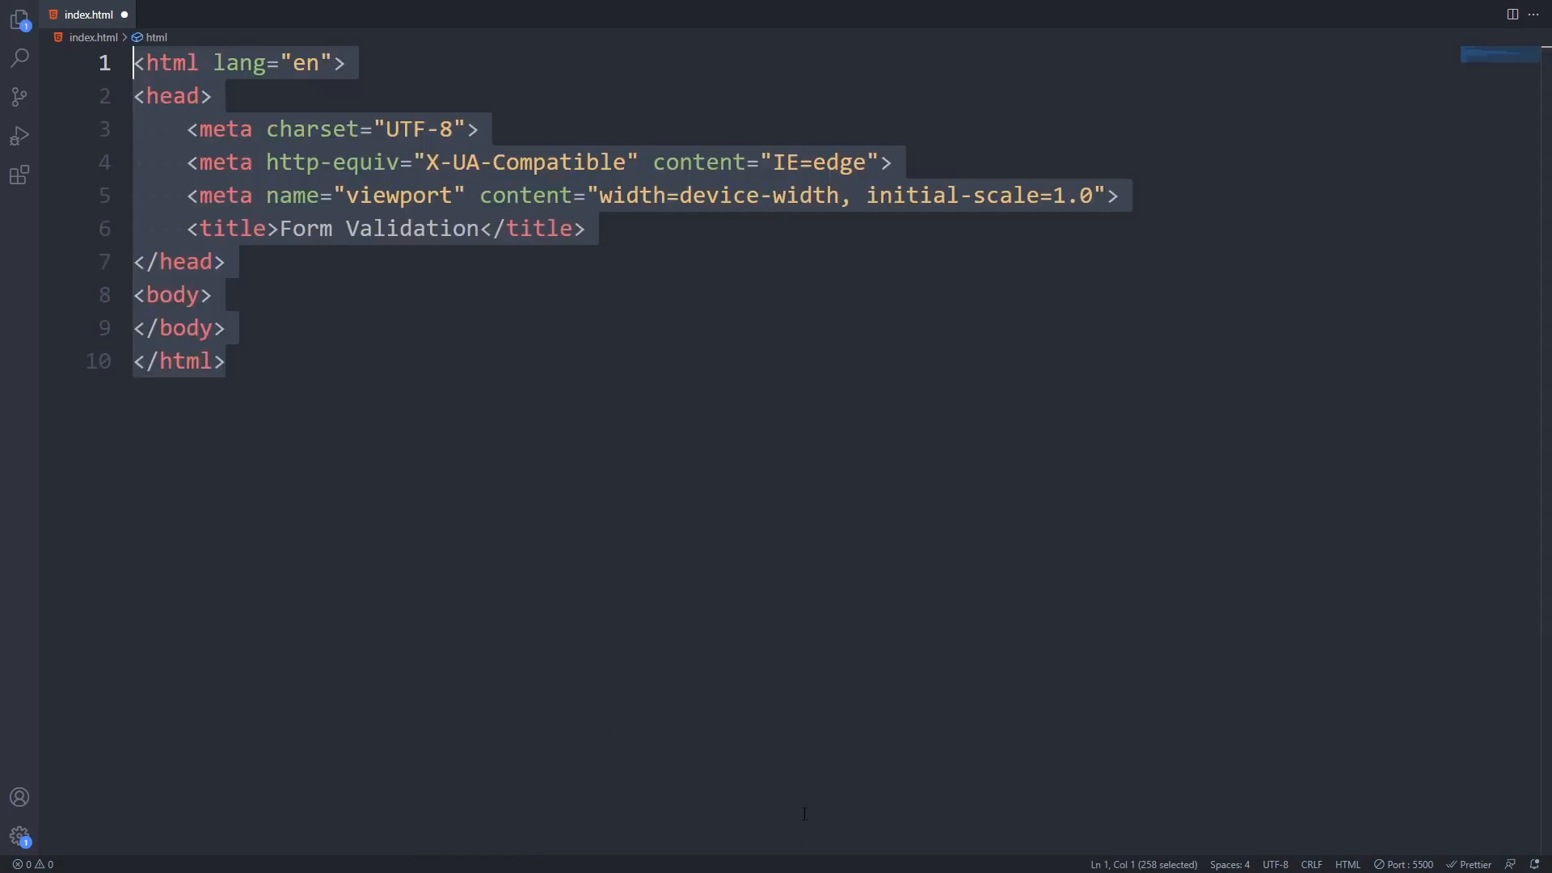
# Add <script defer src="./index.js"></script> to the head of index.html
pyautogui.click(178, 361)
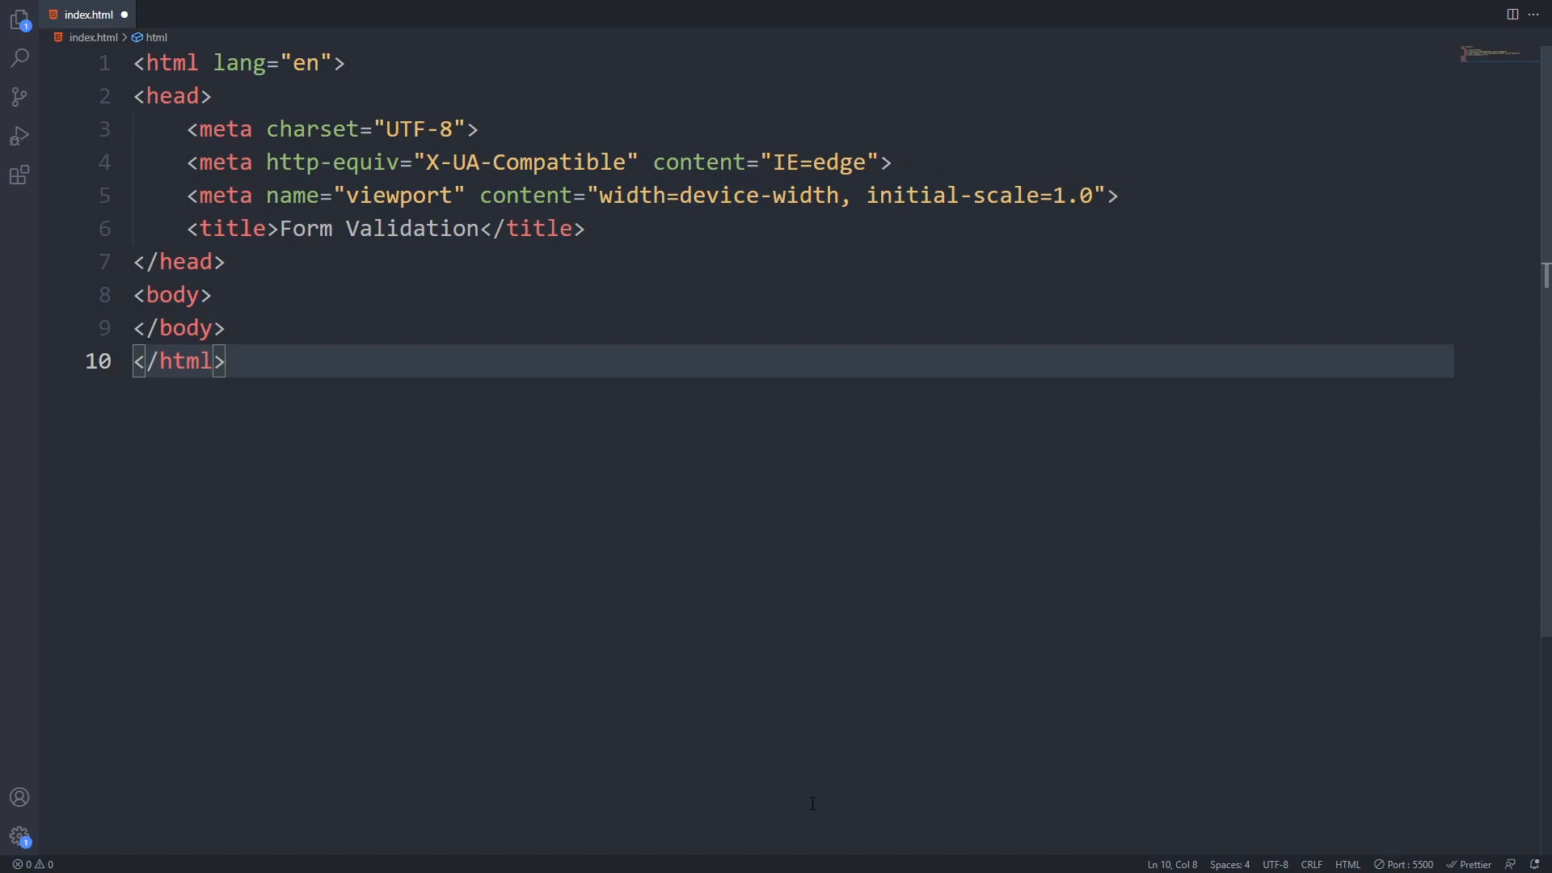
pyautogui.write('<script src="./index.js"></script>')
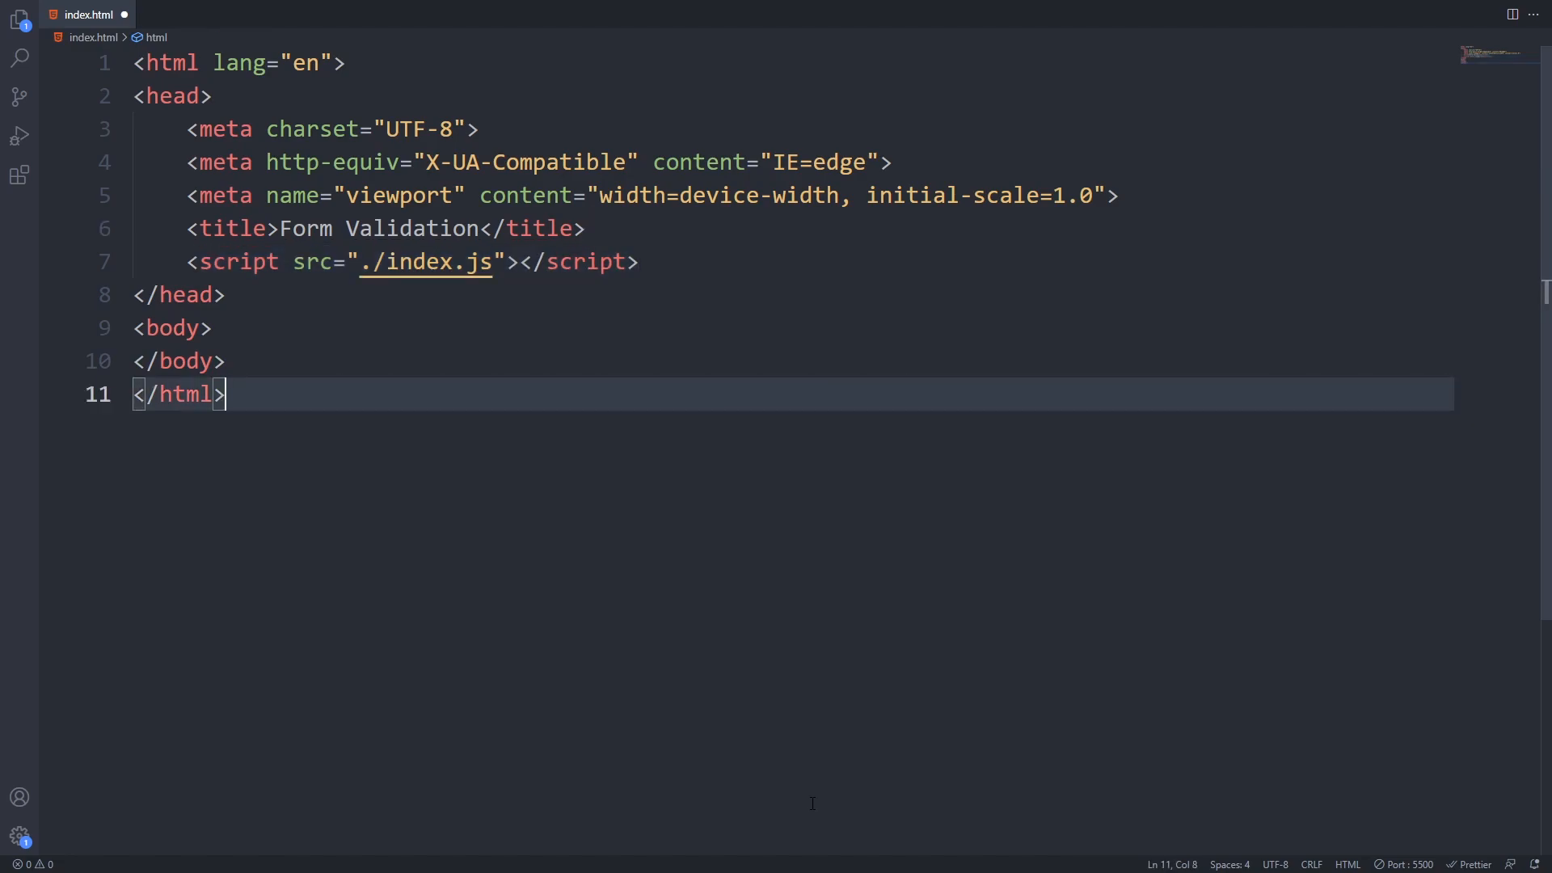
pyautogui.write('defer')
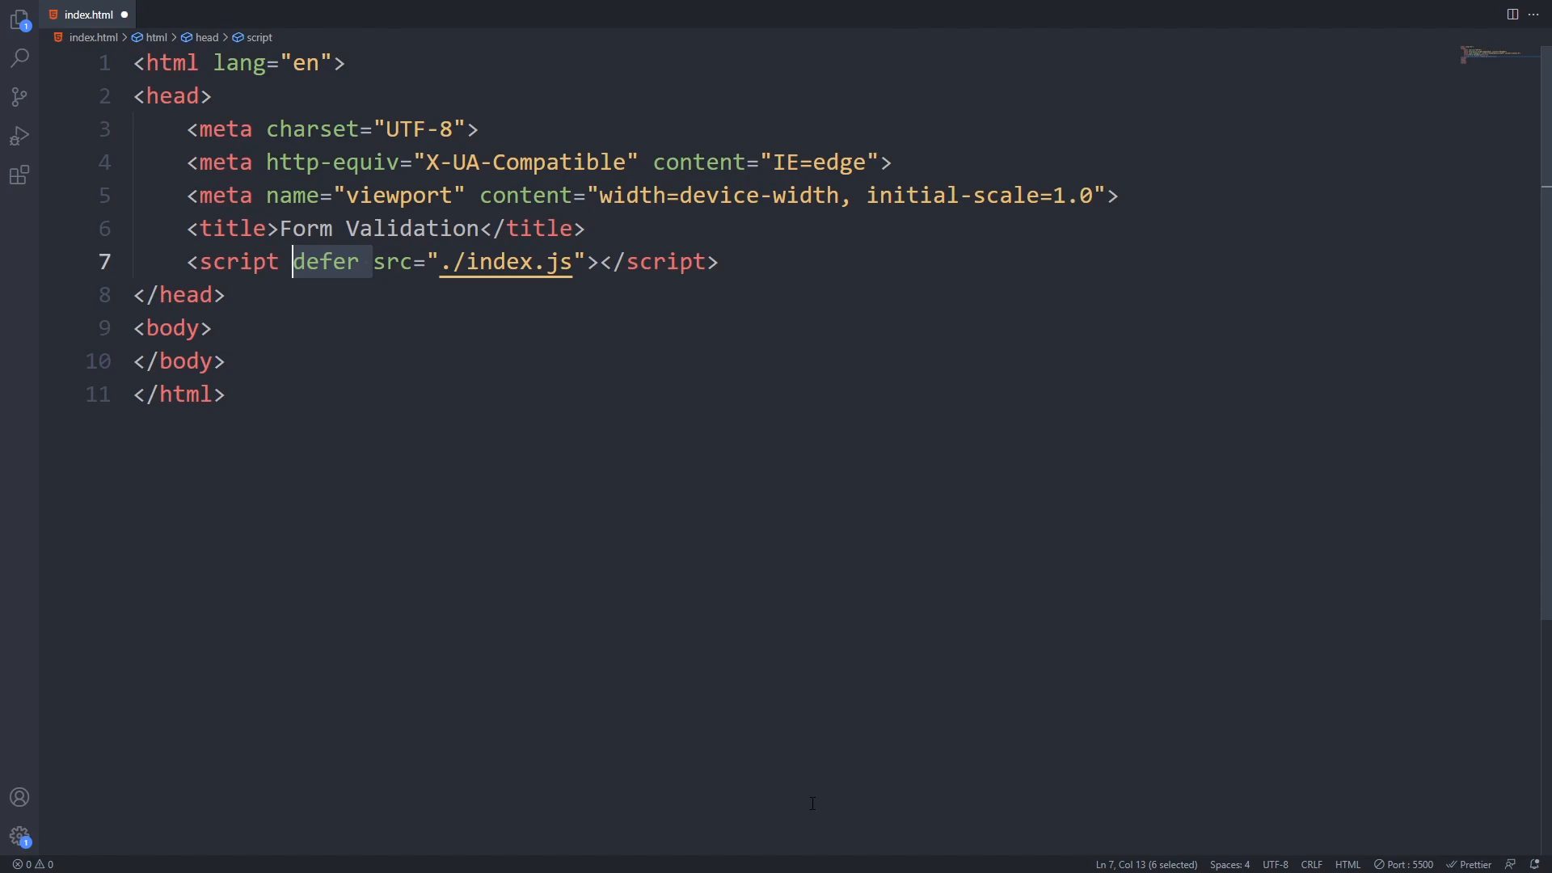
pyautogui.click(222, 394)
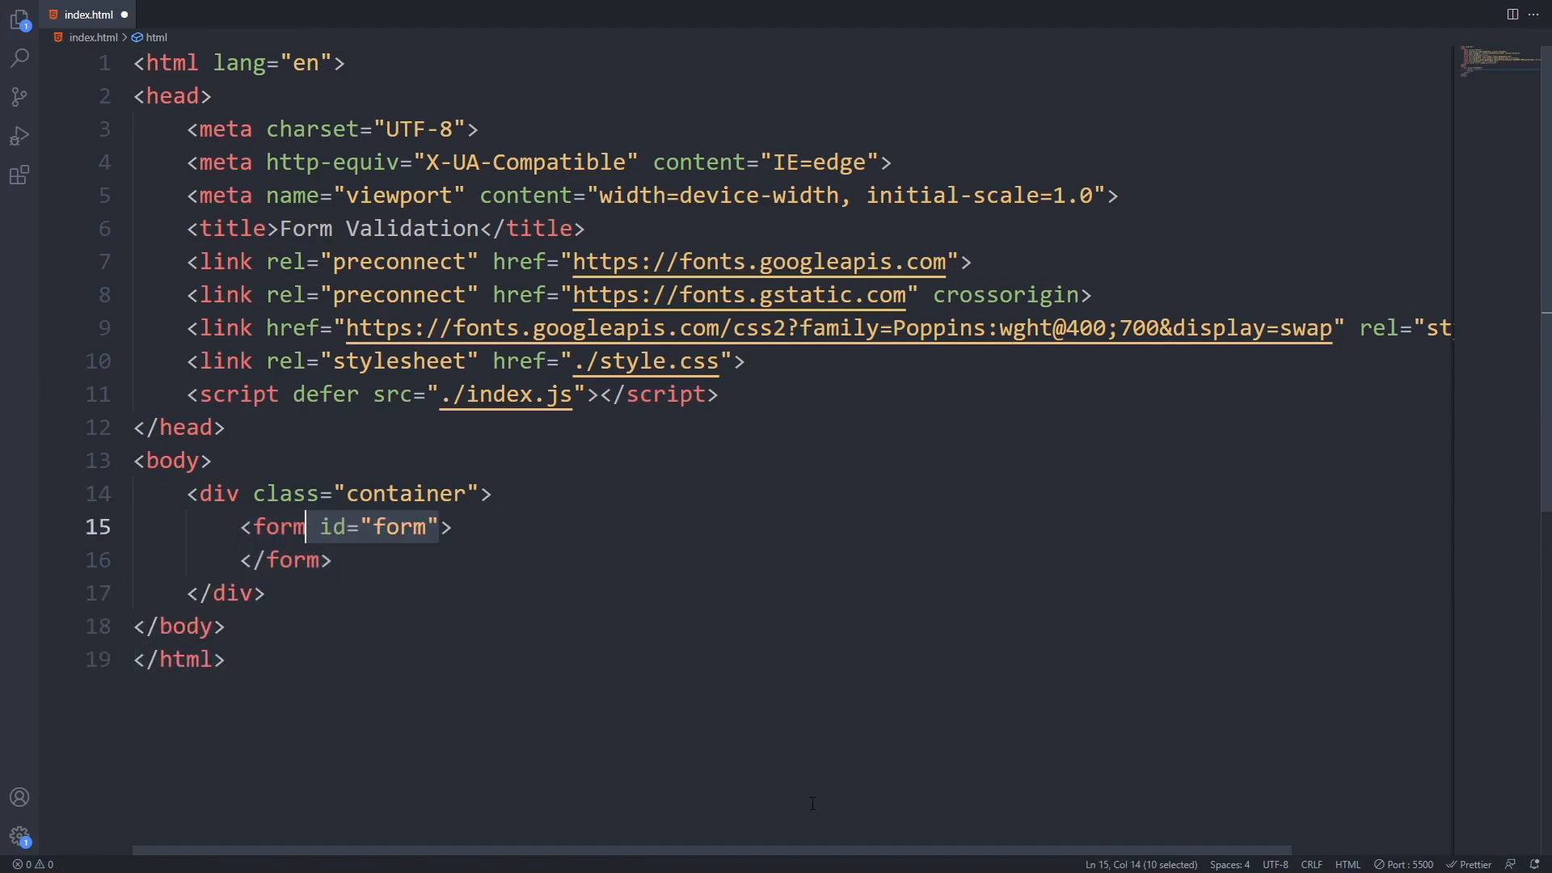
# Give the form action "/", a Registration heading and a Username label
pyautogui.write('action="/"')
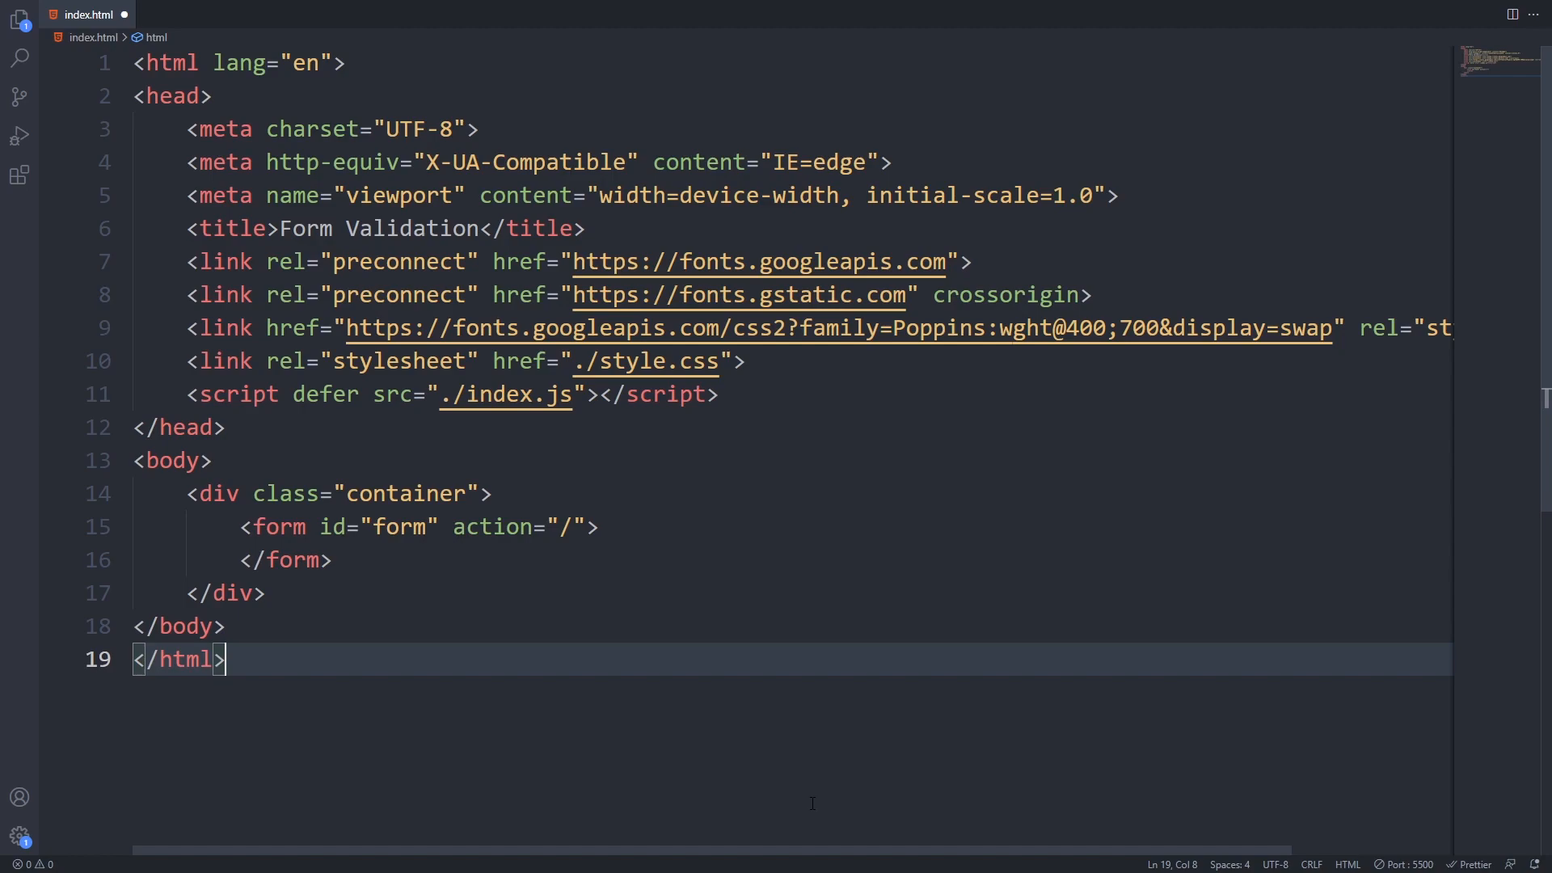
pyautogui.write('<h1>Registration</h1>')
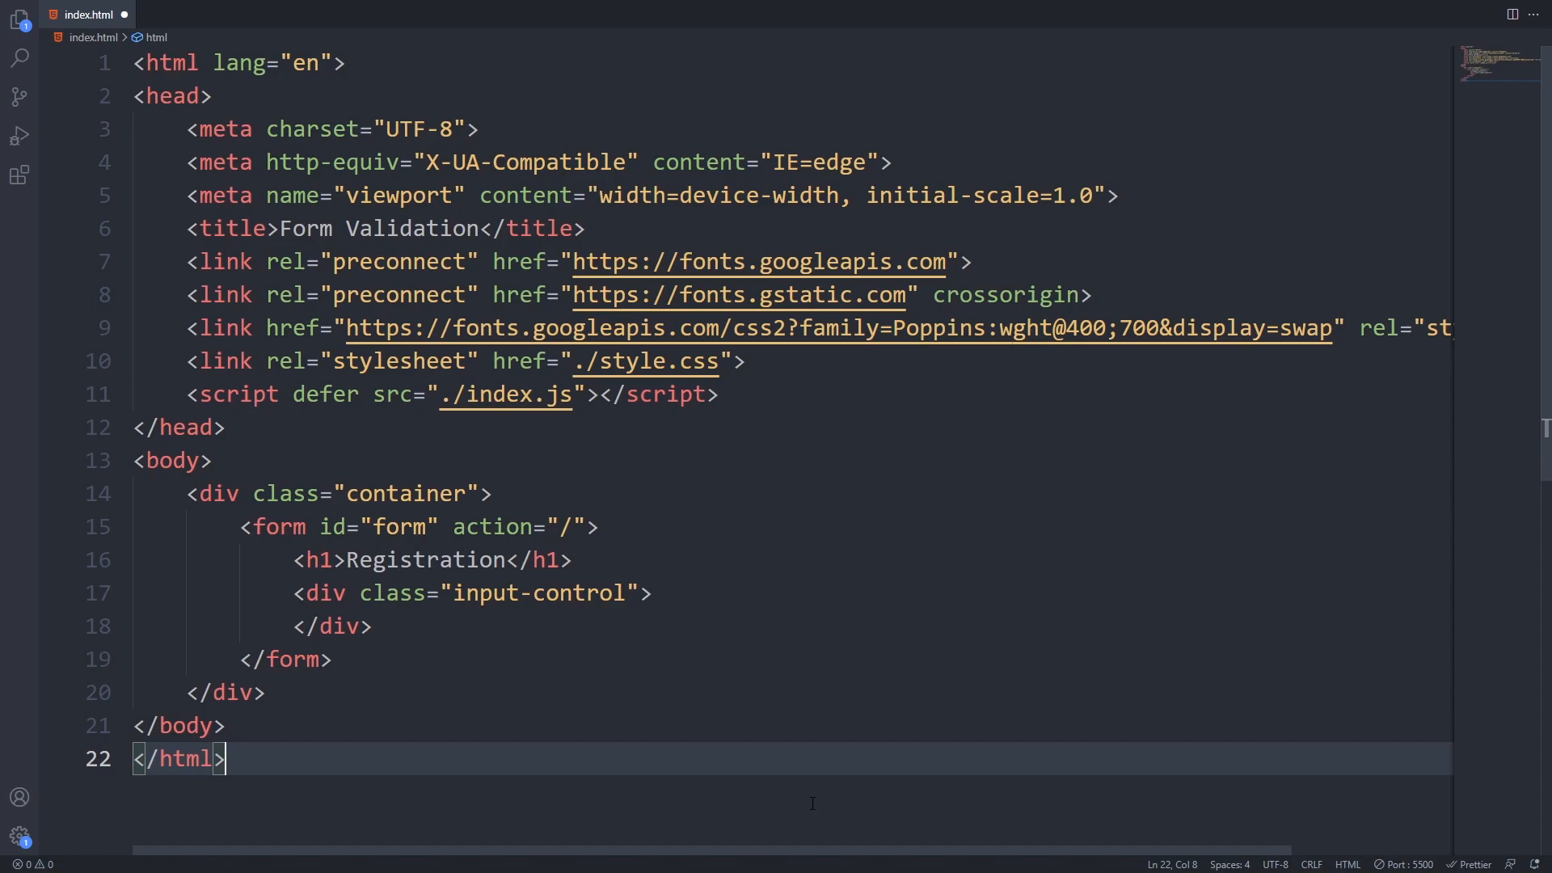
pyautogui.write('<label for="username">Username</label>')
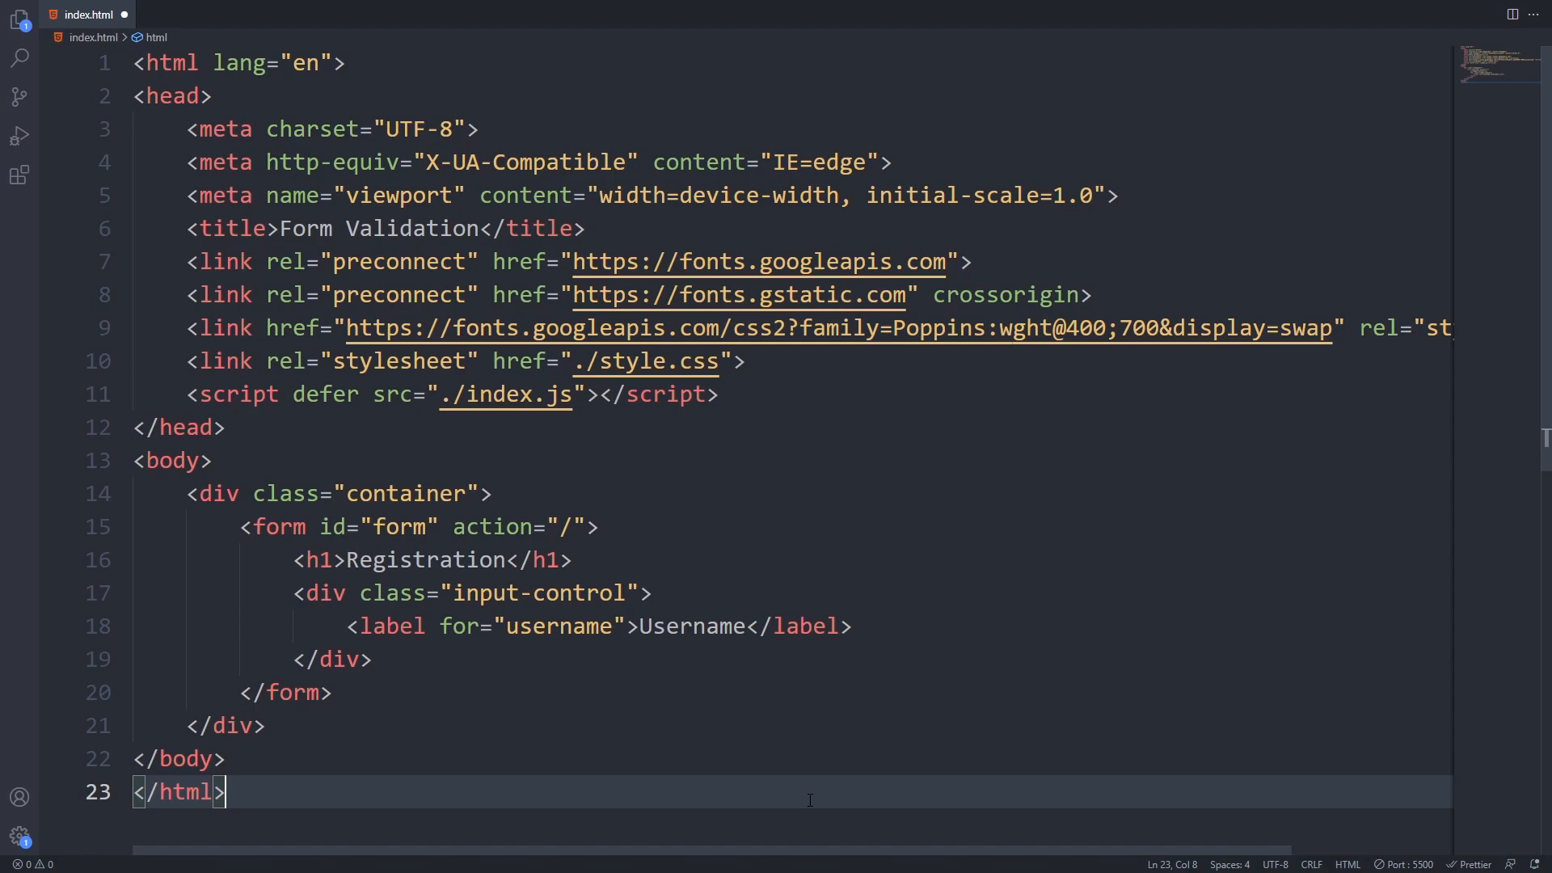
# Add a text input with id and name 'username'
pyautogui.write('<input>')
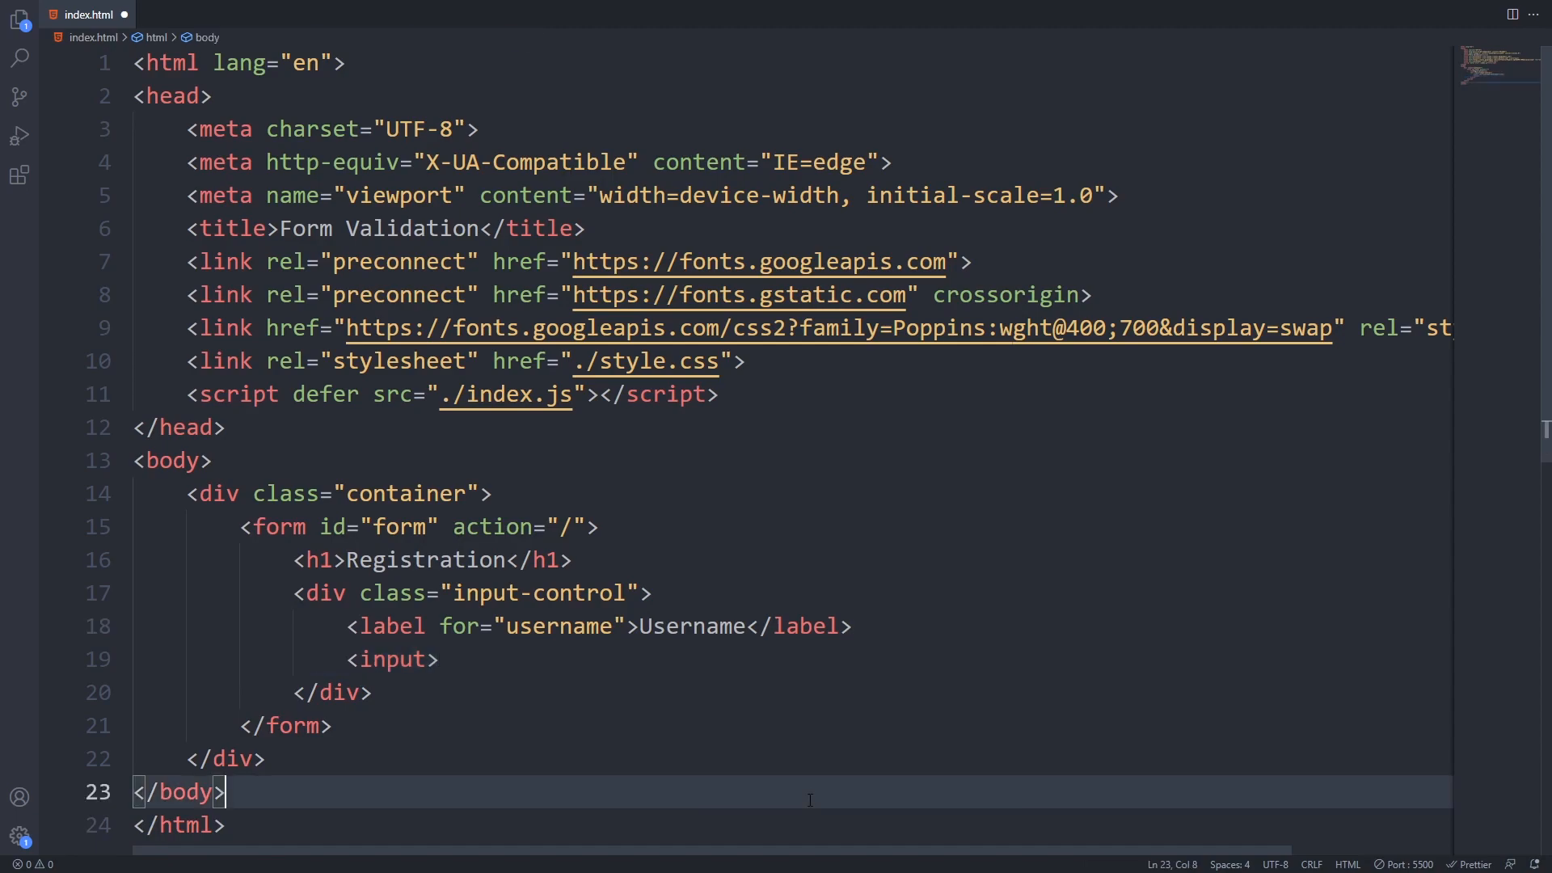
pyautogui.write('id="username"')
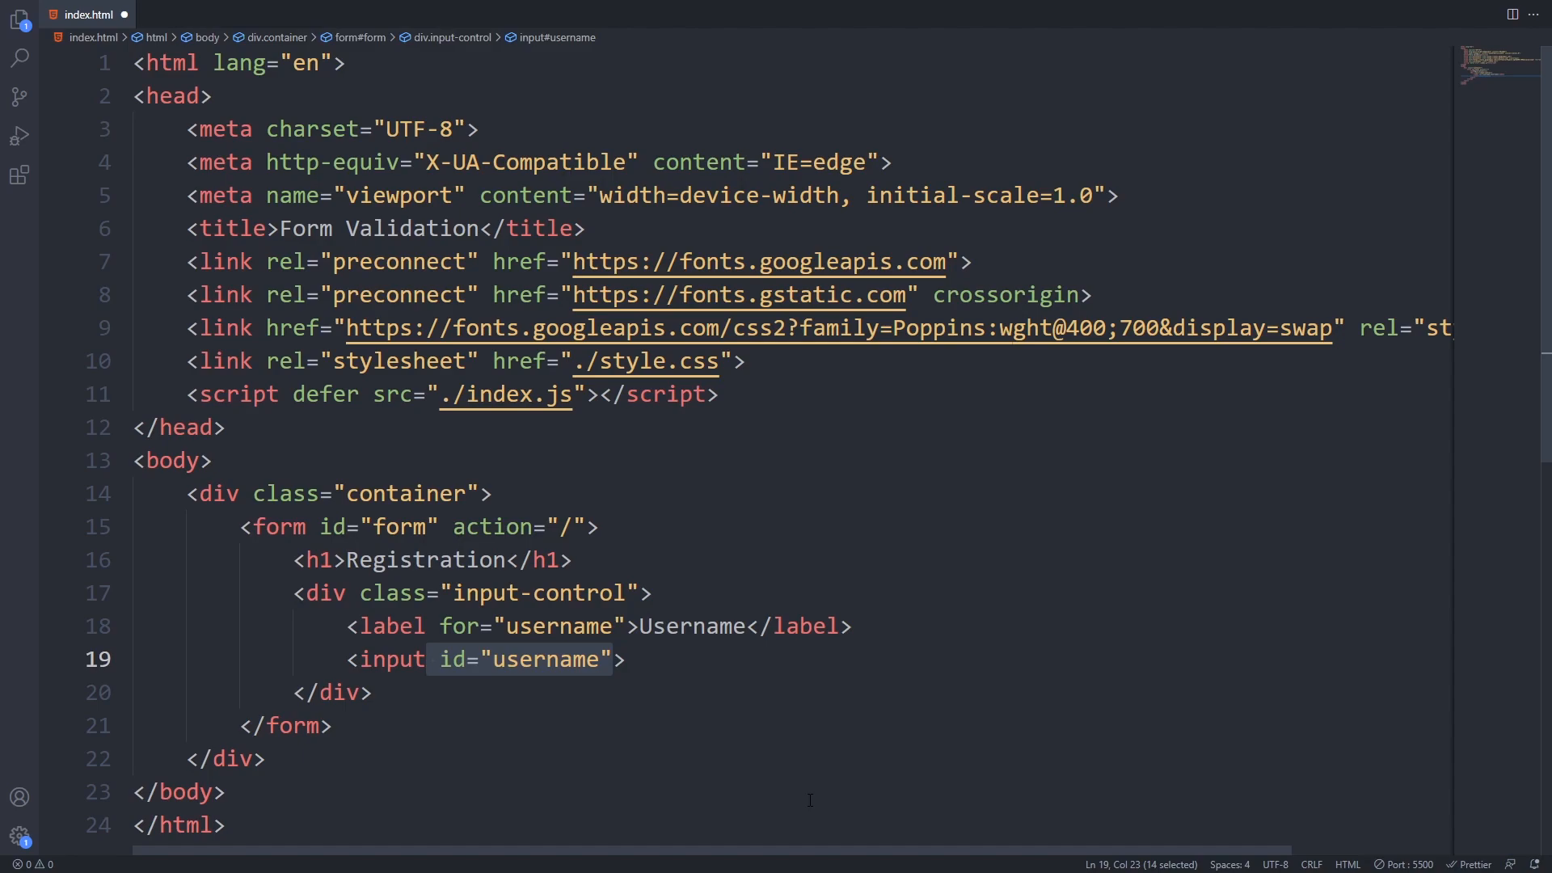
pyautogui.write('name="username"')
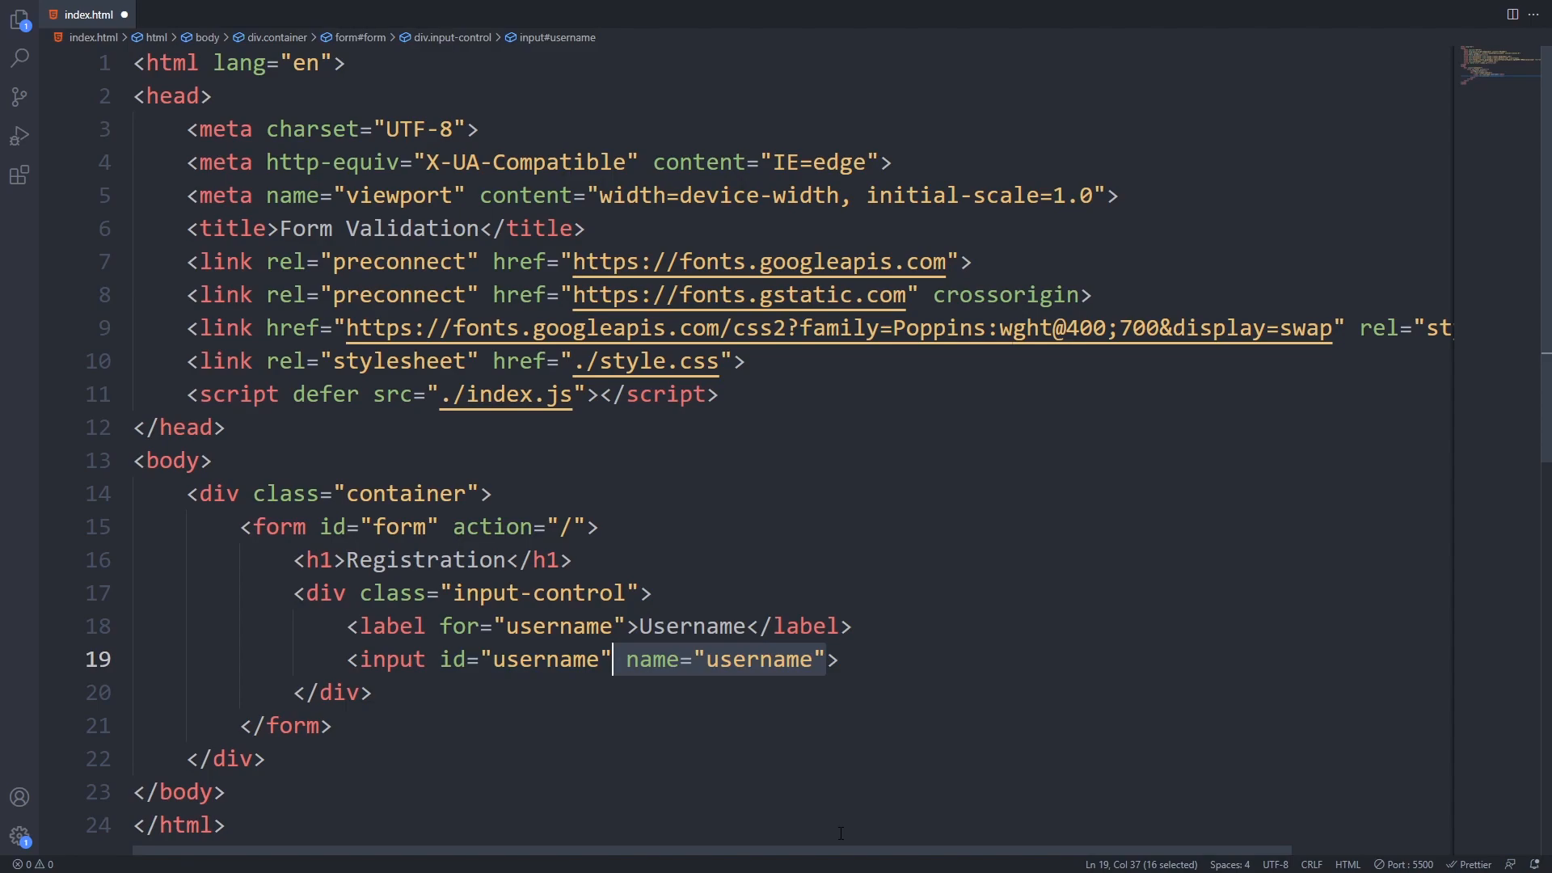
pyautogui.write('type="text"')
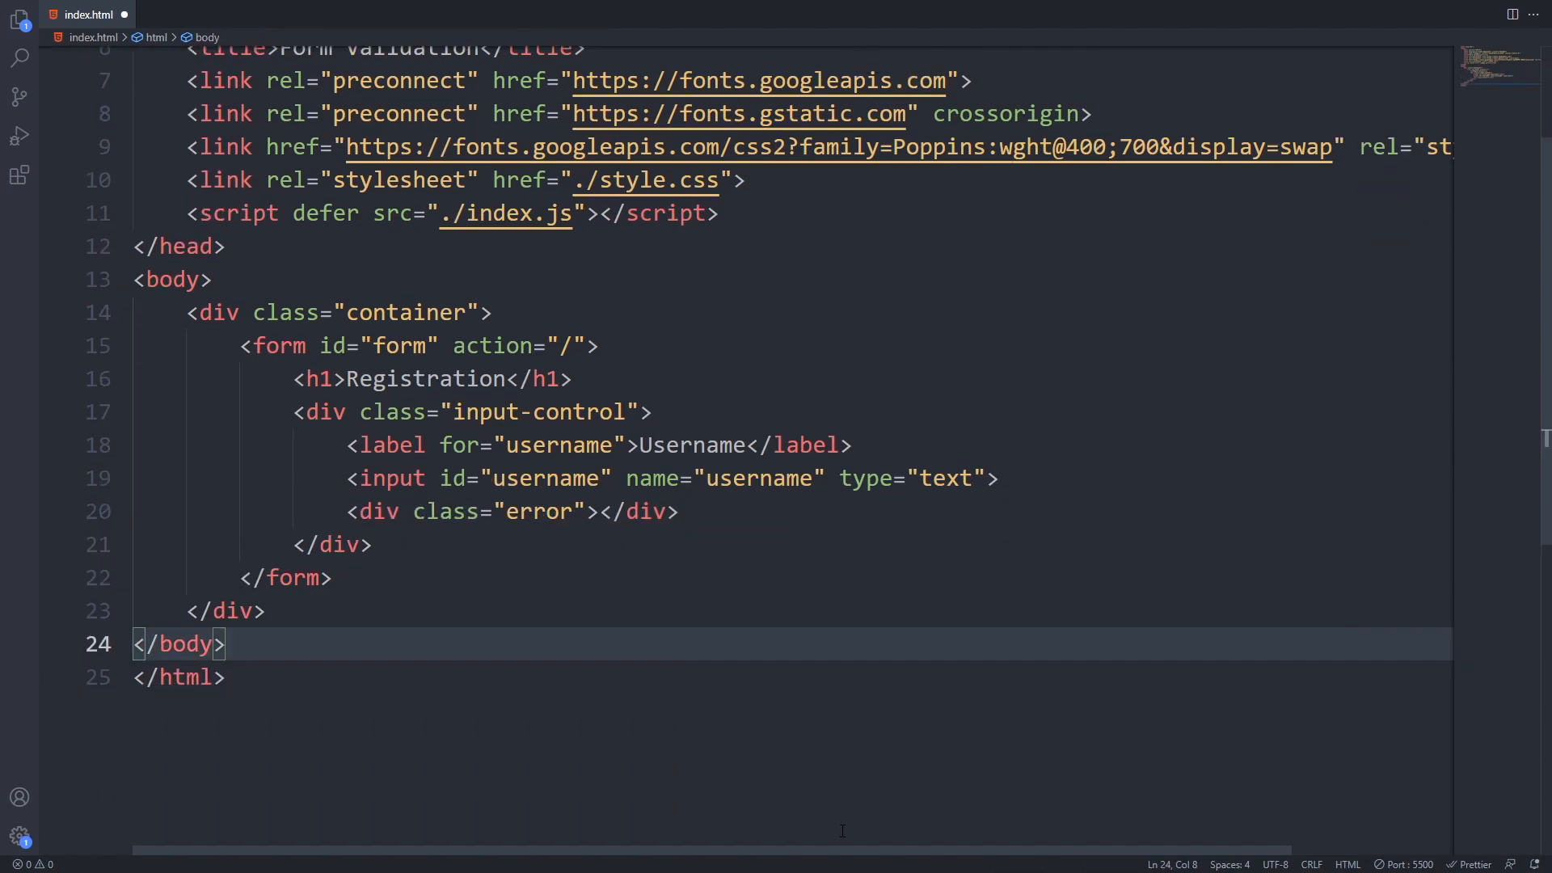
# Add the email input with id 'email' and type text
pyautogui.scroll(-3)
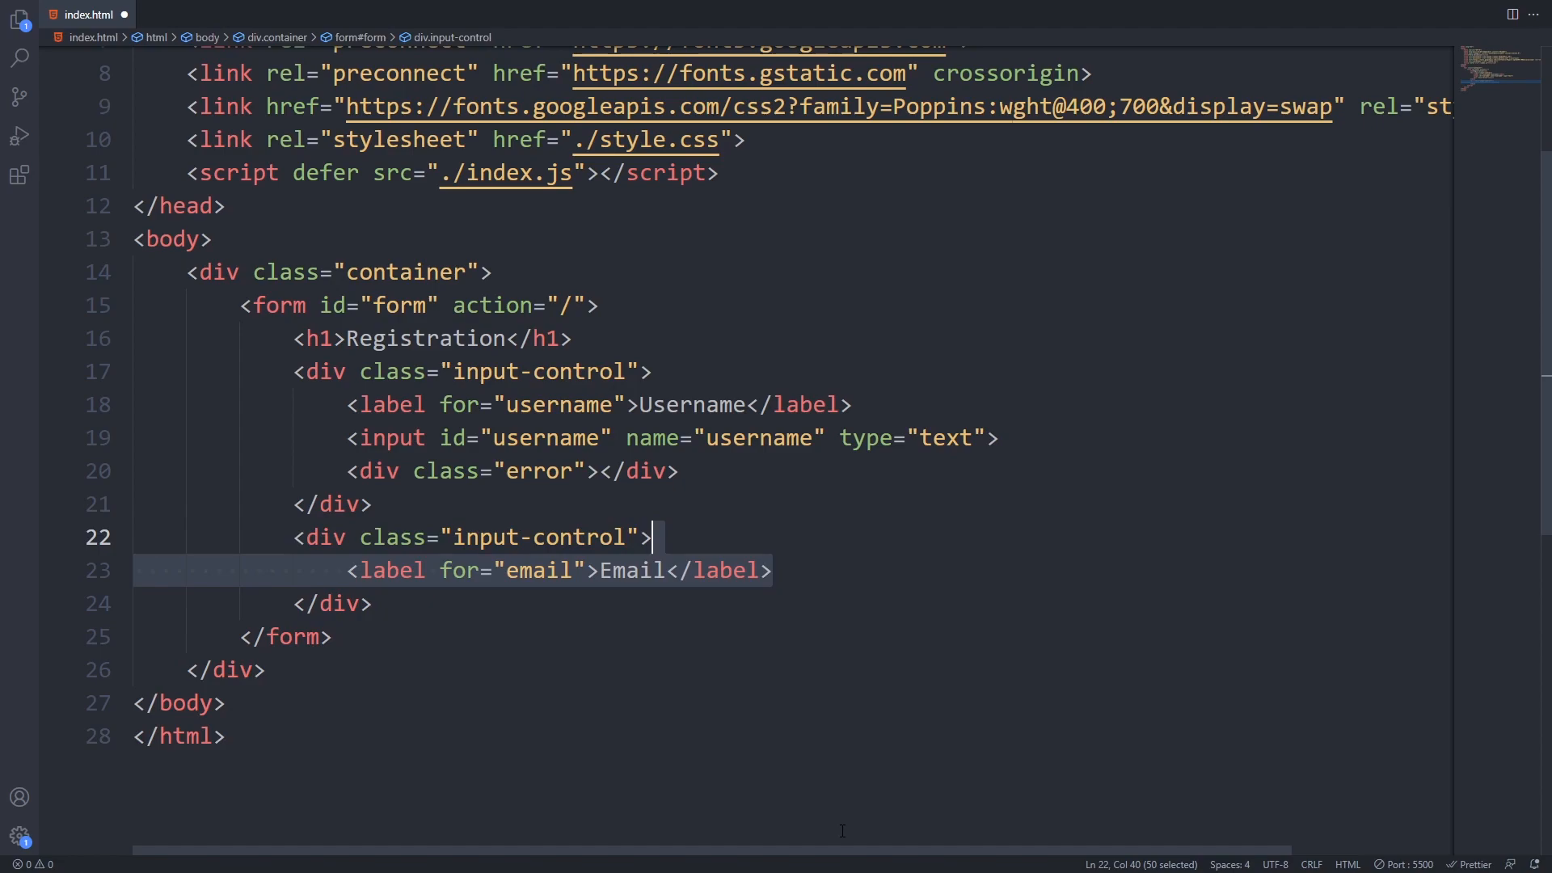
pyautogui.write('<input>')
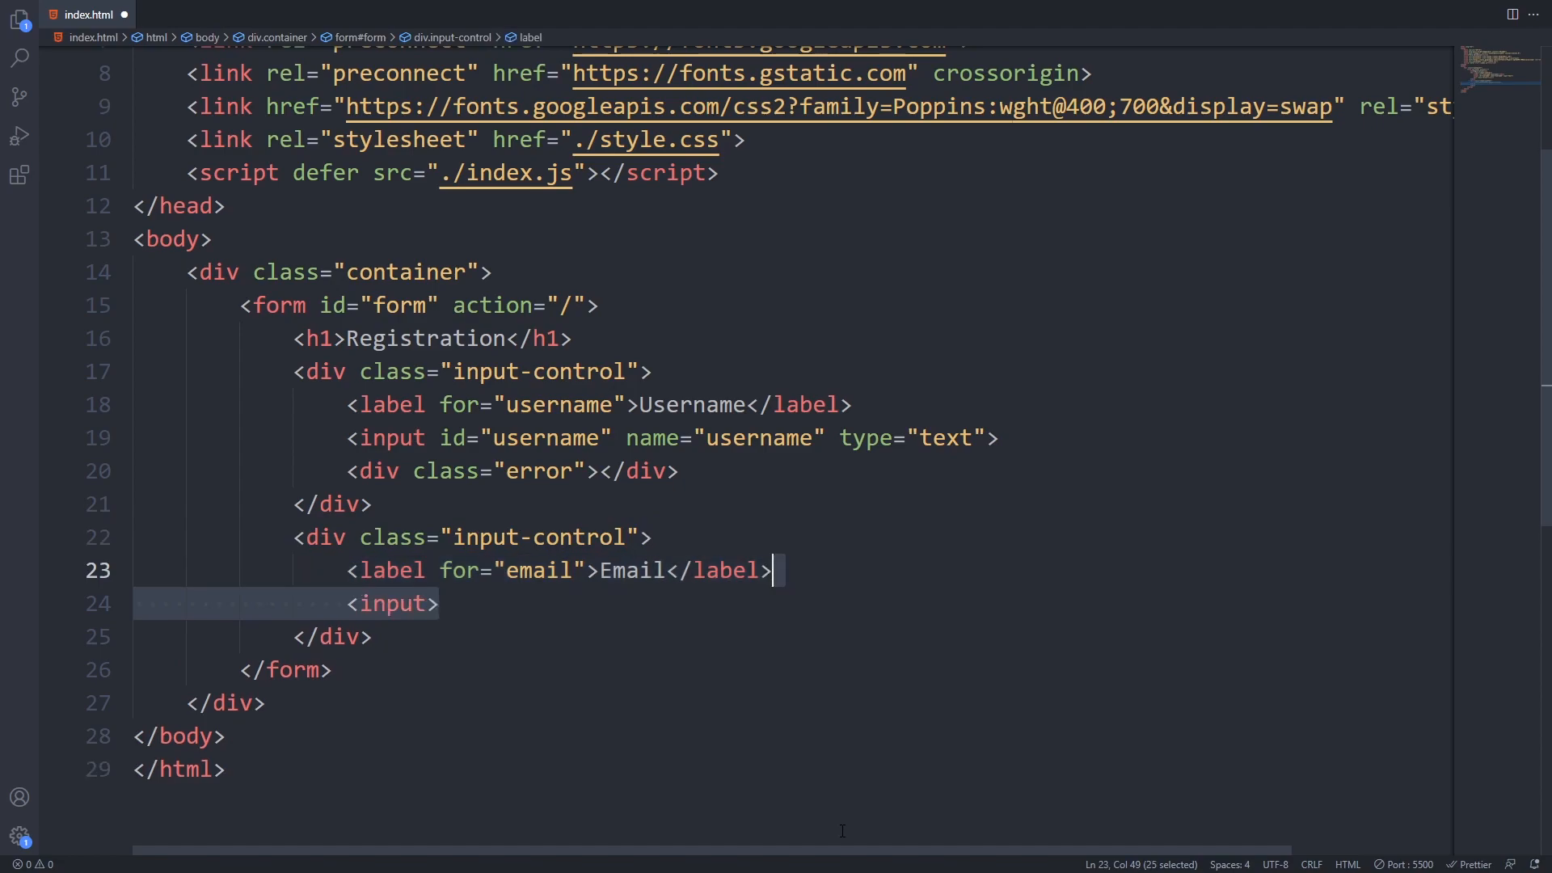
pyautogui.write('id="email"')
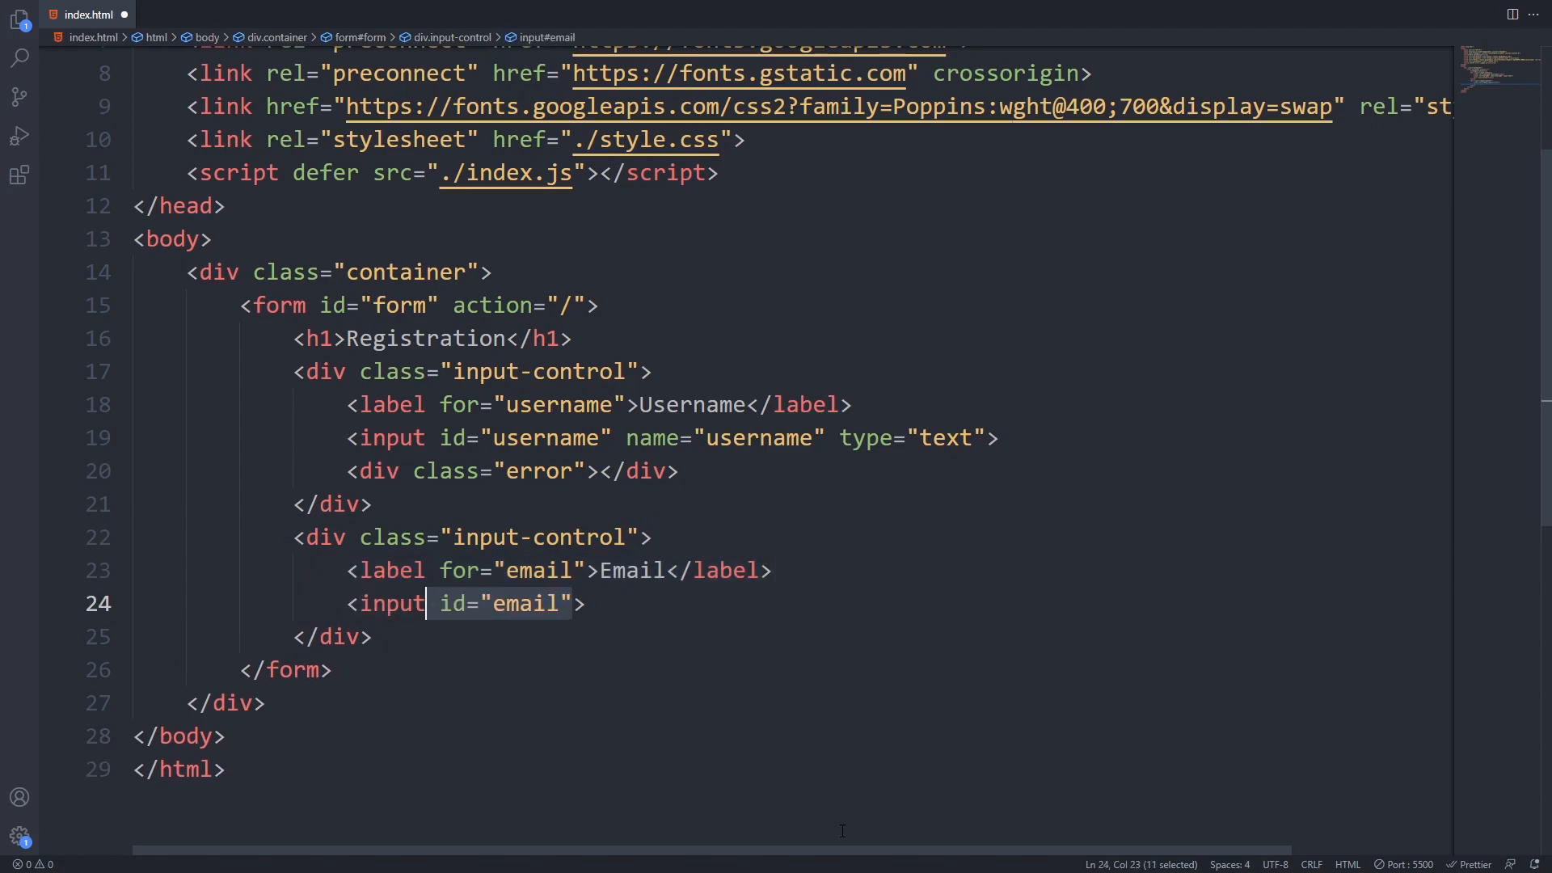
pyautogui.write('name="username" type="text"')
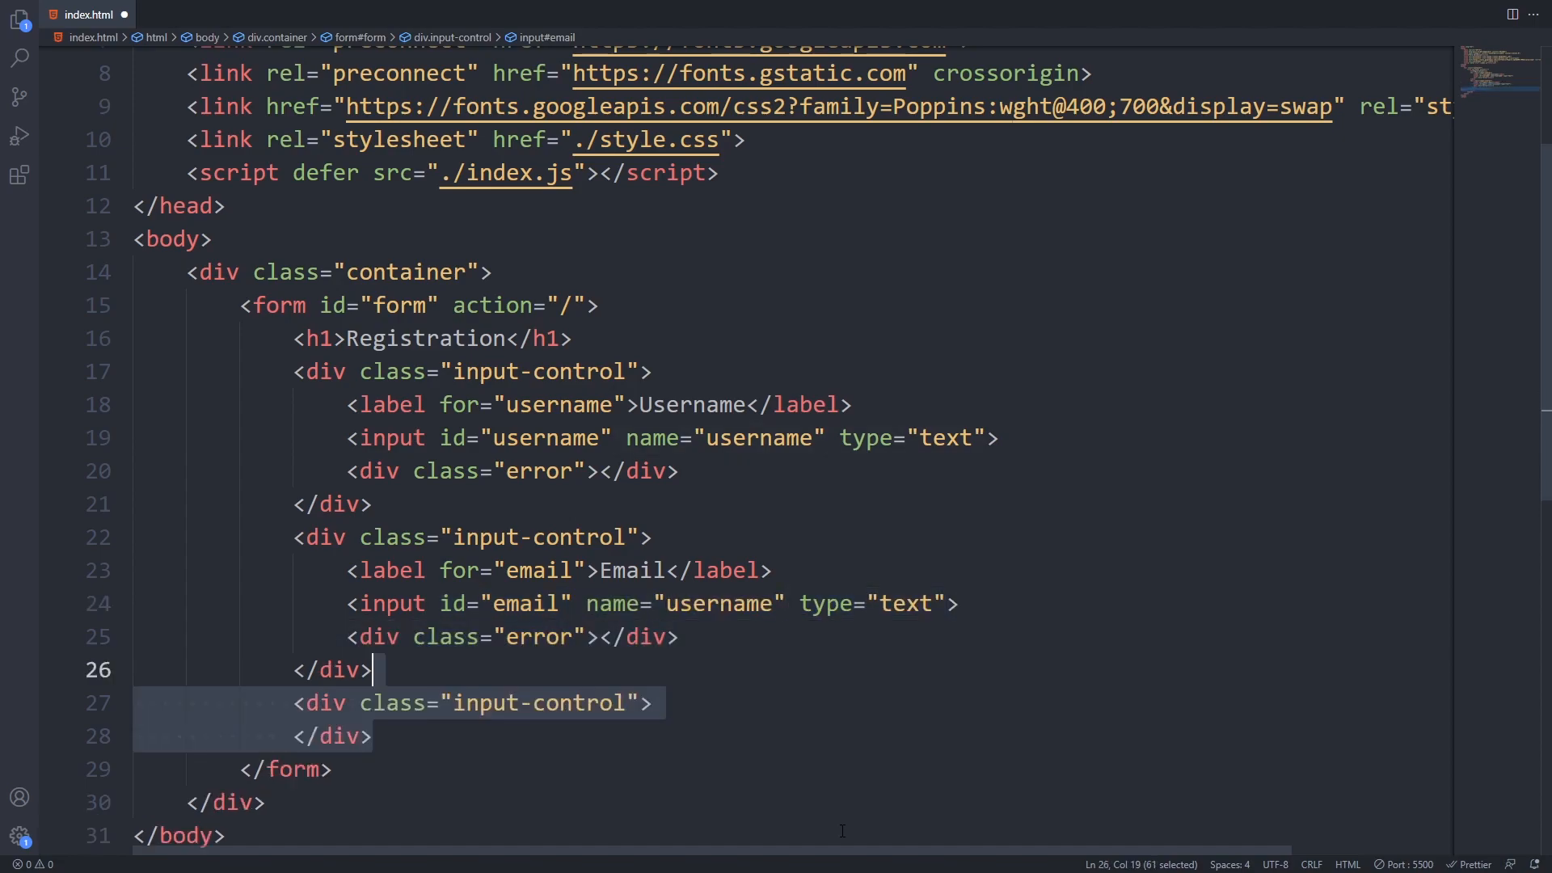
# Add a Password label and a password-type input with id and name 'password'
pyautogui.scroll(-3)
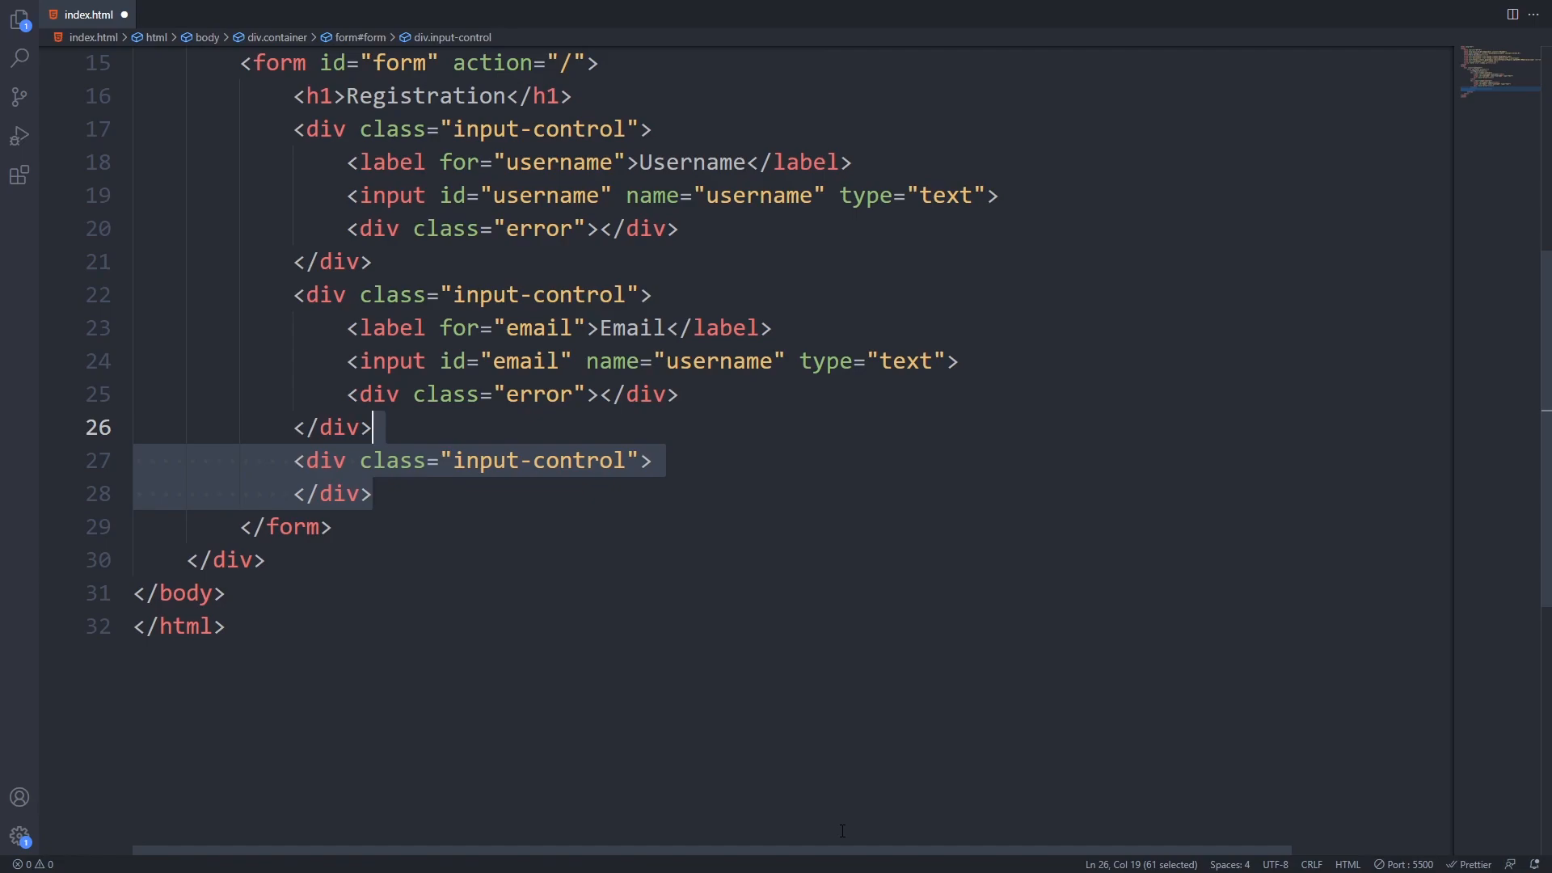
pyautogui.write('<label for="password">Password</label>')
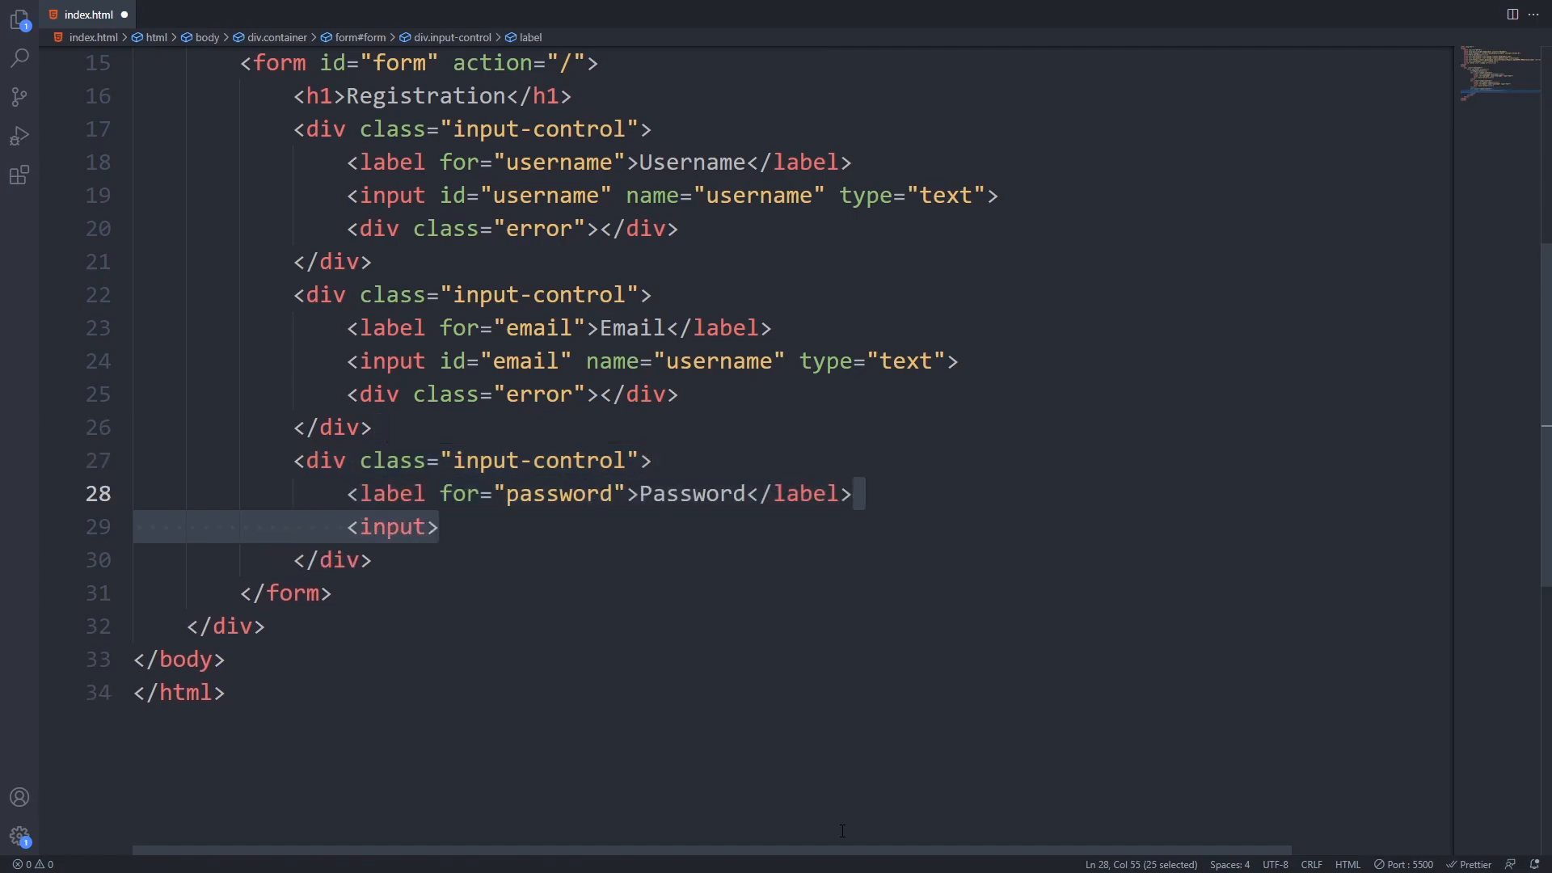
pyautogui.write('id="password"')
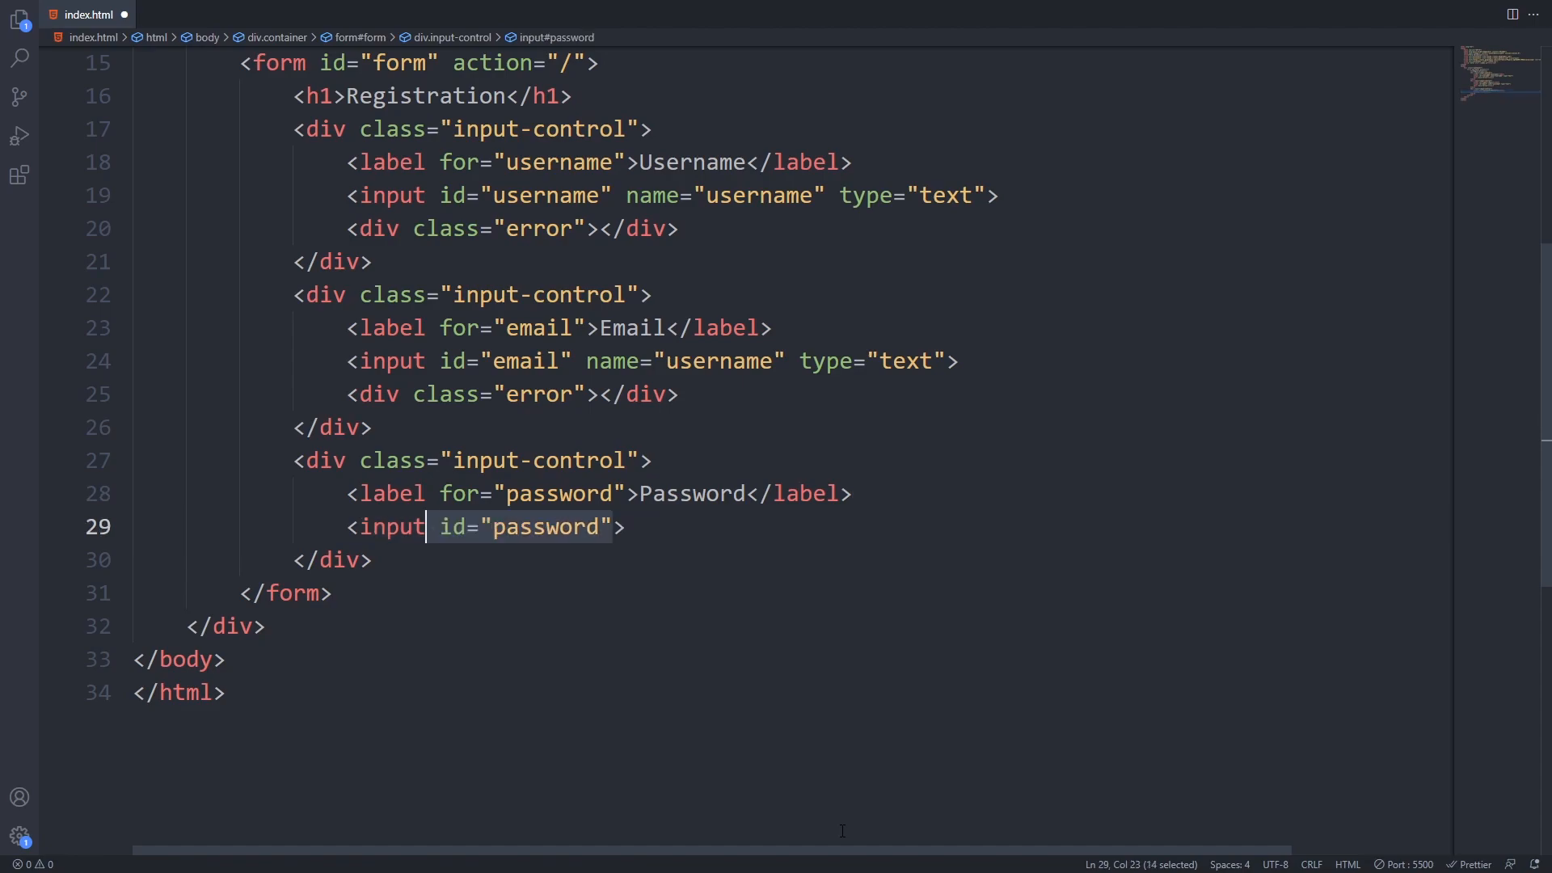
pyautogui.write('name="password" type="password"')
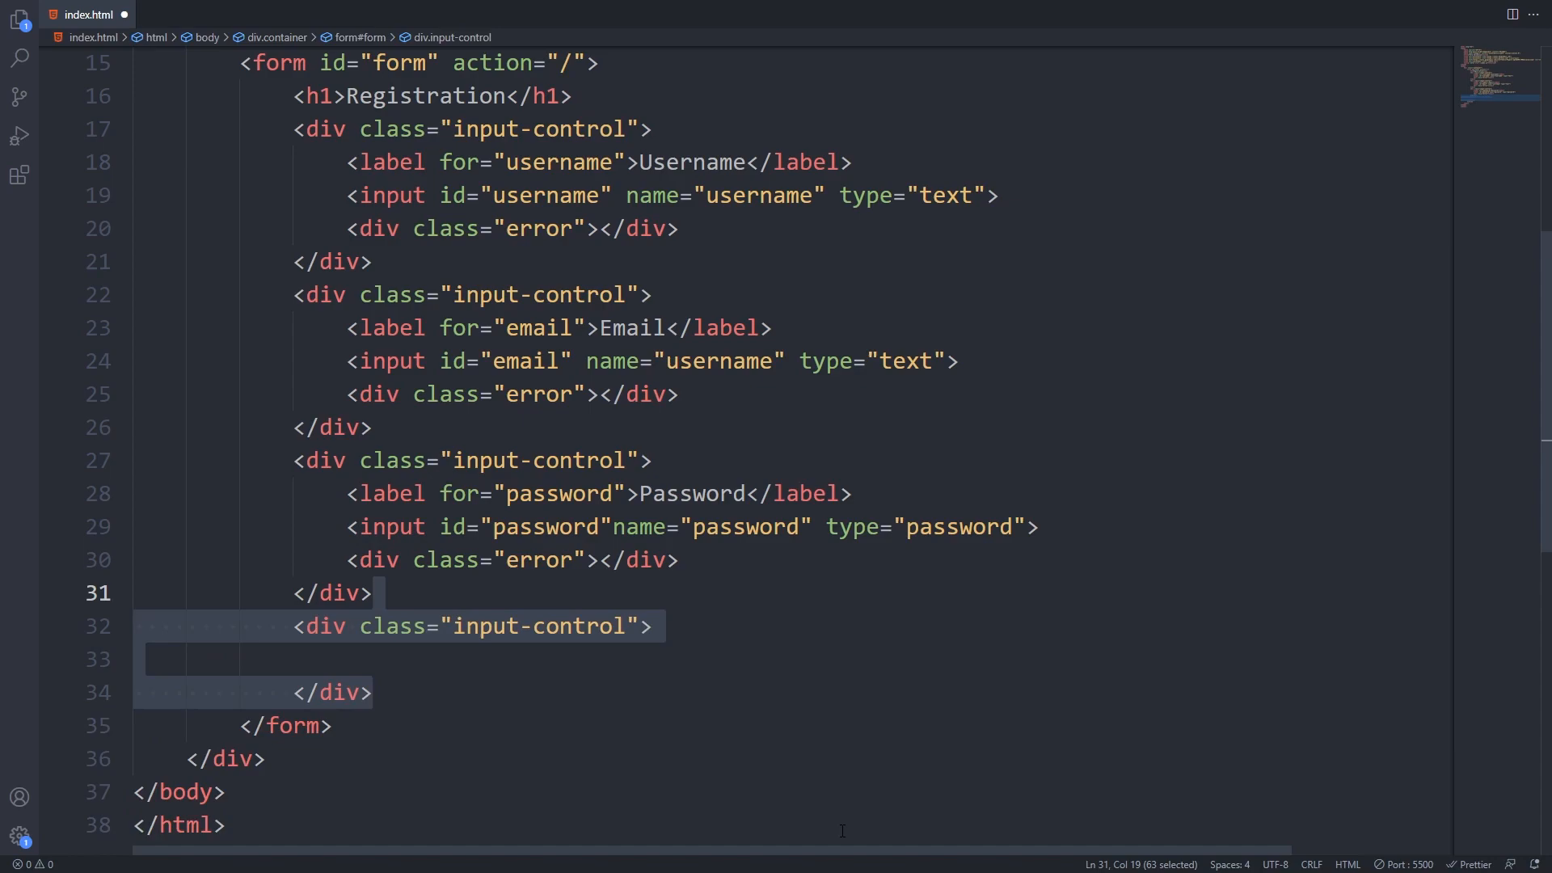
# Add the 'Password again' field with id 'password2' and a submit button
pyautogui.write('<label for="password">Password again</label>')
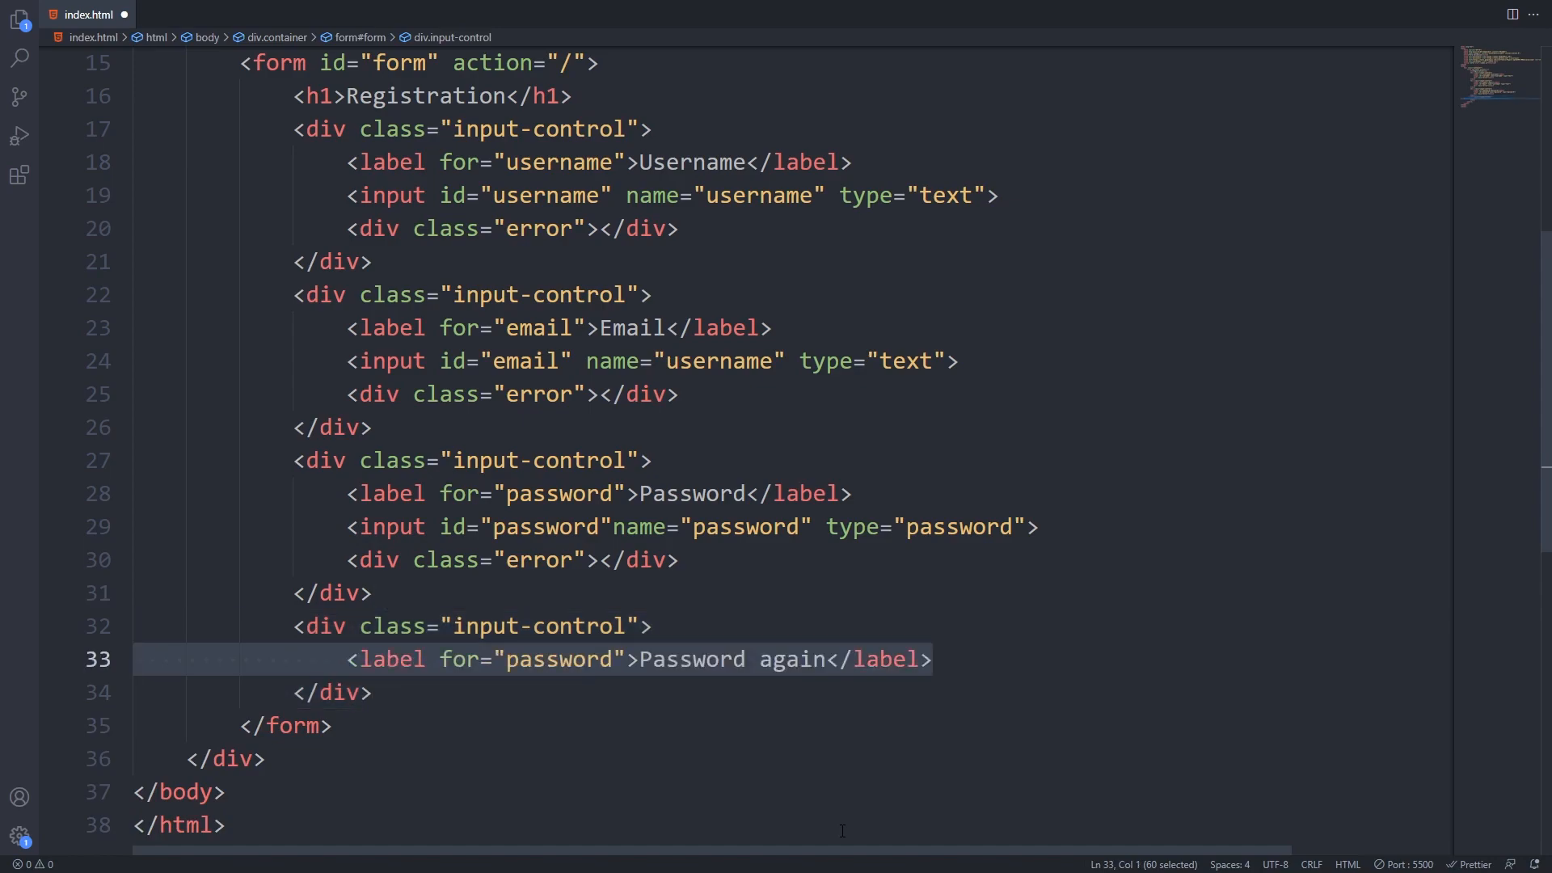
pyautogui.write('<input id="password2" >')
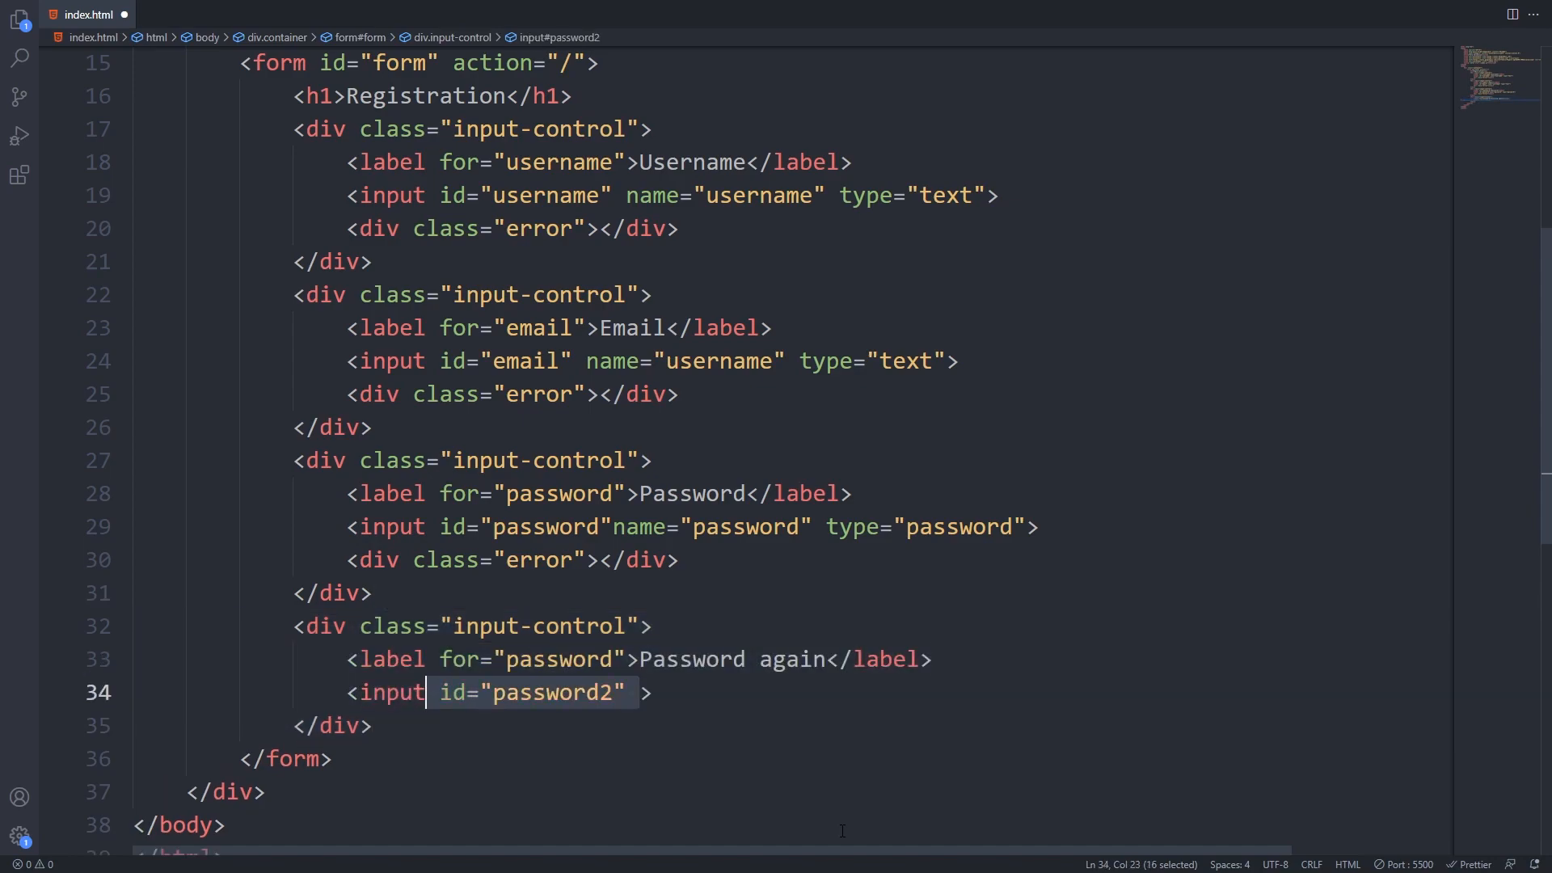
pyautogui.write('name="password2"')
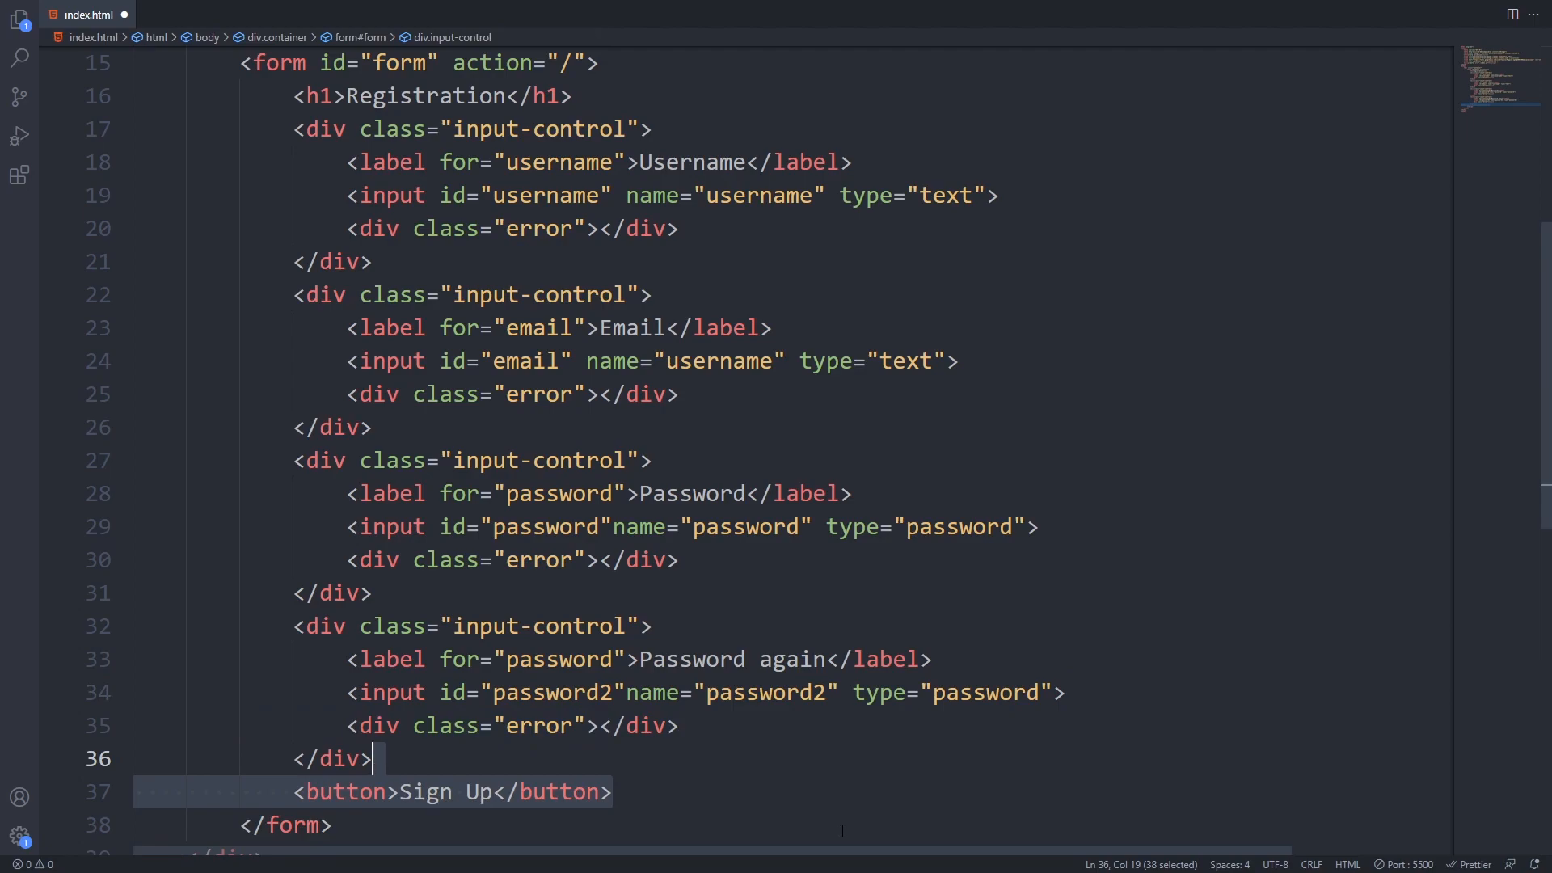
pyautogui.write('type="submit"')
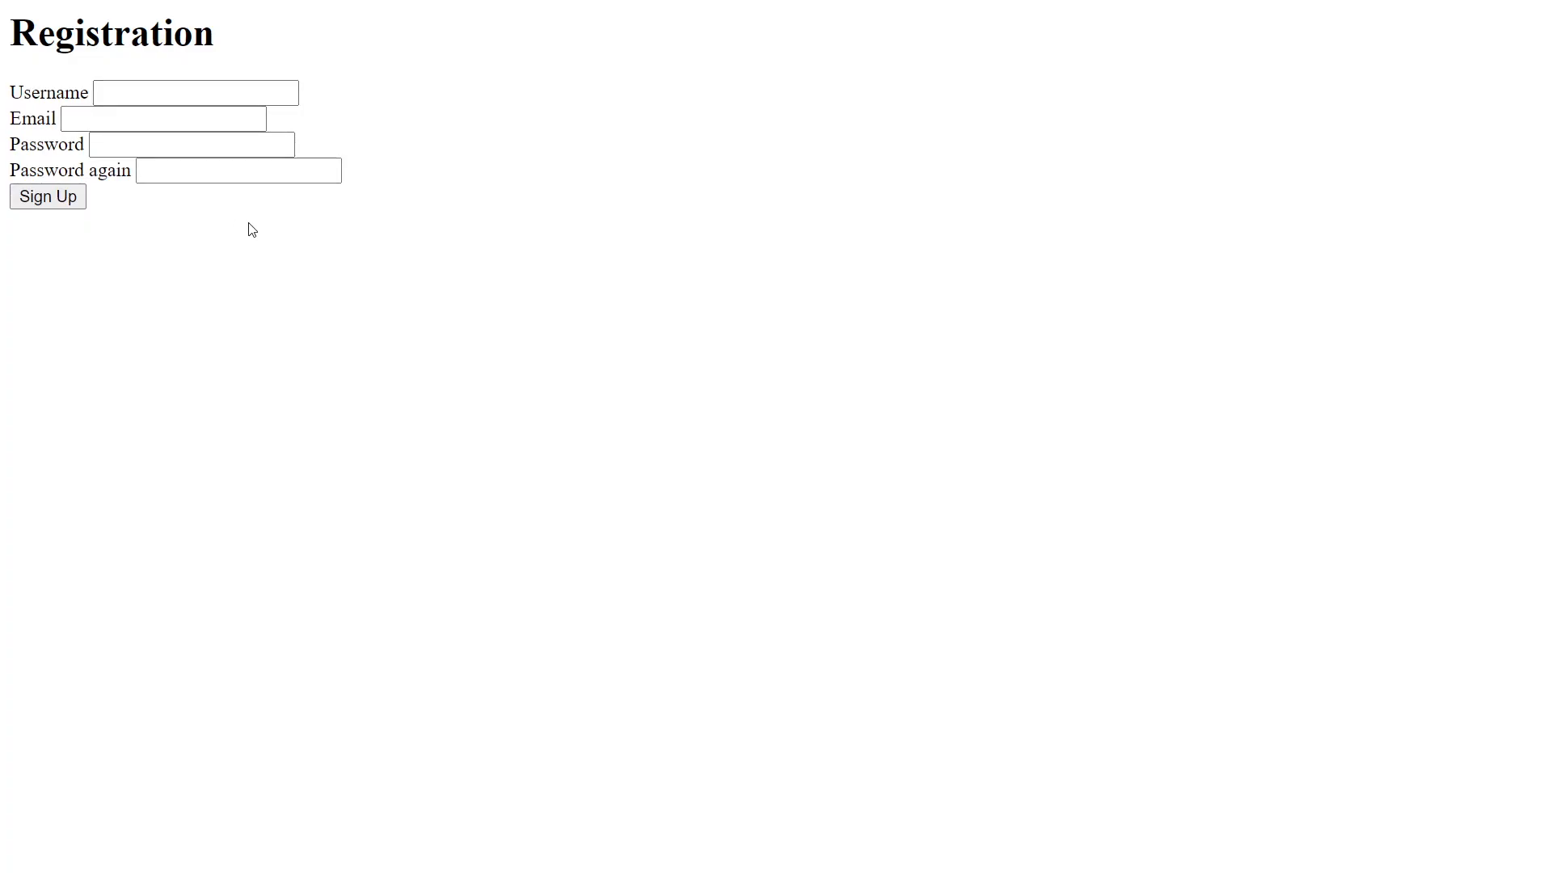
pyautogui.moveTo(352, 269)
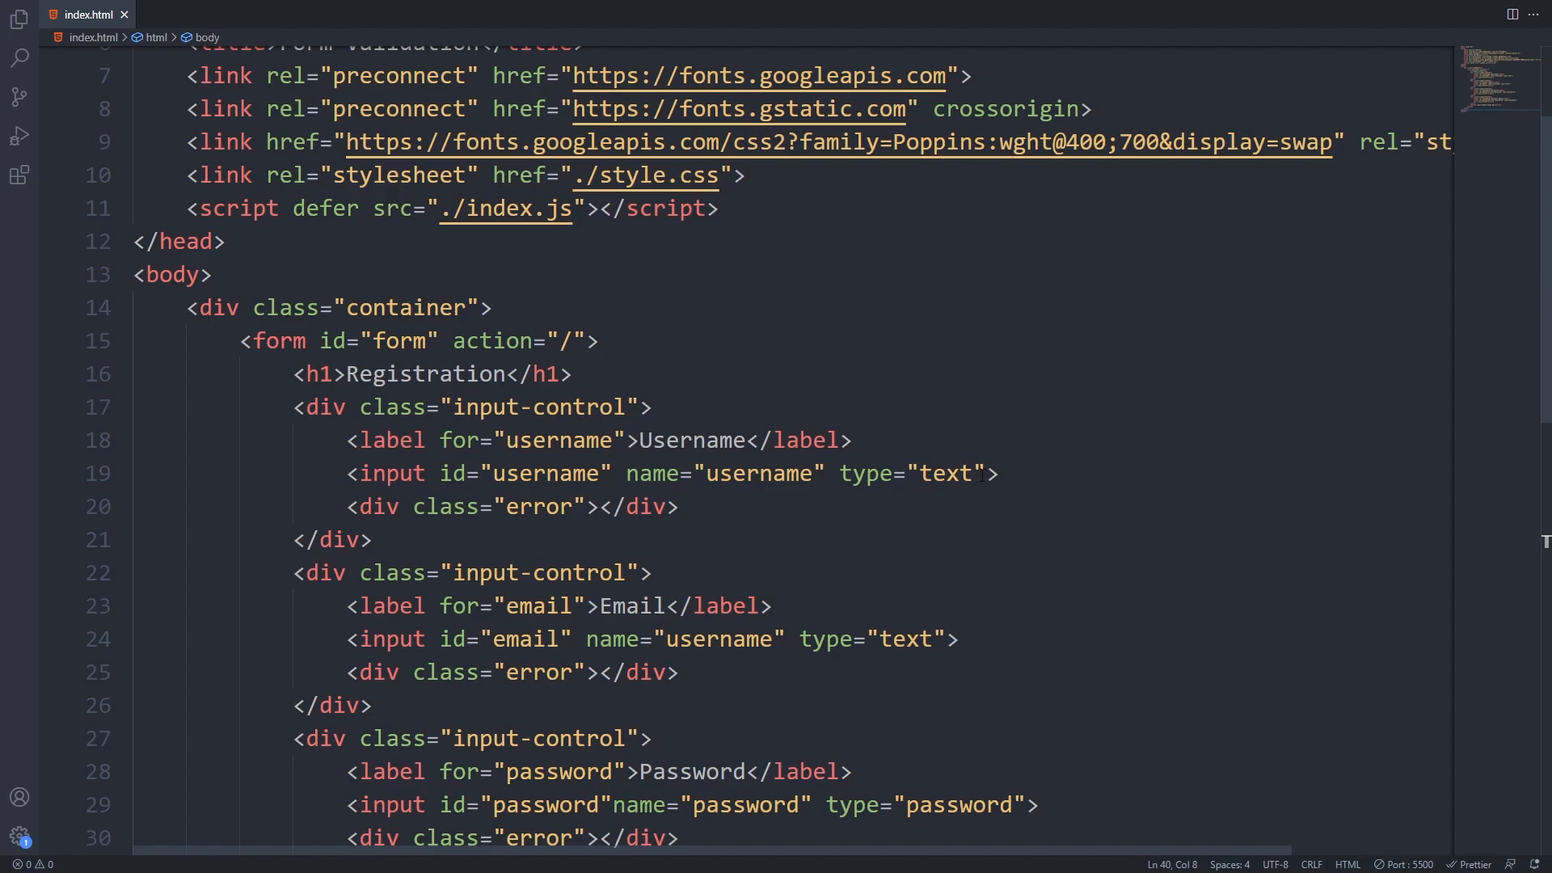
# Add the required attribute to the username input
pyautogui.write('requ')
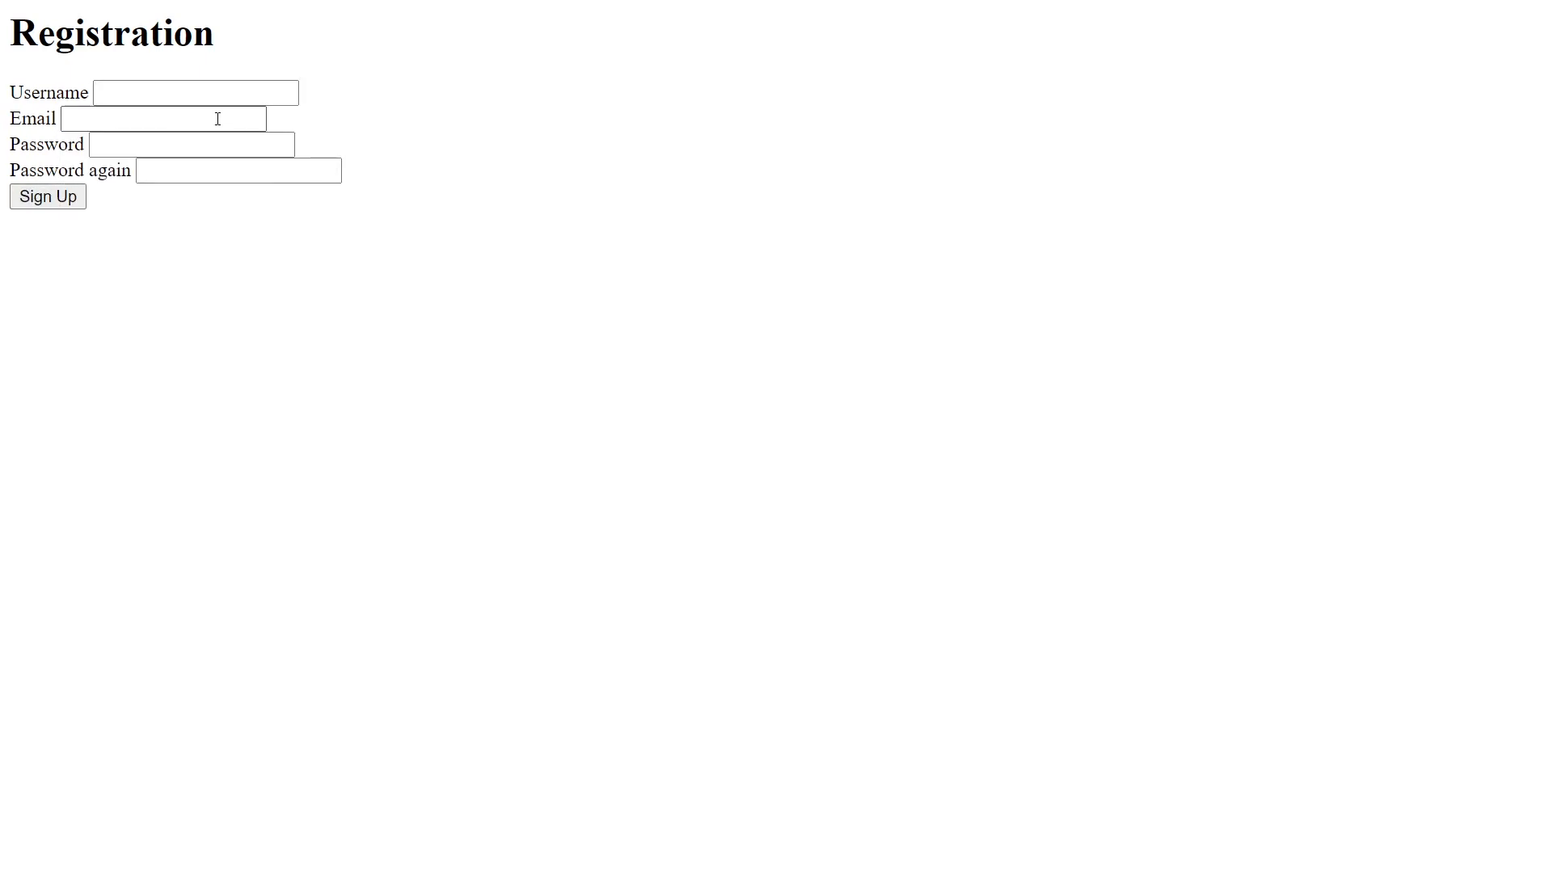
# Enter 'asd' as username and email, then submit to trigger the missing-@ warning
pyautogui.write('asd')
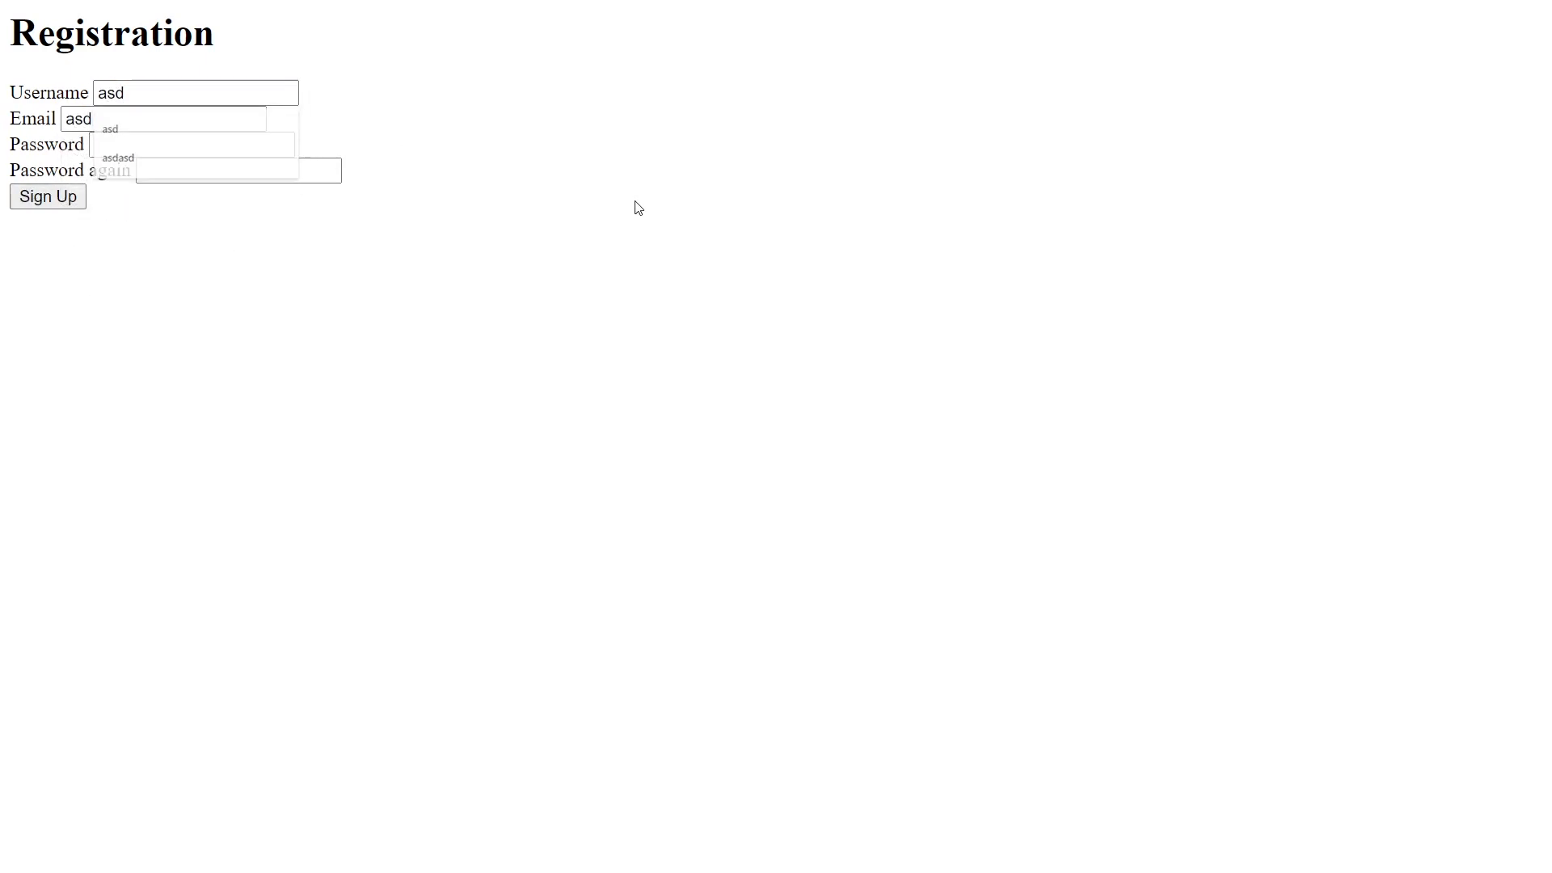
pyautogui.click(48, 196)
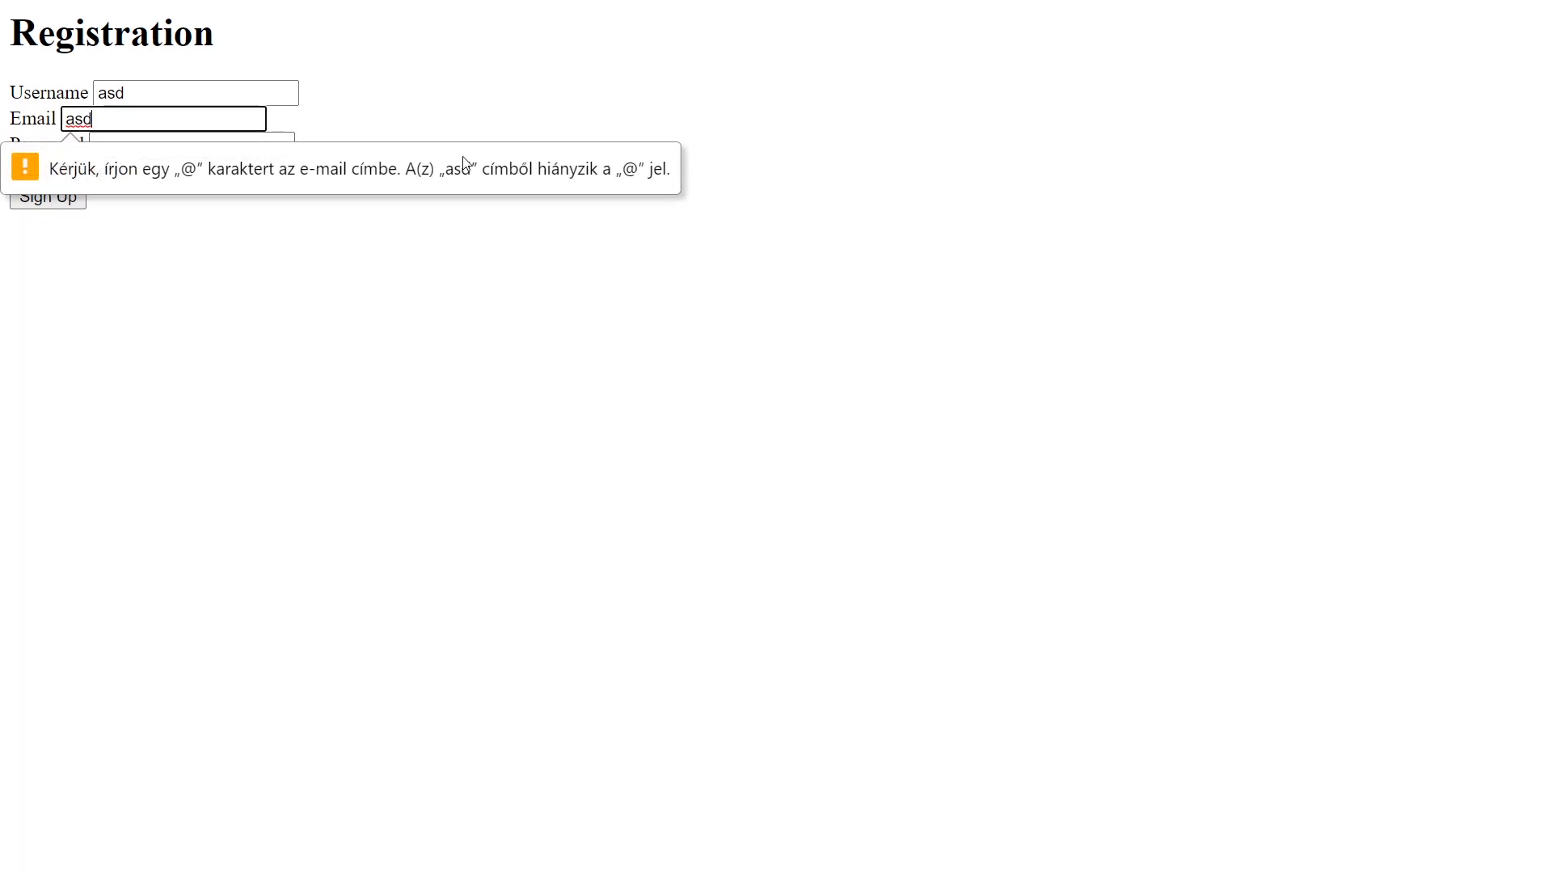
pyautogui.click(163, 119)
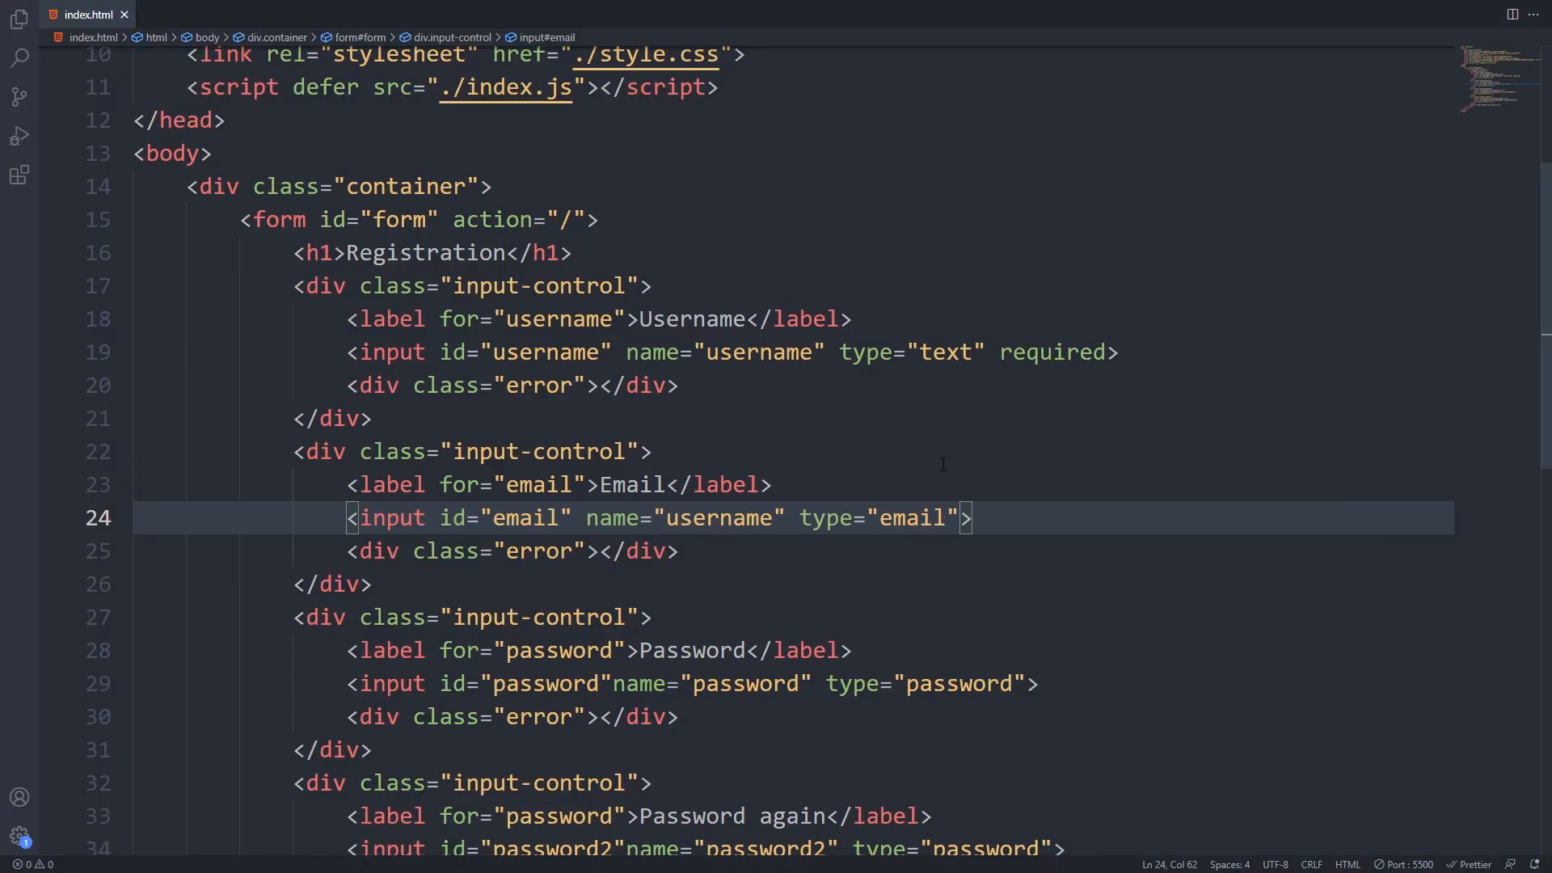
# Change the email input's type from email back to text
pyautogui.doubleClick(909, 518)
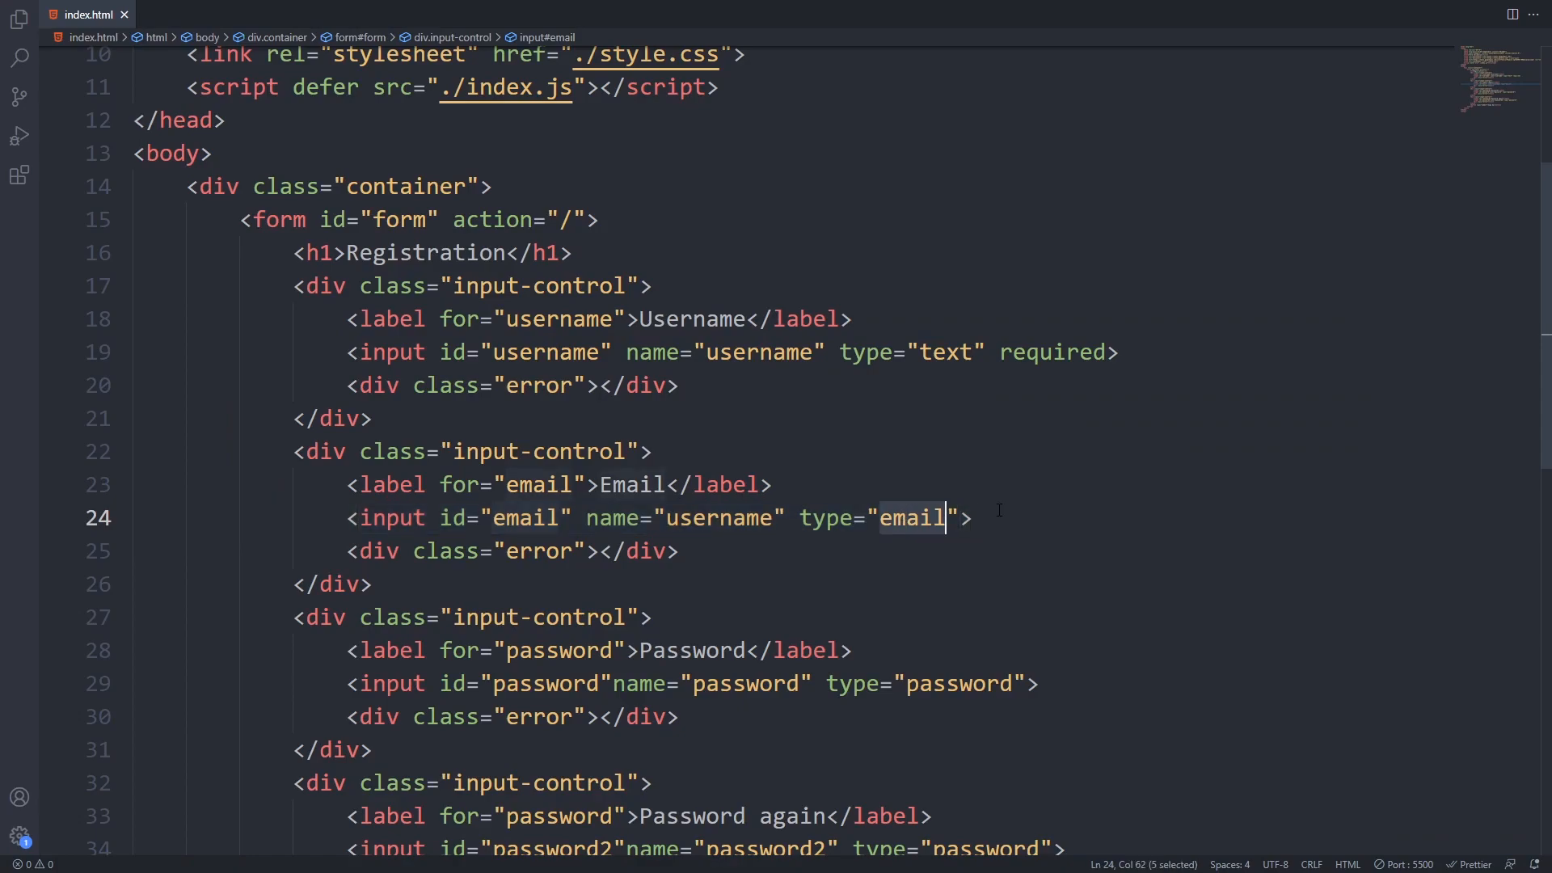
pyautogui.write('text')
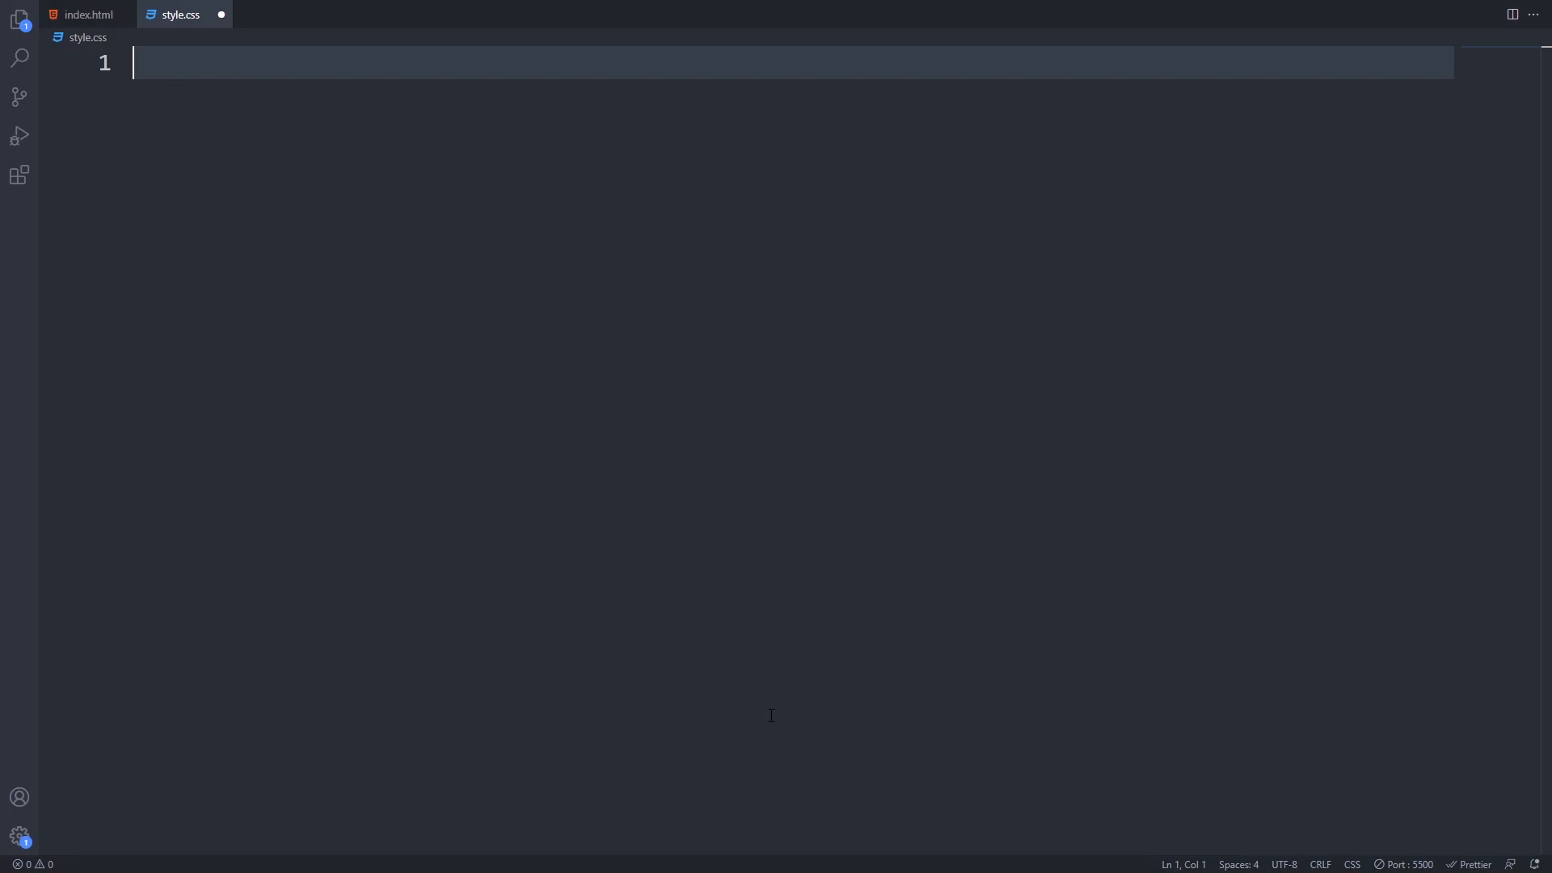
# Give the body a dark linear gradient and style #form as a 300px whitesmoke card with 20px padding
pyautogui.write('body {\\n    background: linear-gradient(to right, #0f2027, #203a43, #2c5364);\\n}')
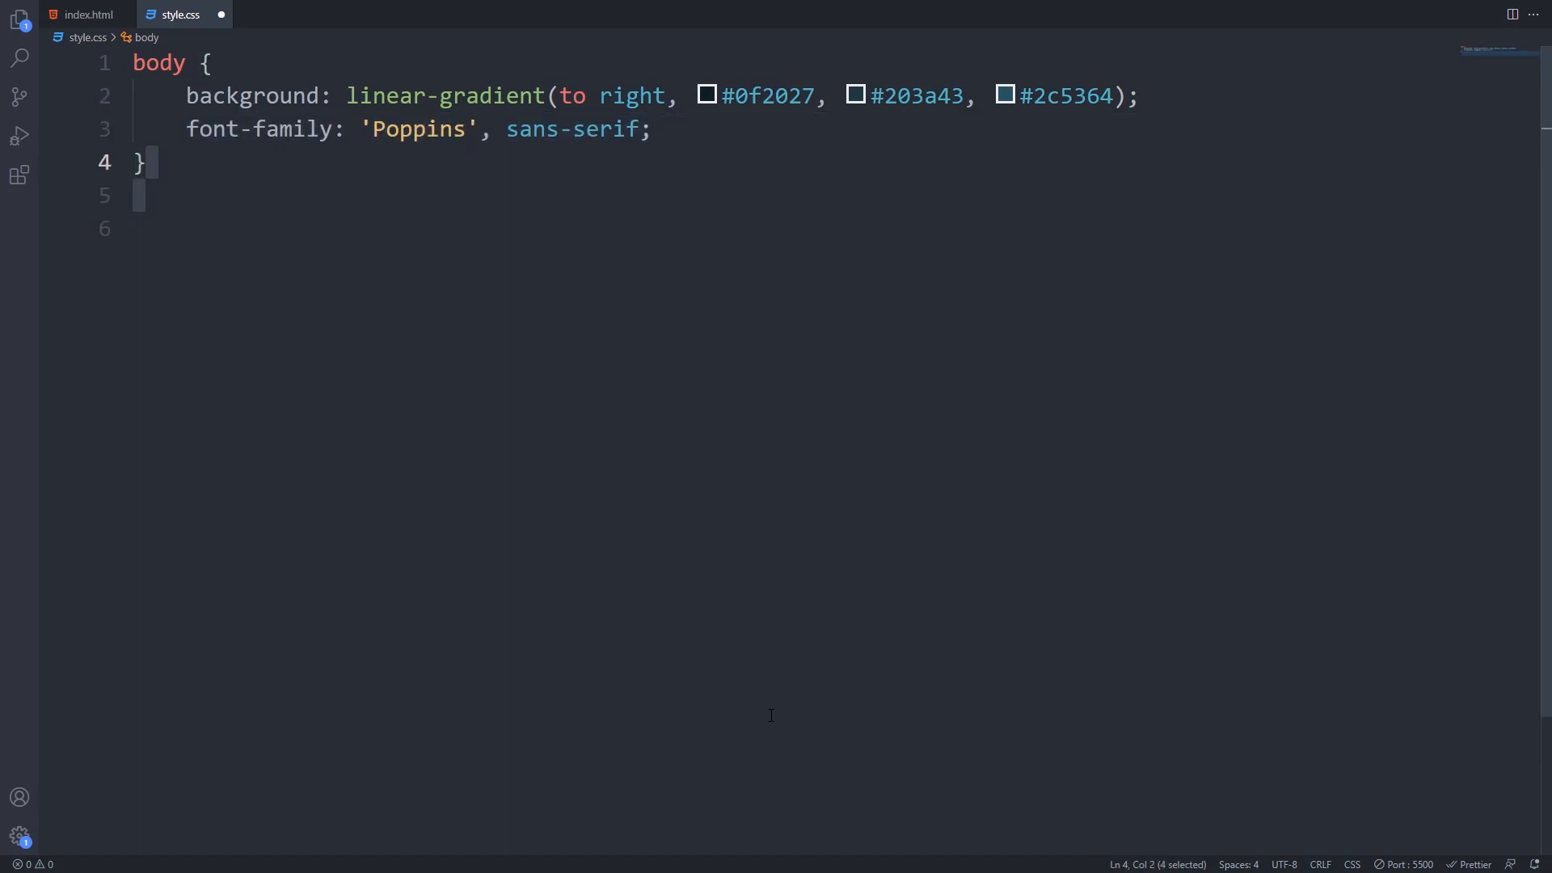
pyautogui.write('#form {')
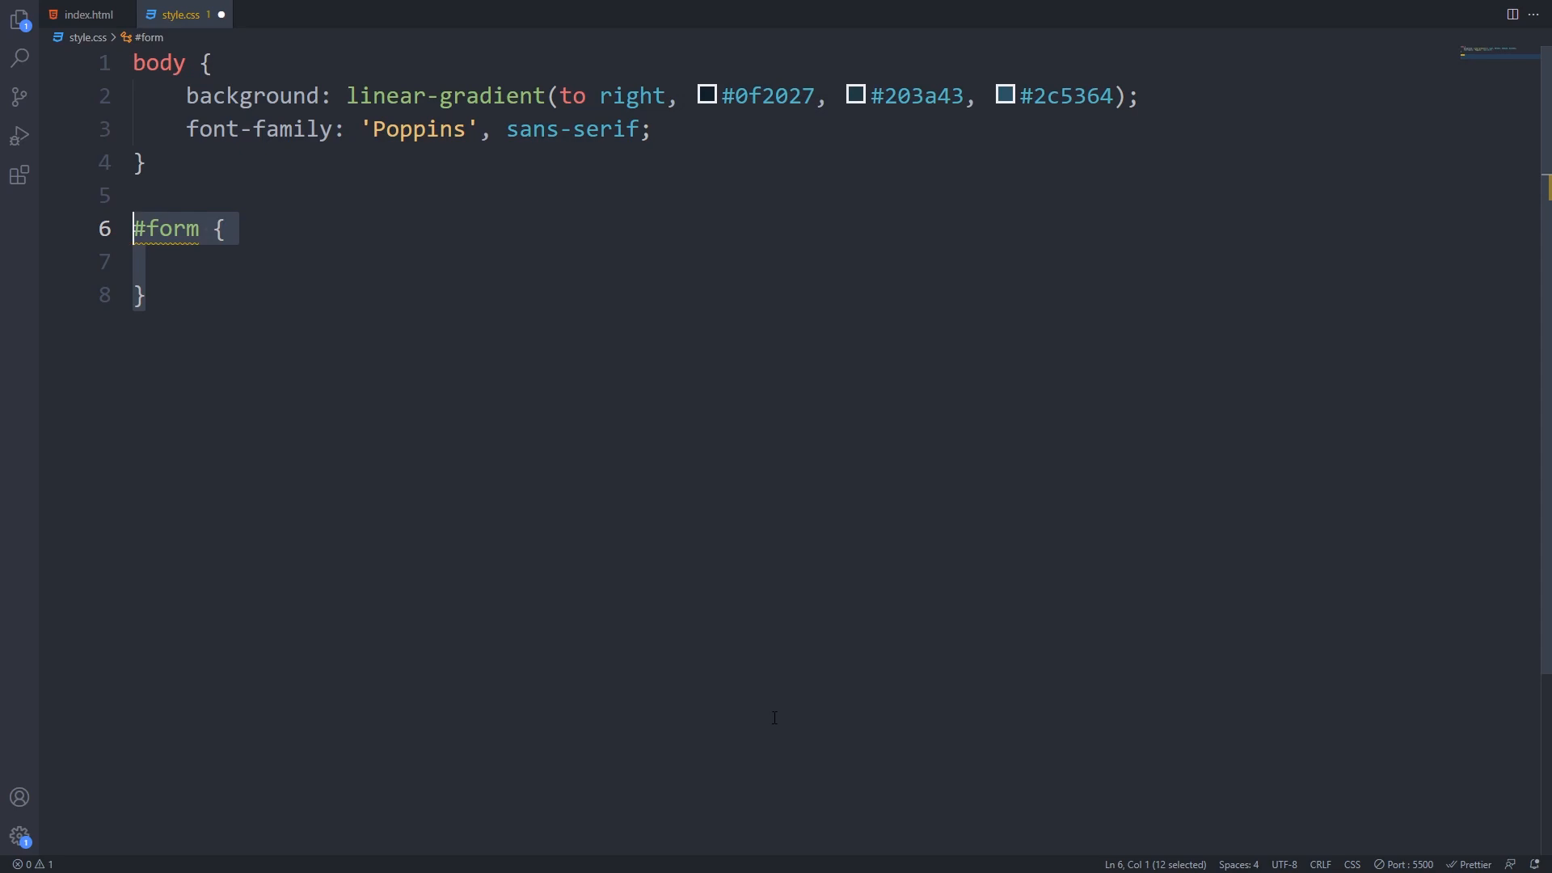
pyautogui.write('width: 300px;')
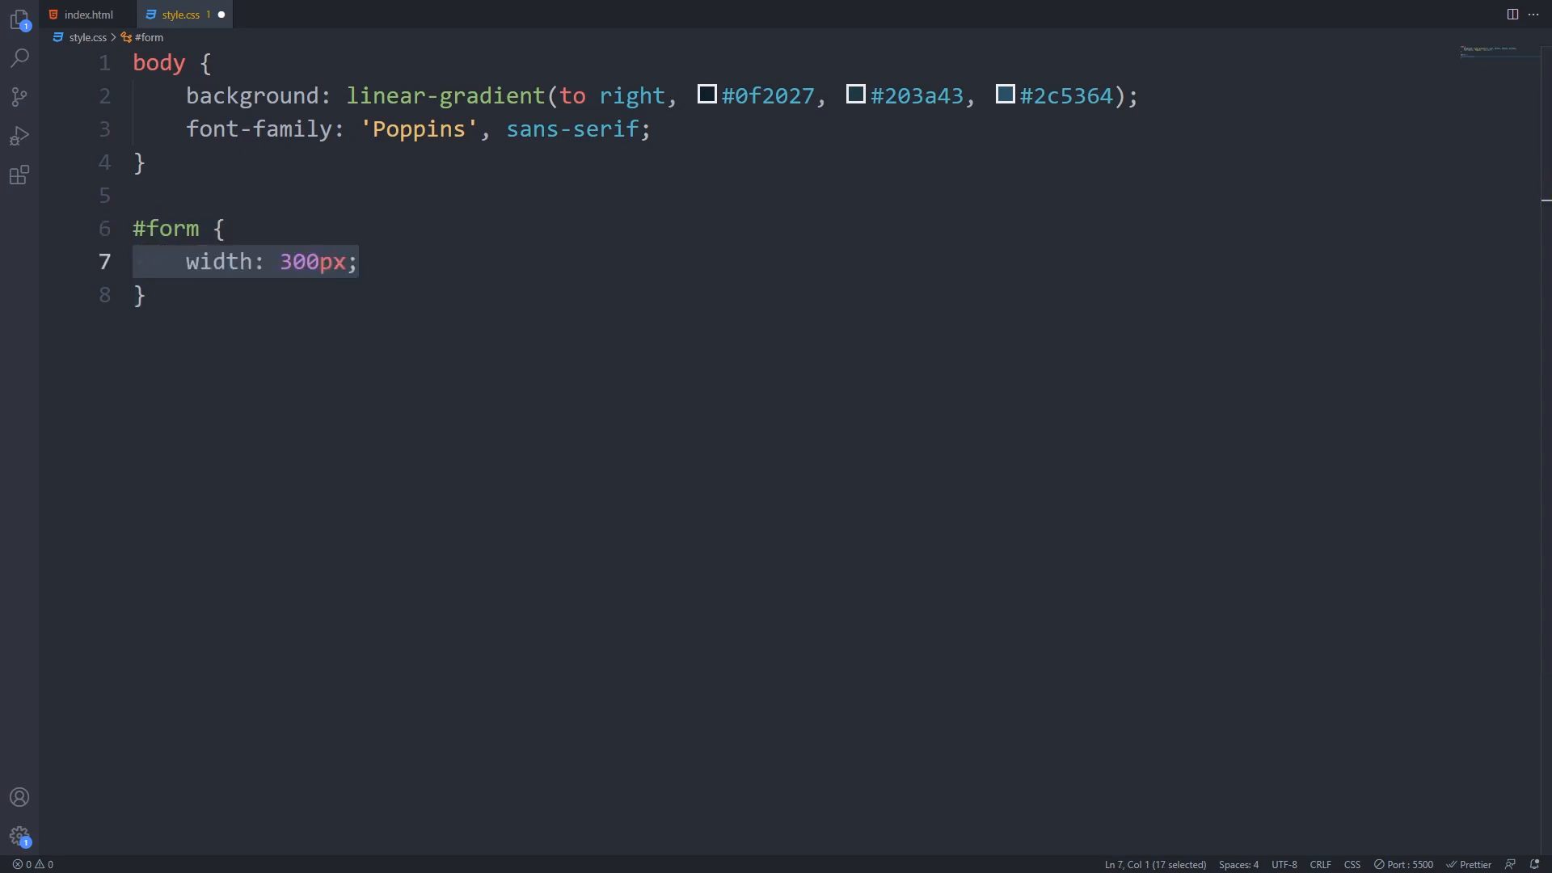
pyautogui.press('ctrl+s')
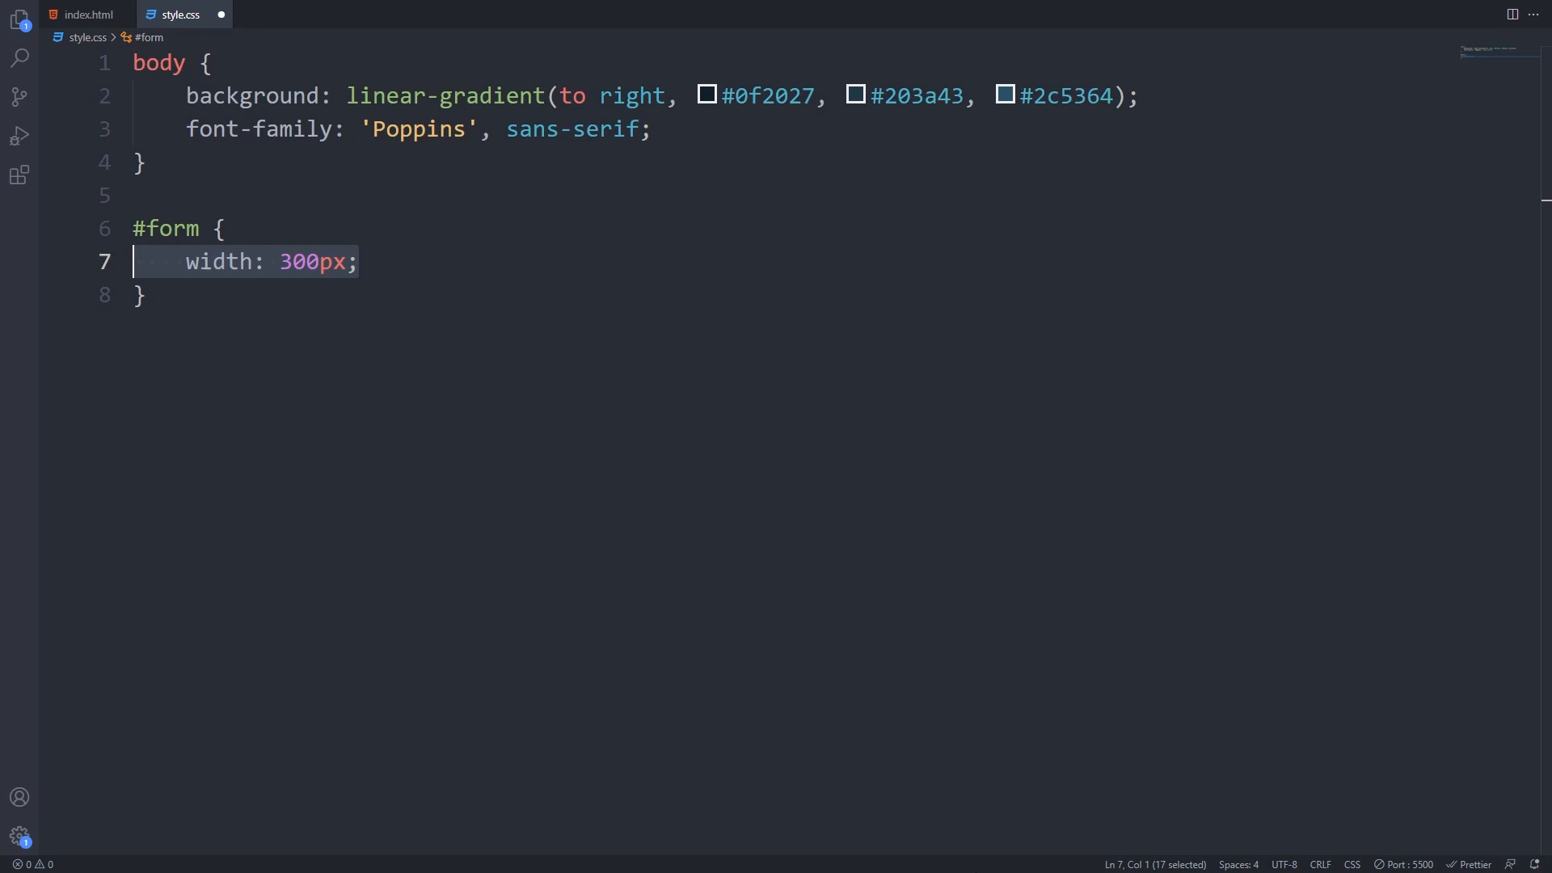
pyautogui.write('margin: 20vh auto 0 auto;')
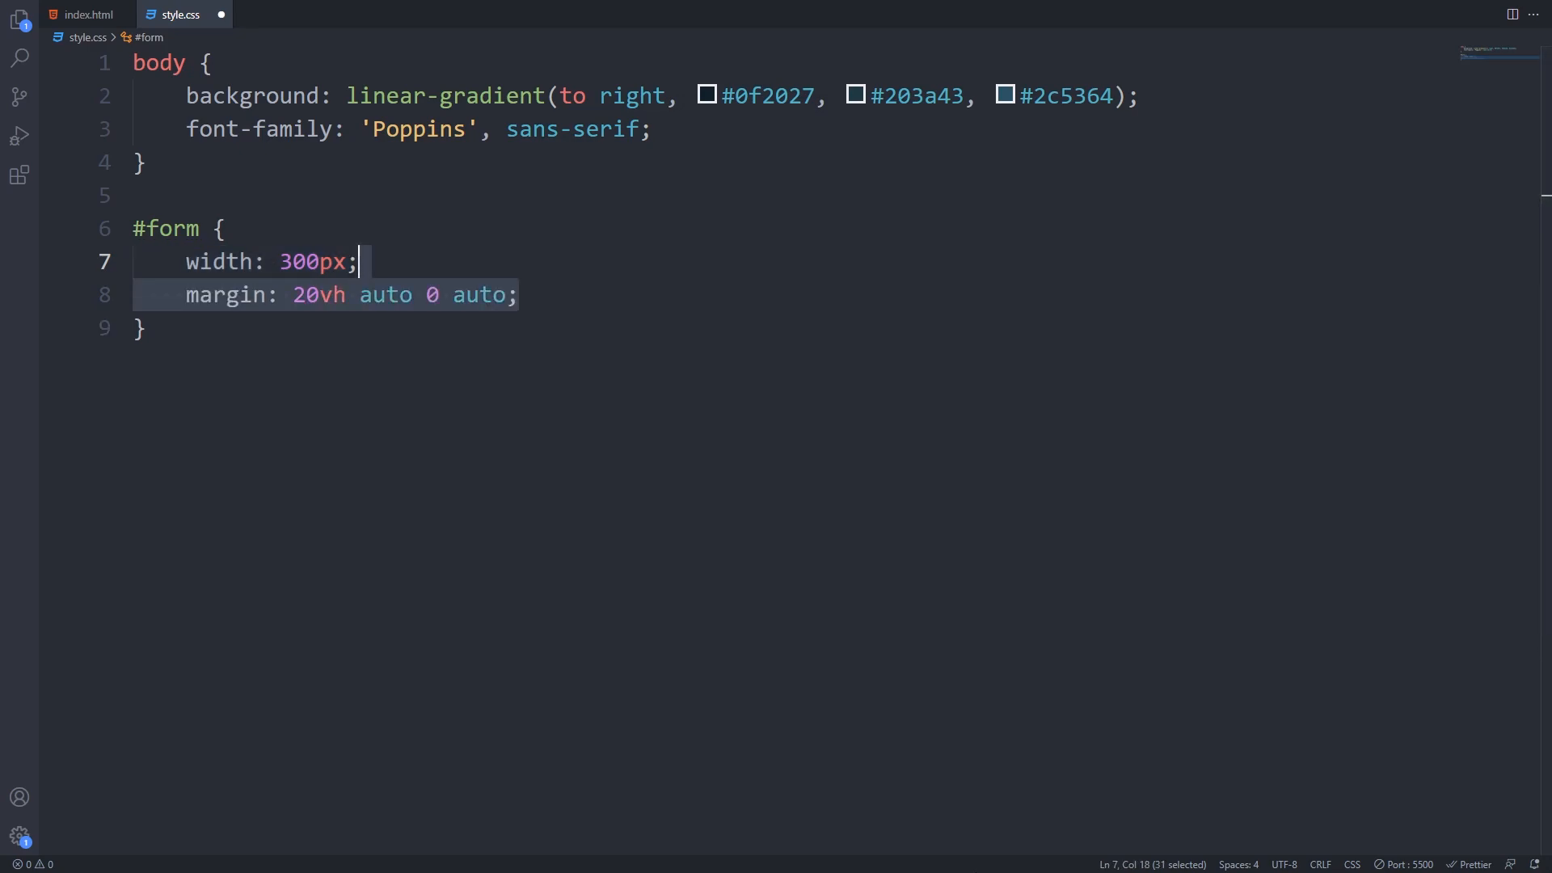
pyautogui.write('padding: 20px;')
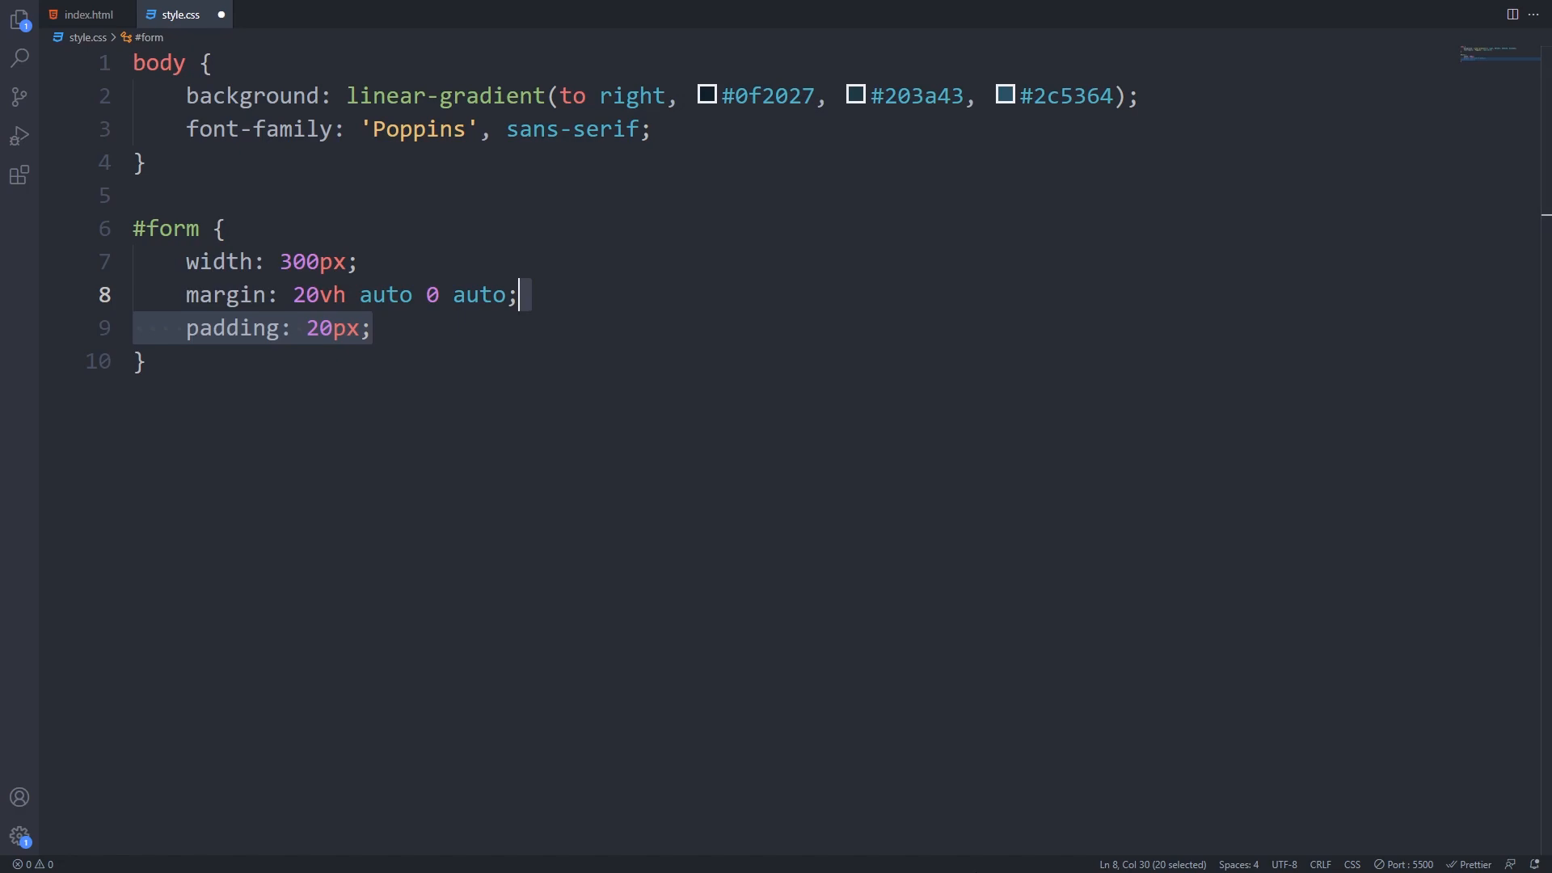
pyautogui.write('background-color: whitesmoke;')
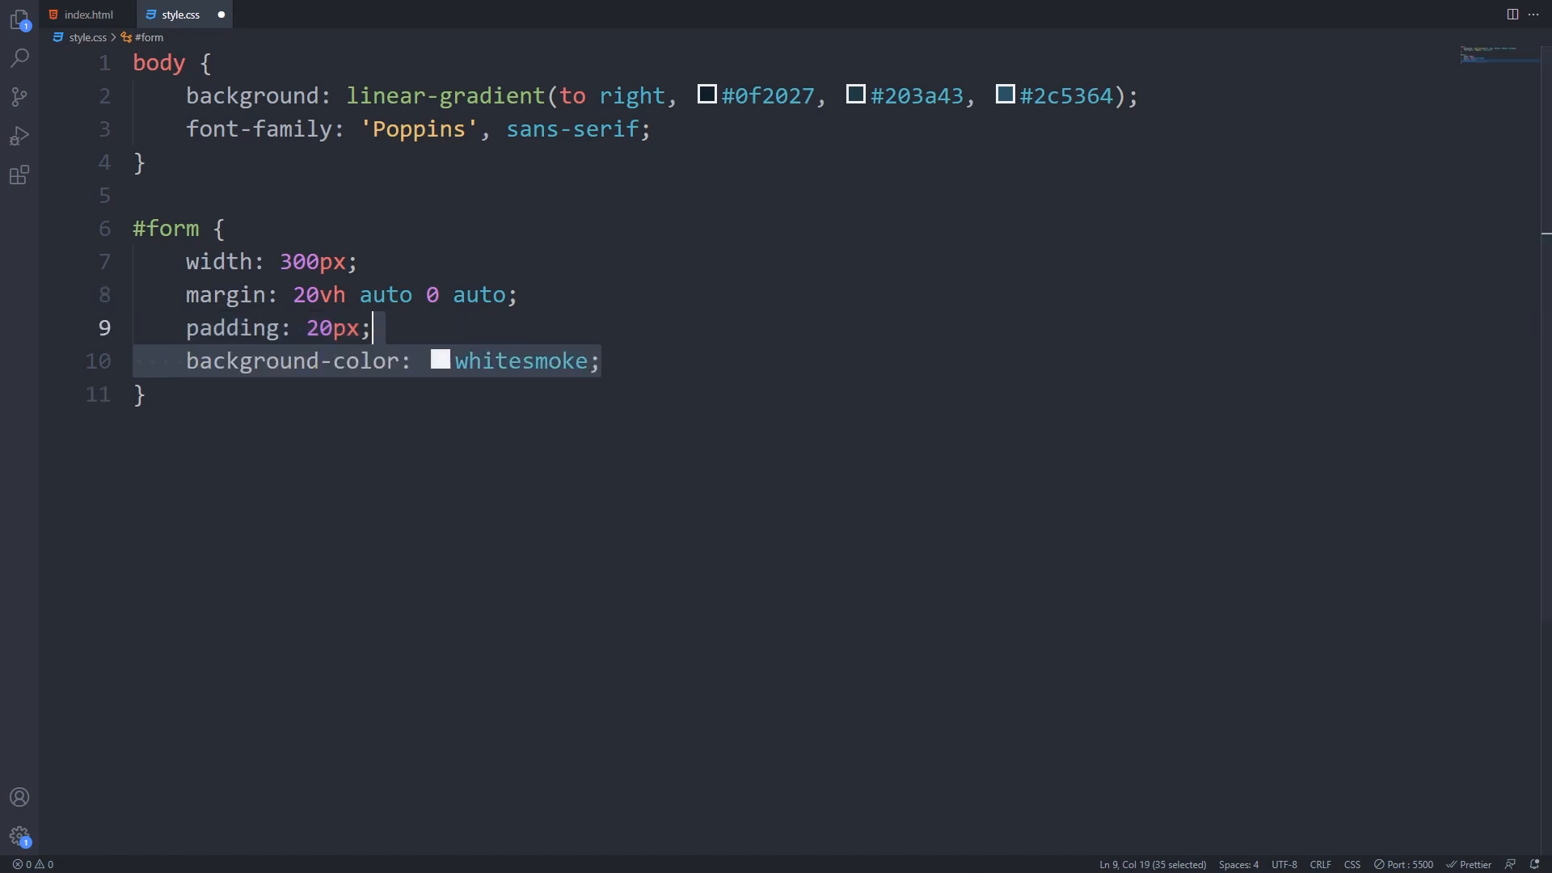
pyautogui.write('border-radius: 4px;')
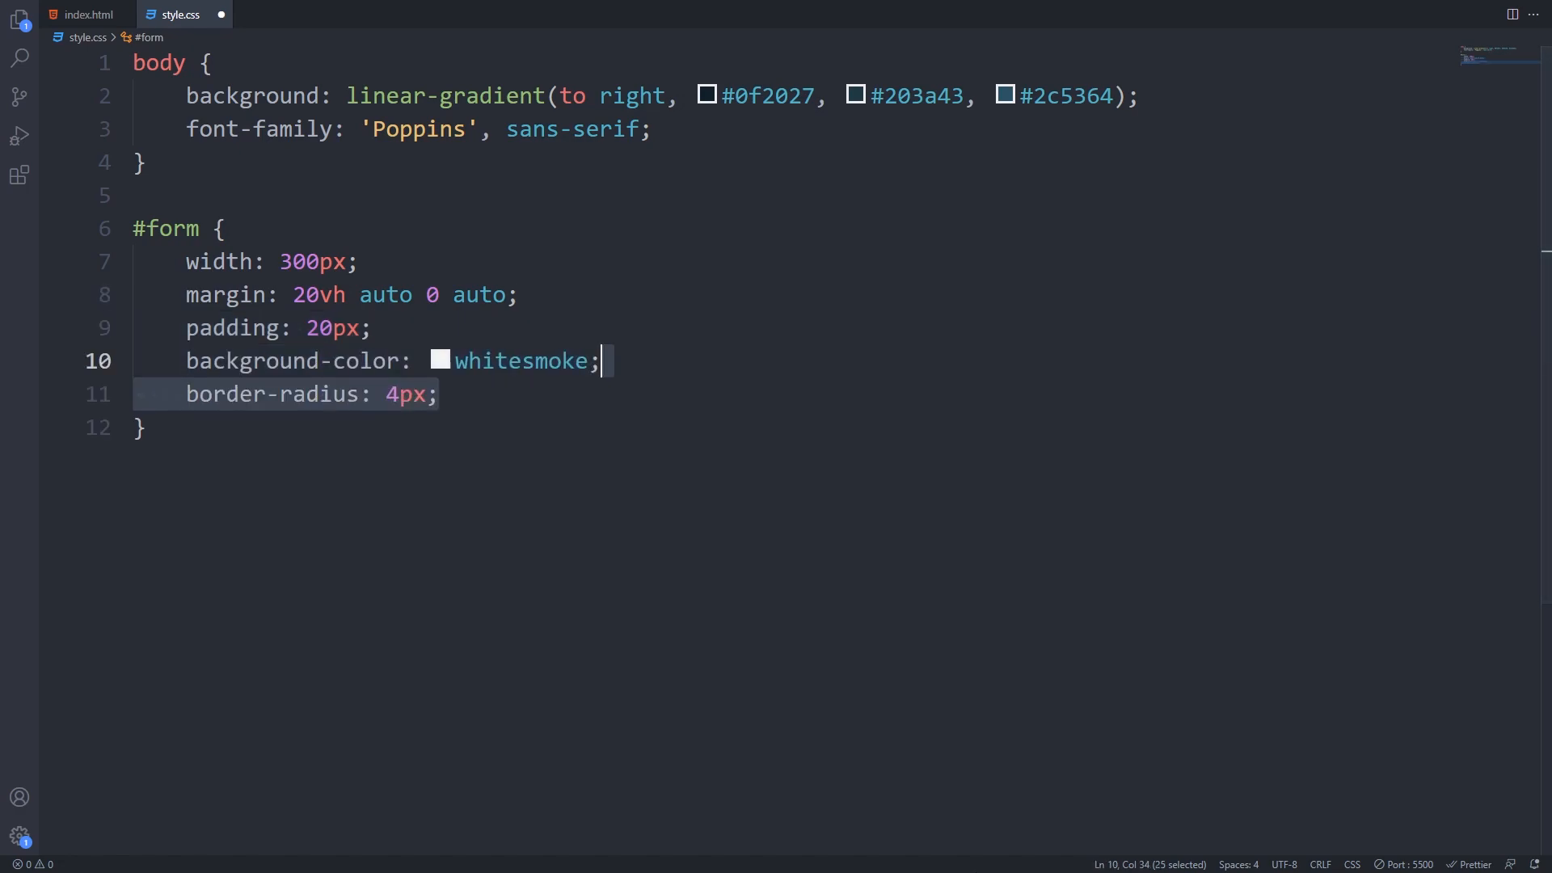
pyautogui.write('font-size: 12px;')
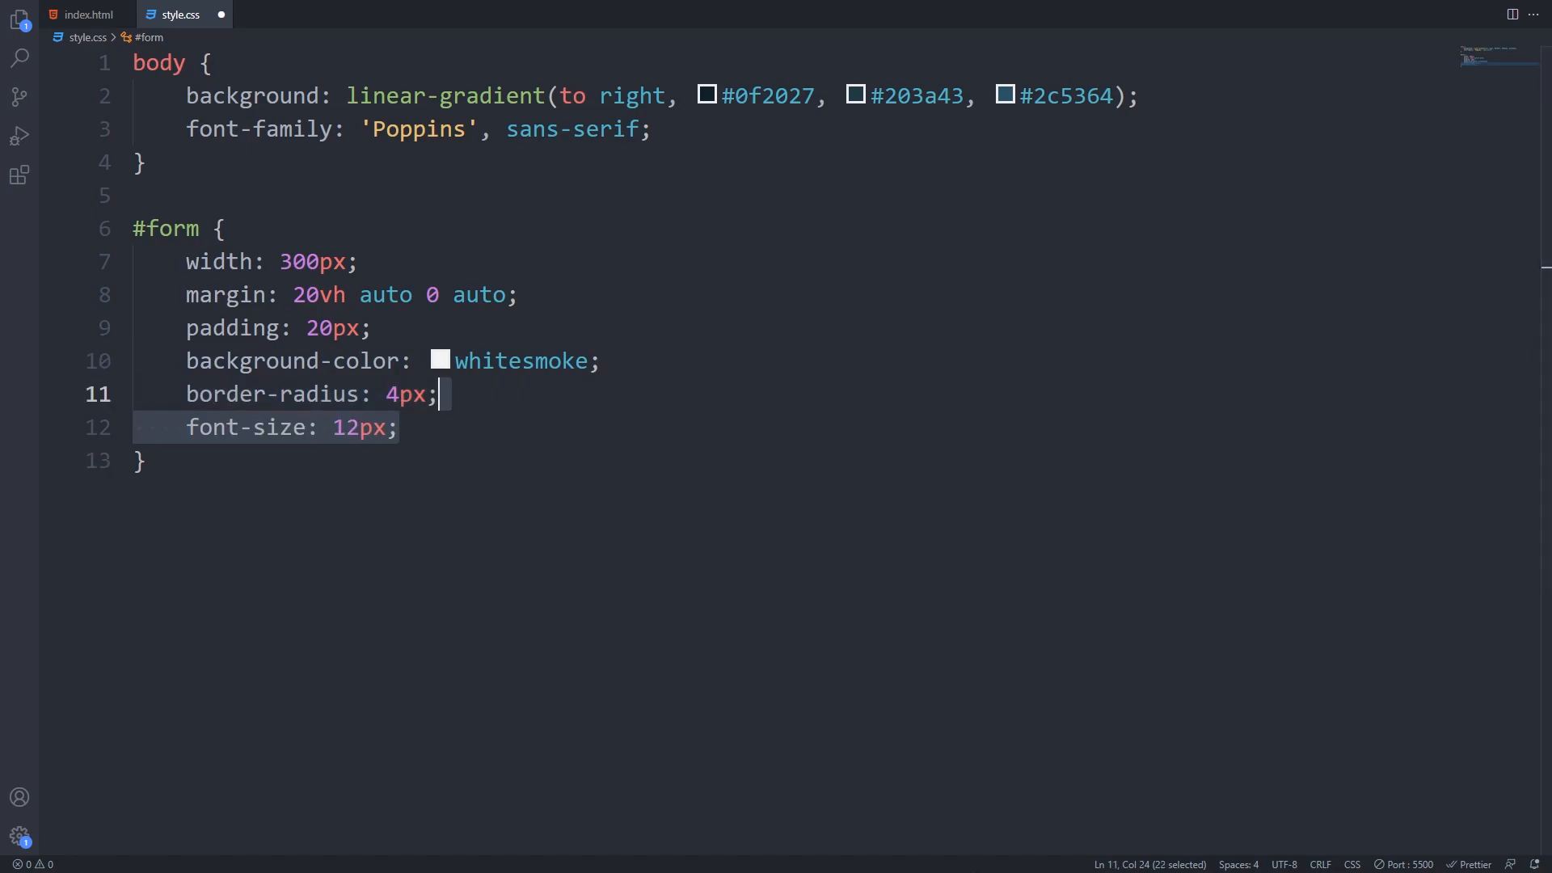
# Centre the form heading and colour it #0f2027
pyautogui.write('#form h1 {')
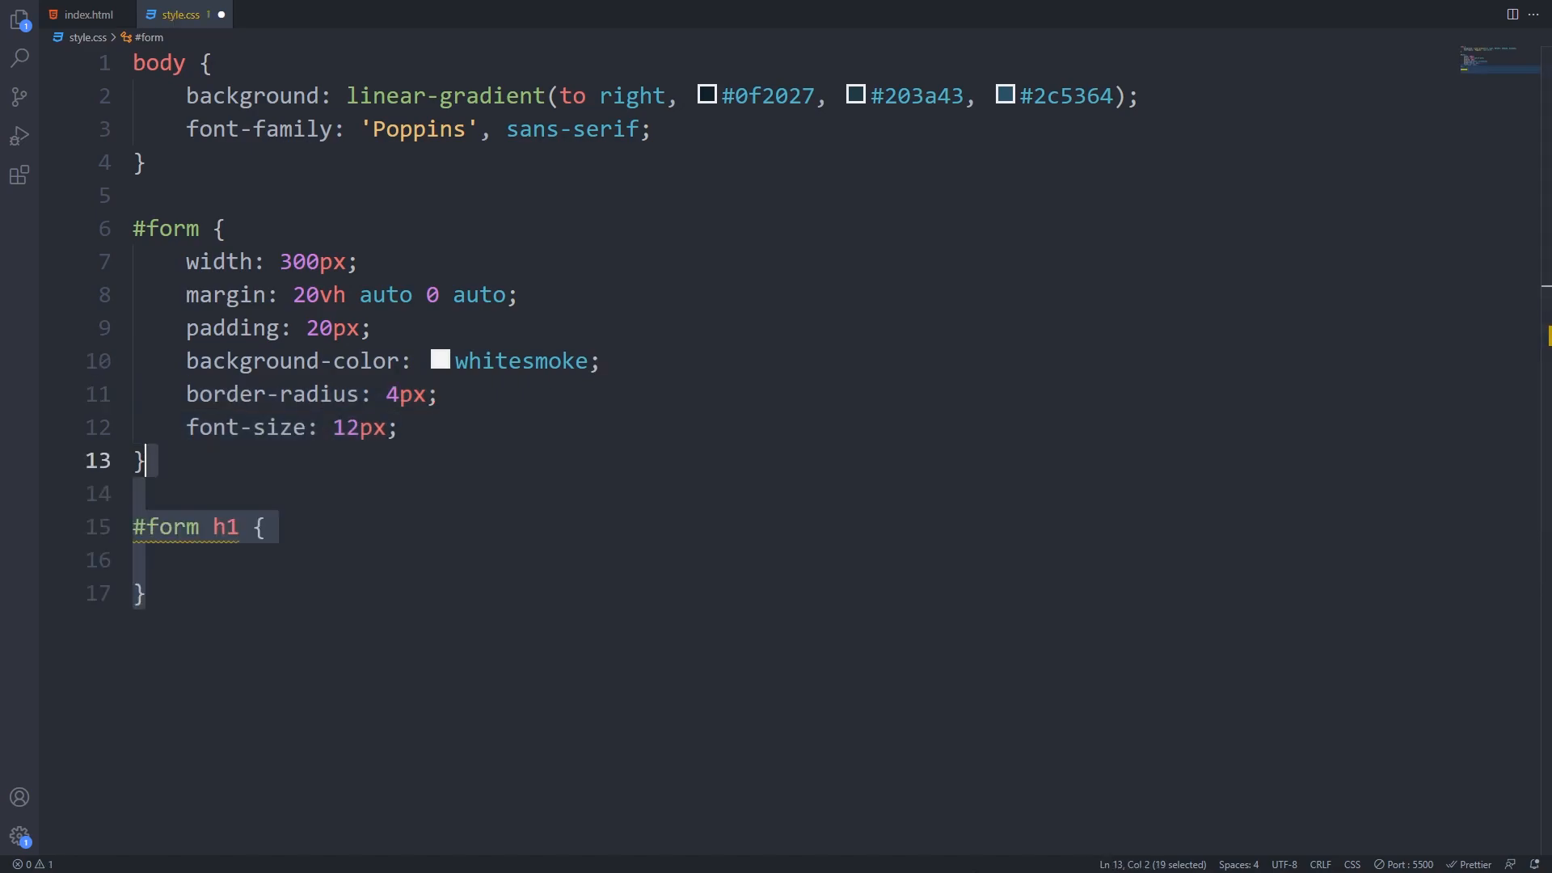
pyautogui.write('color: #0f2027;')
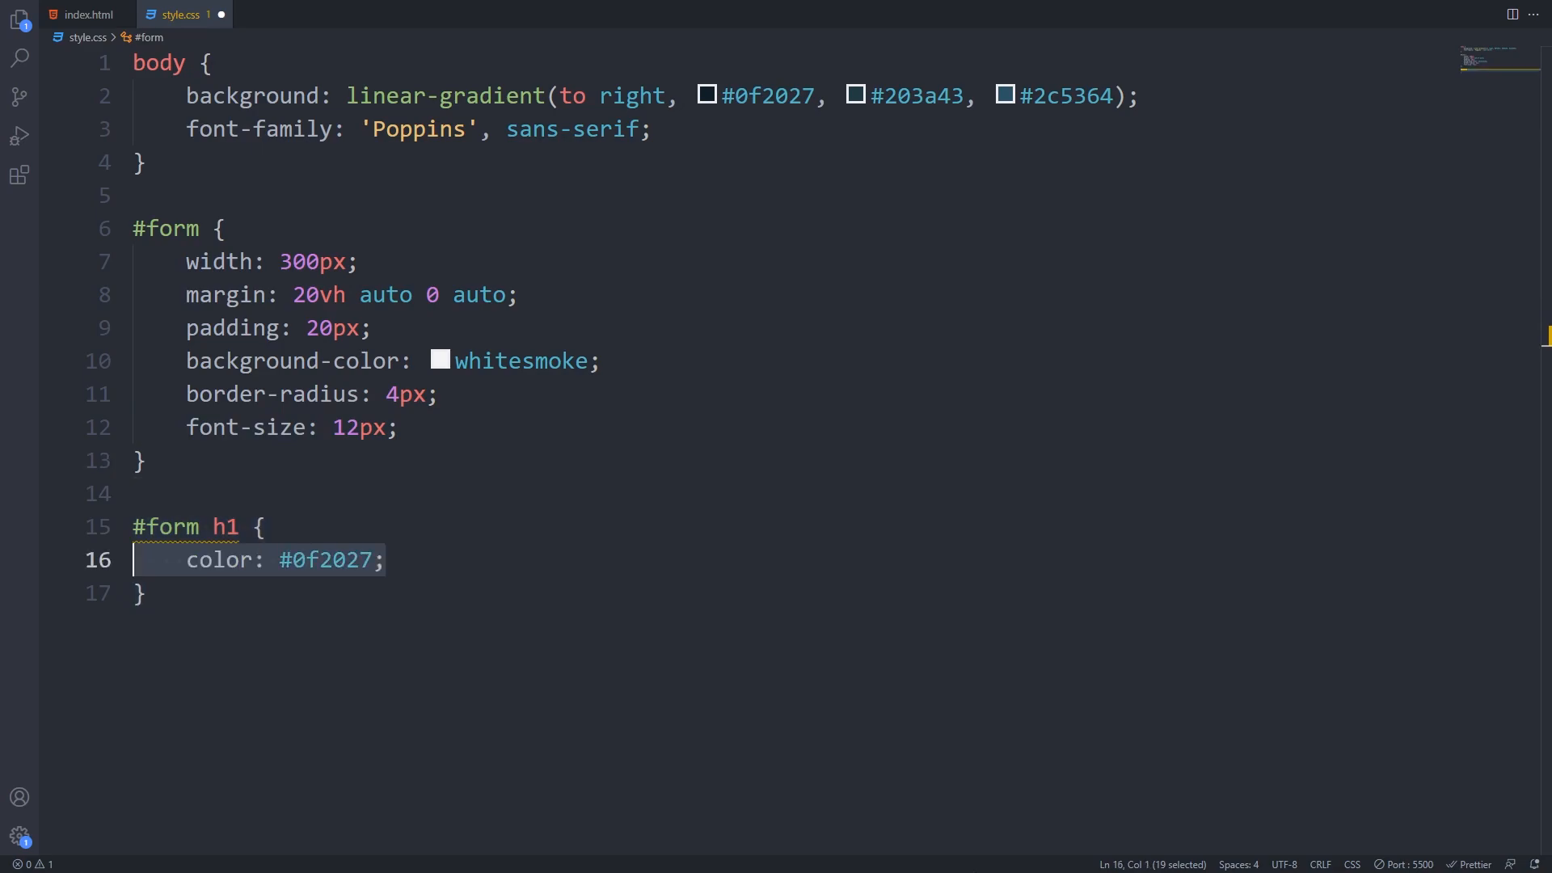
pyautogui.write('text-align: center;')
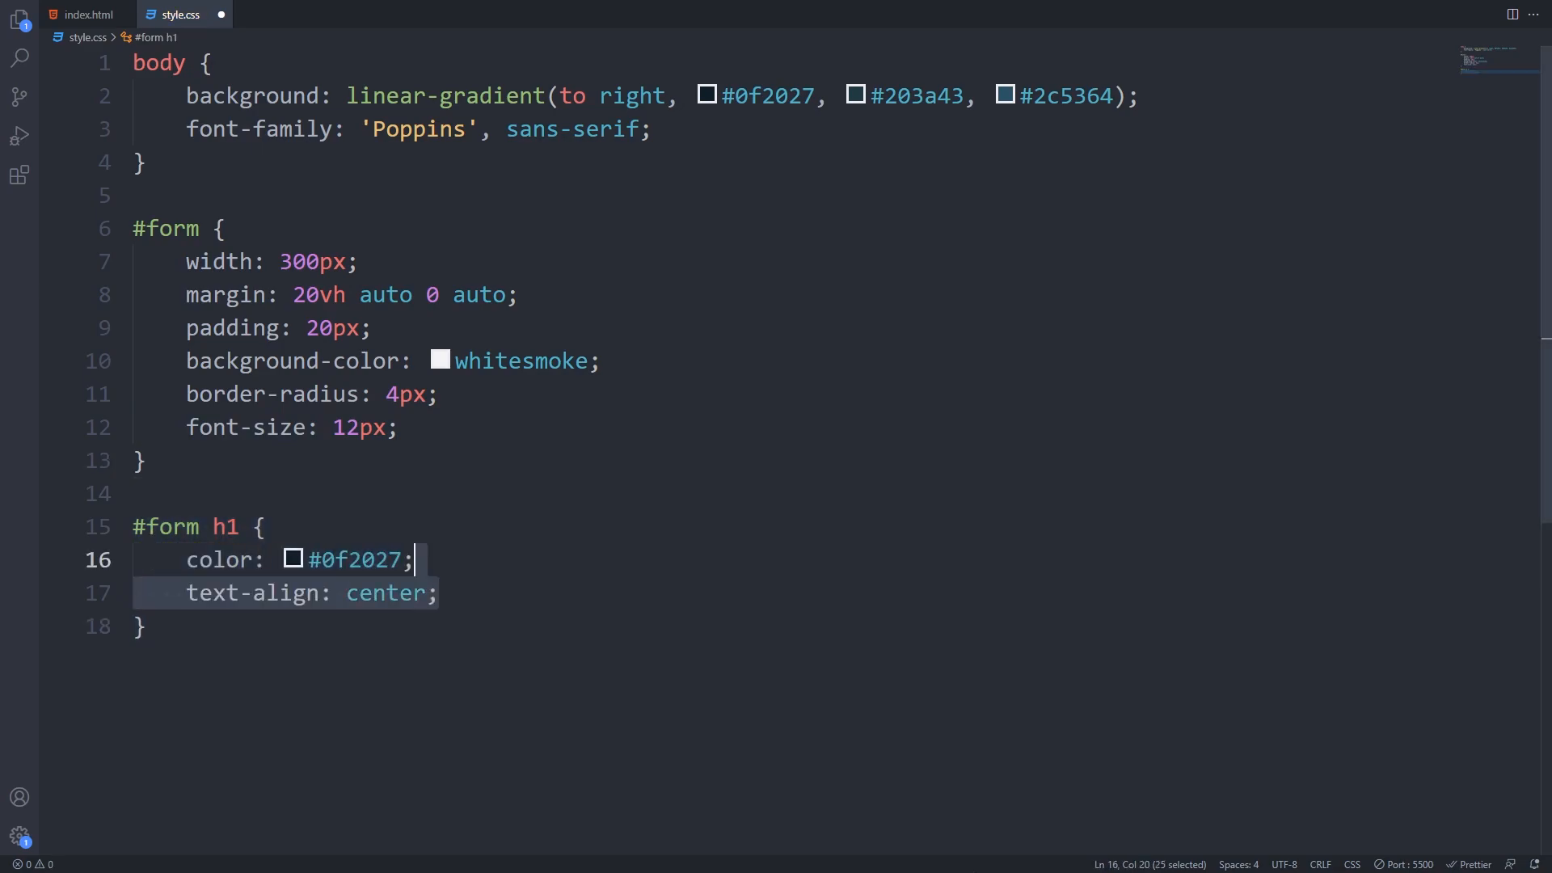
pyautogui.write('#form button {')
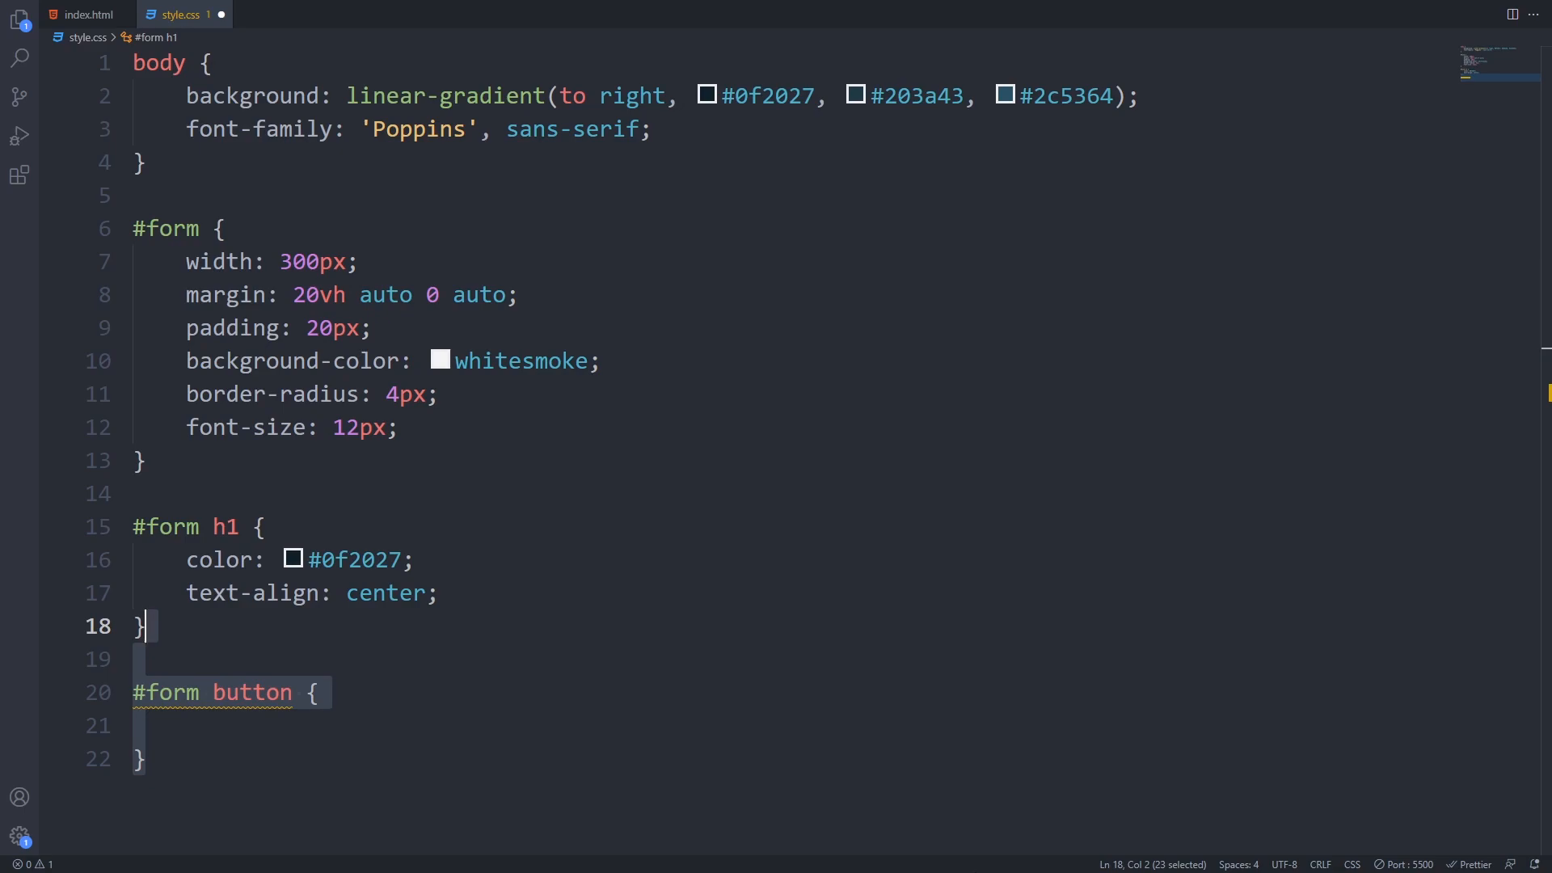
# Give the button 10px padding and margin-top, stack input groups in a column, and style inputs block with 10px padding
pyautogui.write('padding: 10px;')
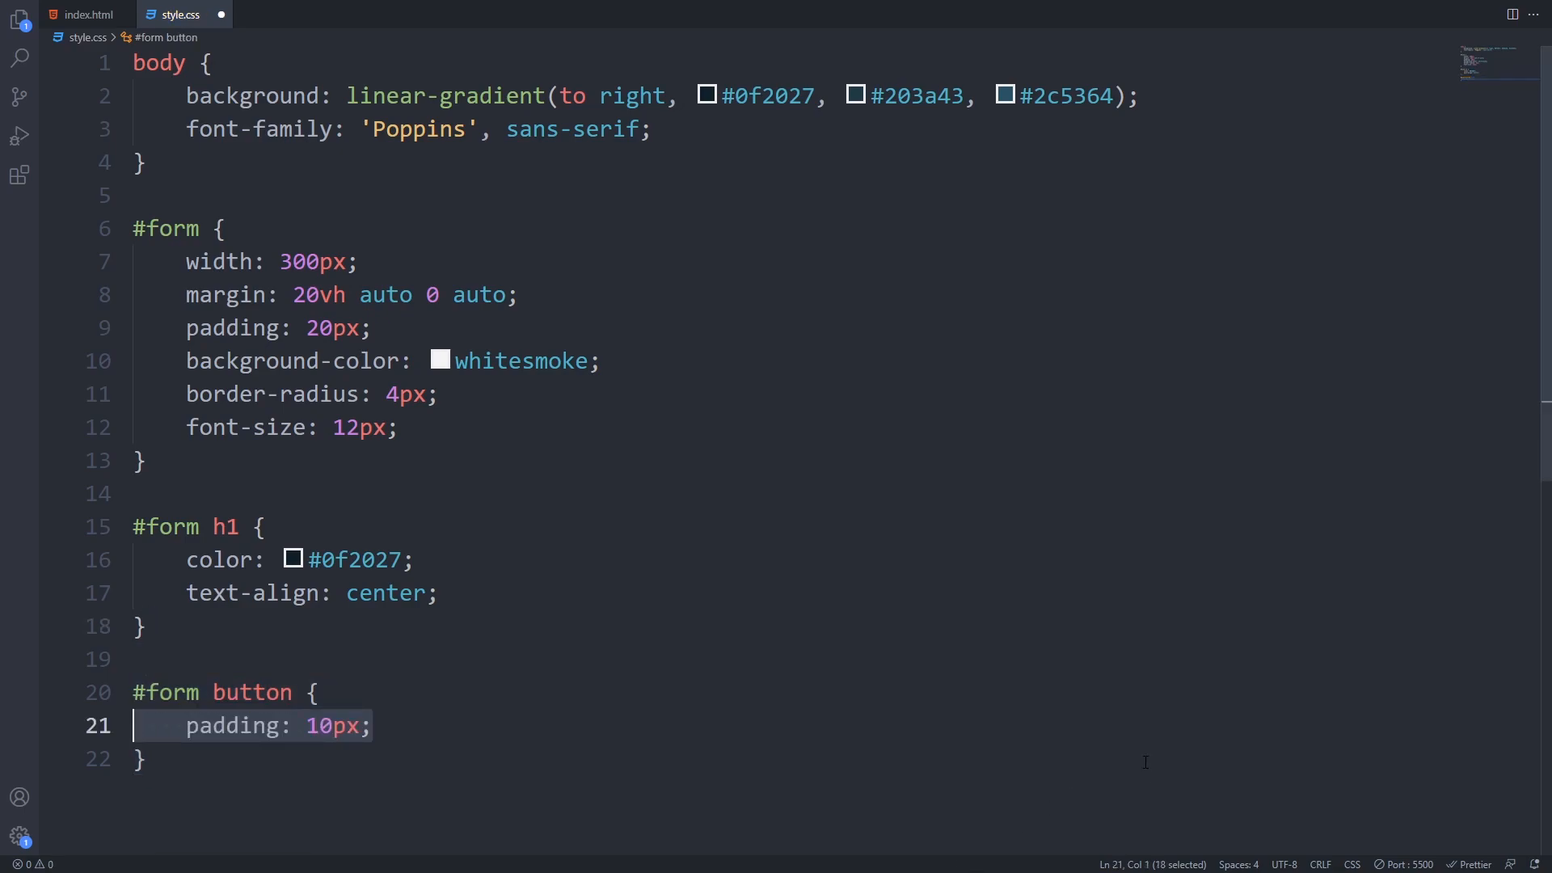
pyautogui.write('margin-top: 10px;')
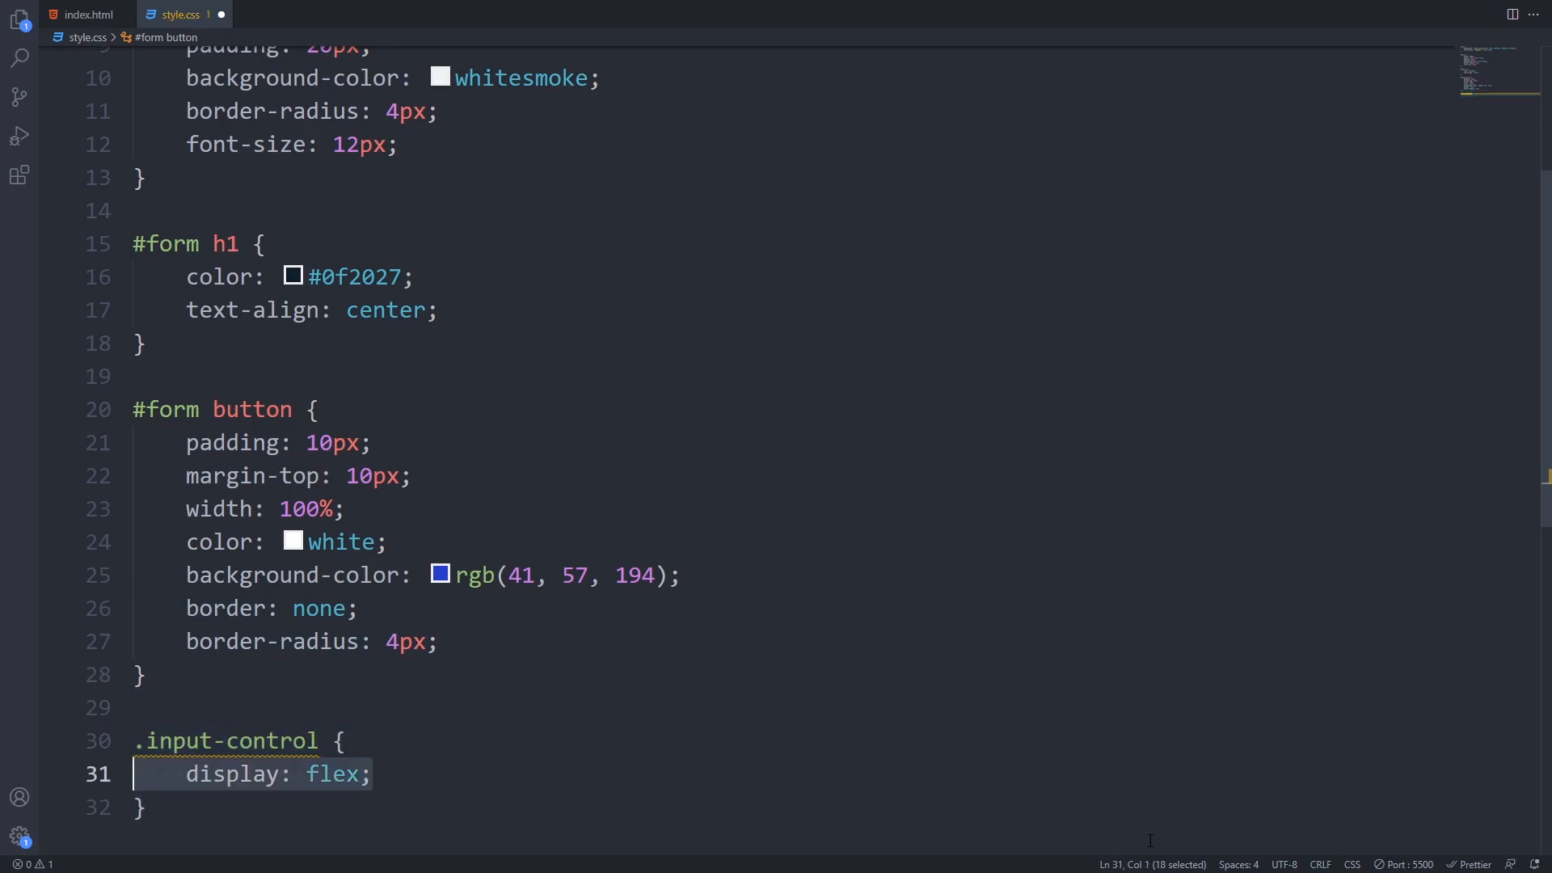
pyautogui.write('flex-direction: column;')
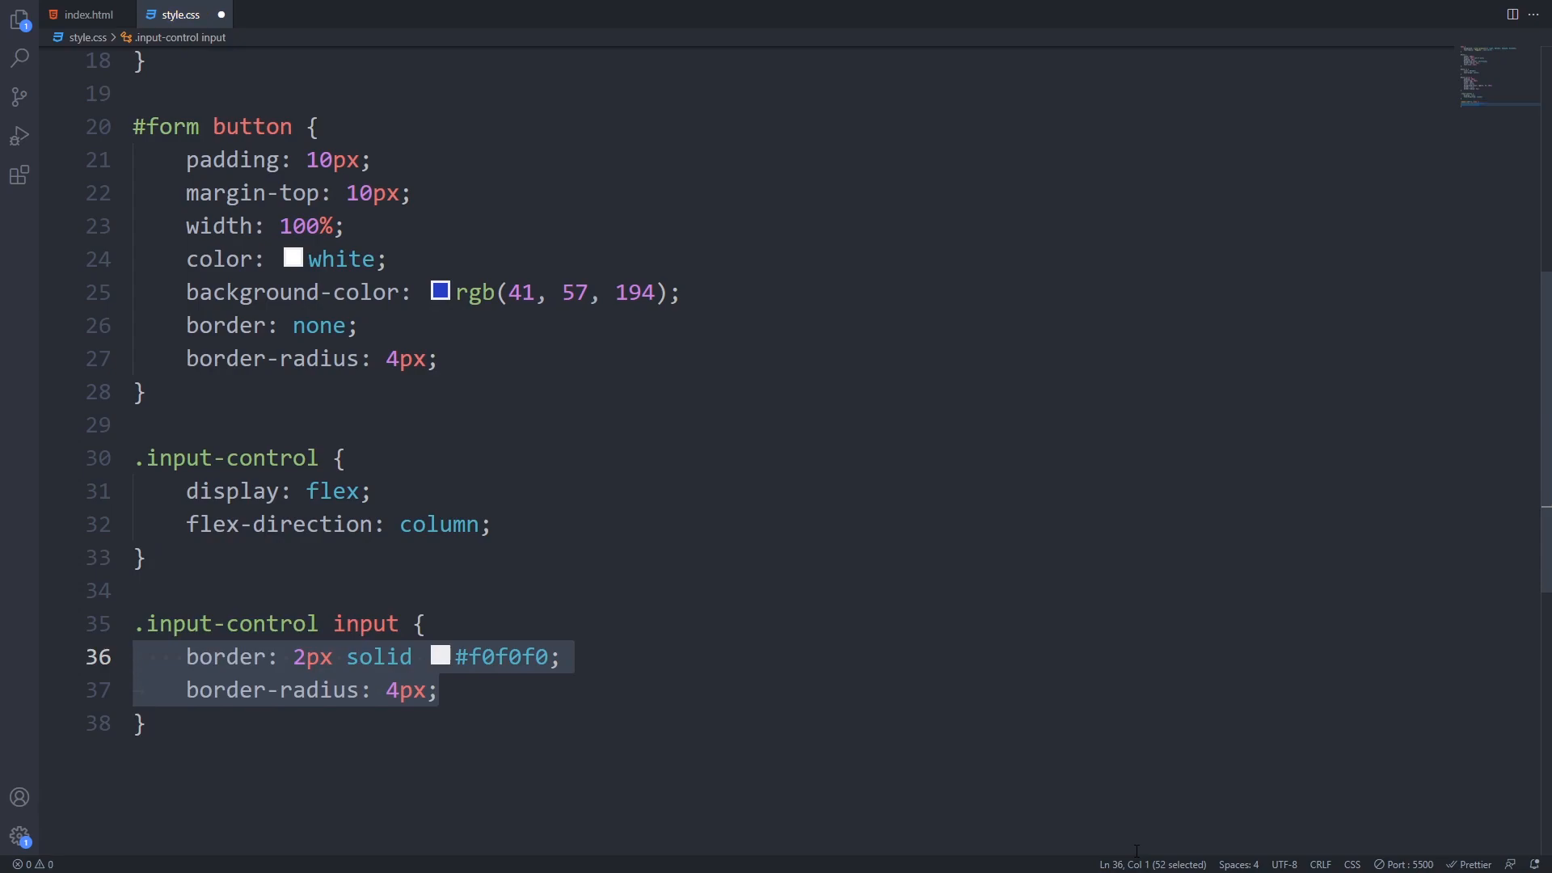
pyautogui.write('display: block;')
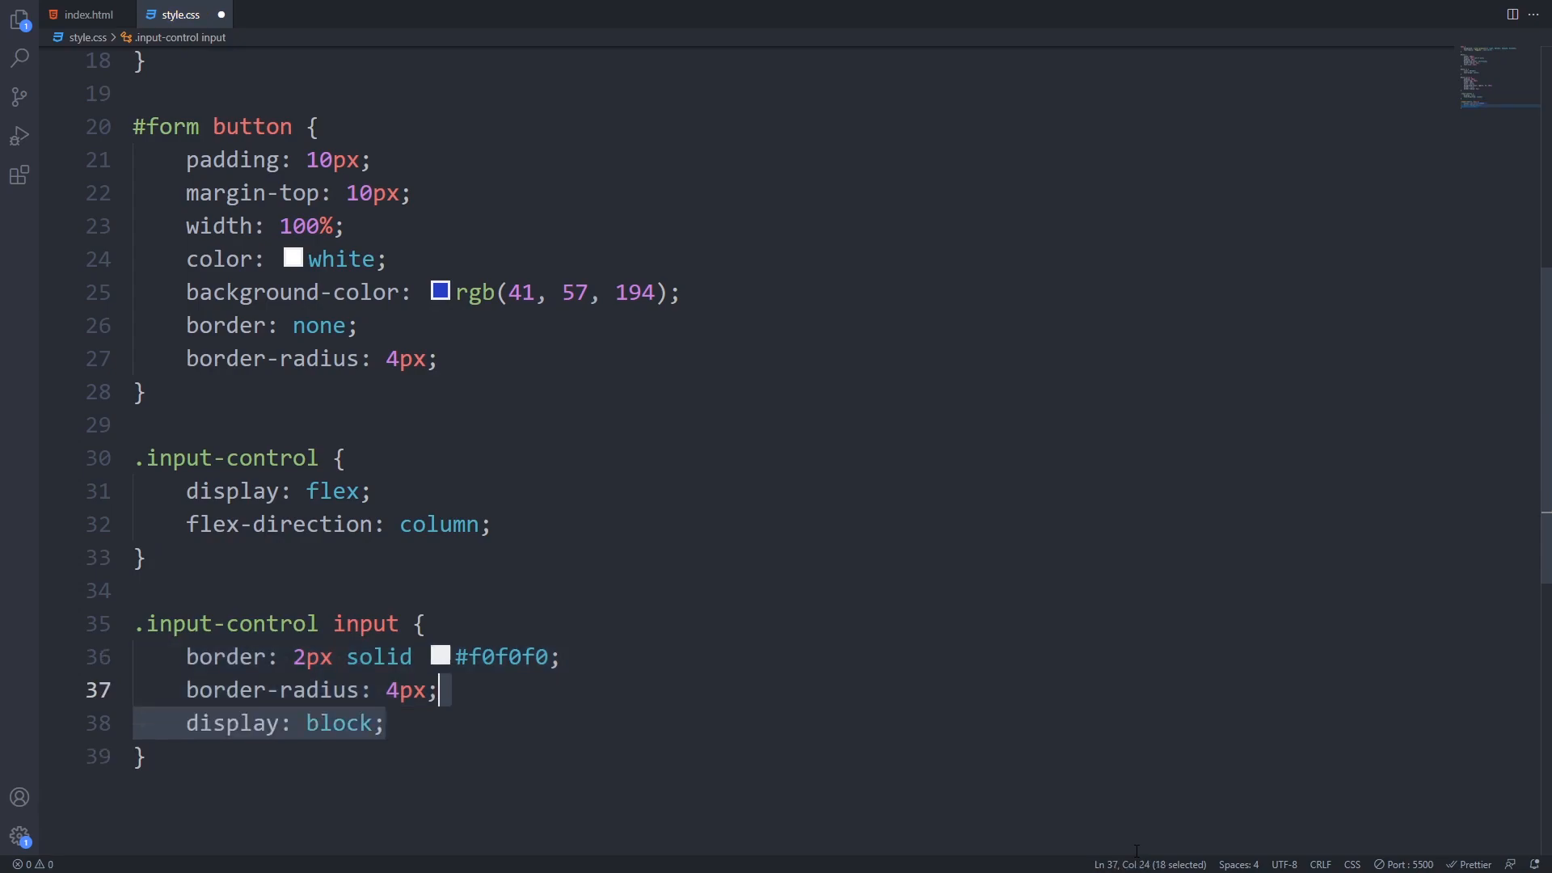
pyautogui.write('font-size: 12px;')
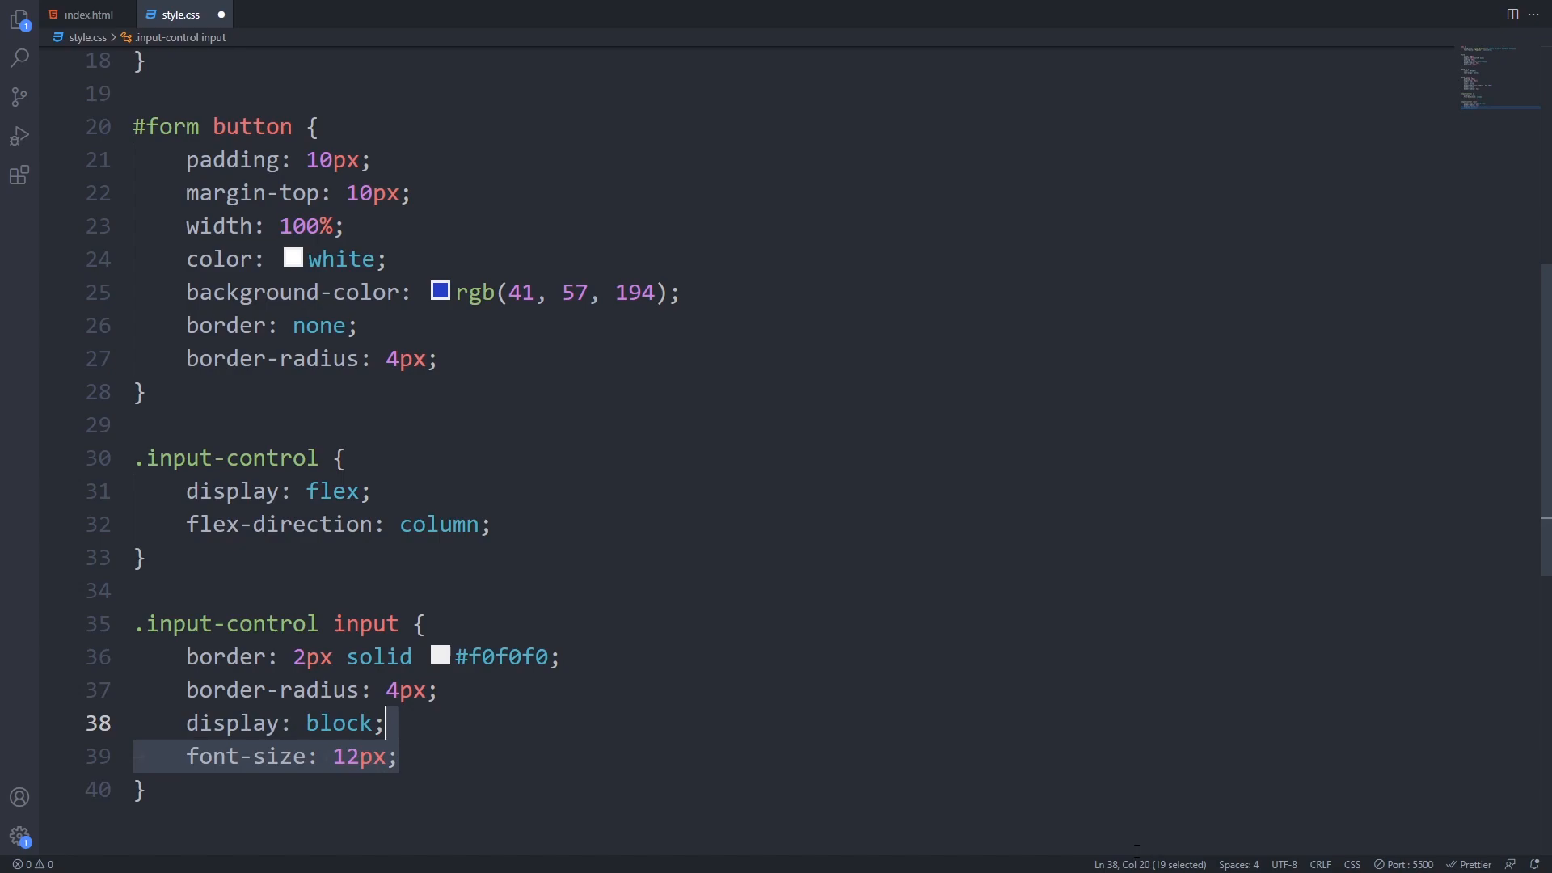
pyautogui.write('padding: 10px;')
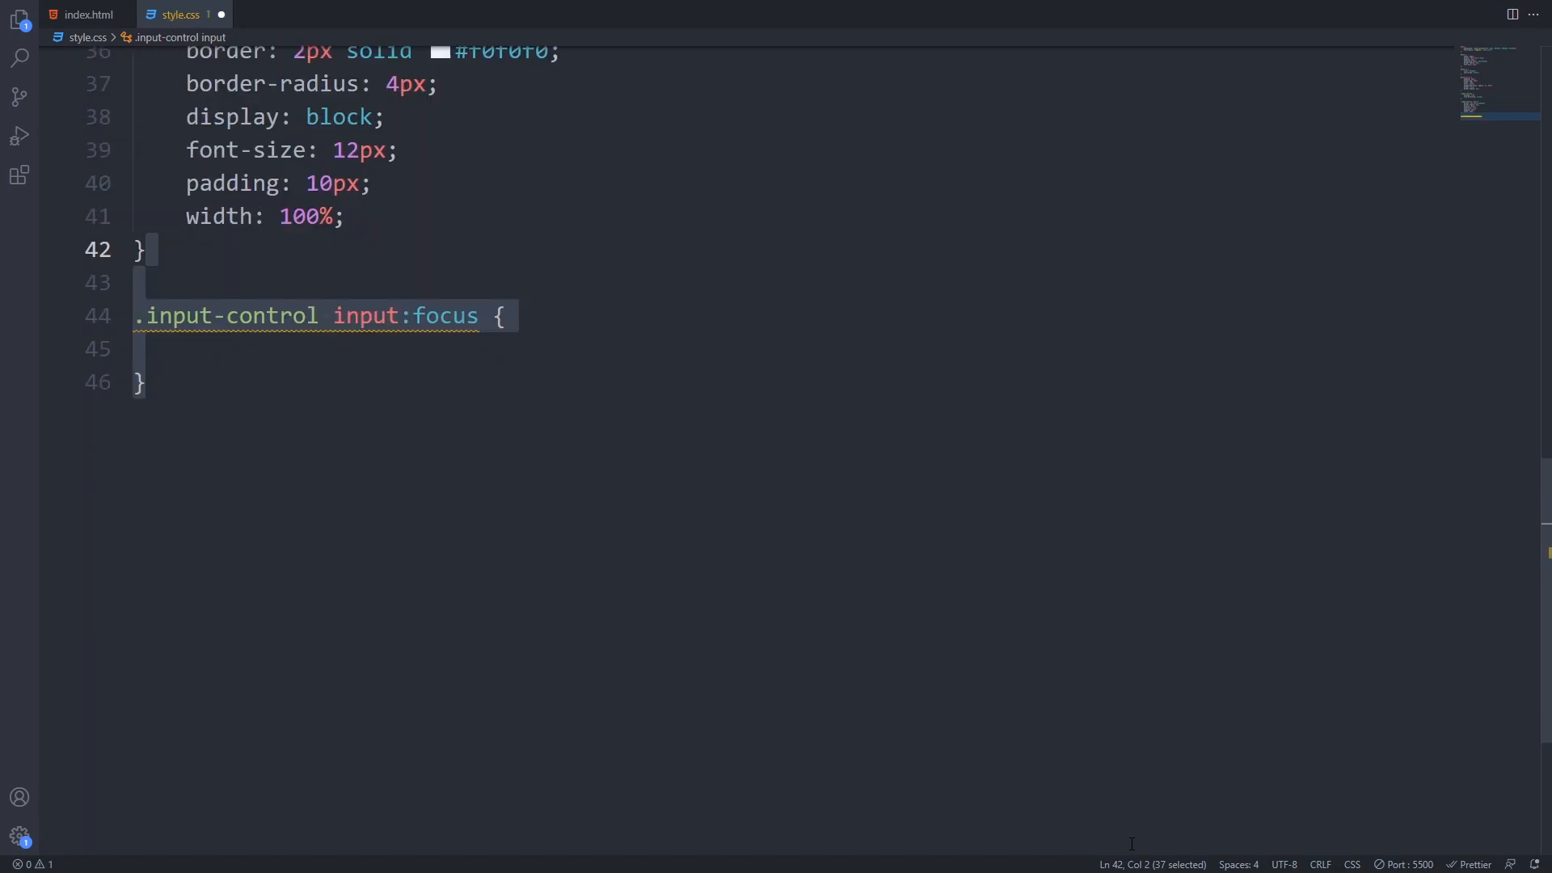
# Remove the focus outline, colour success borders #09c372, and colour error borders and text #ff3860
pyautogui.write('outline: 0;')
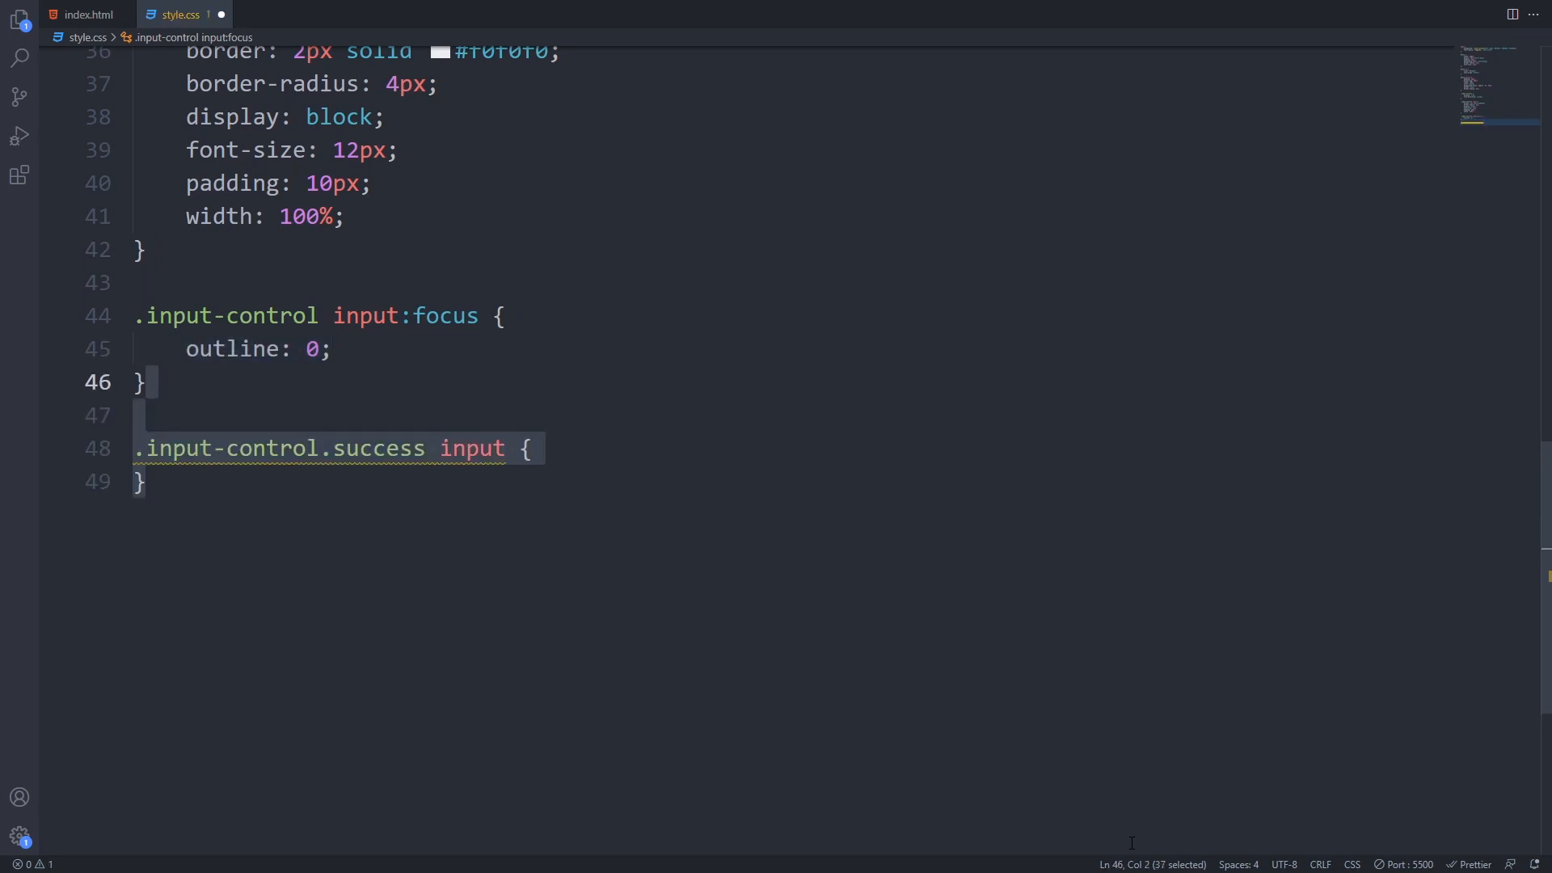
pyautogui.write('border-color: #09c372;')
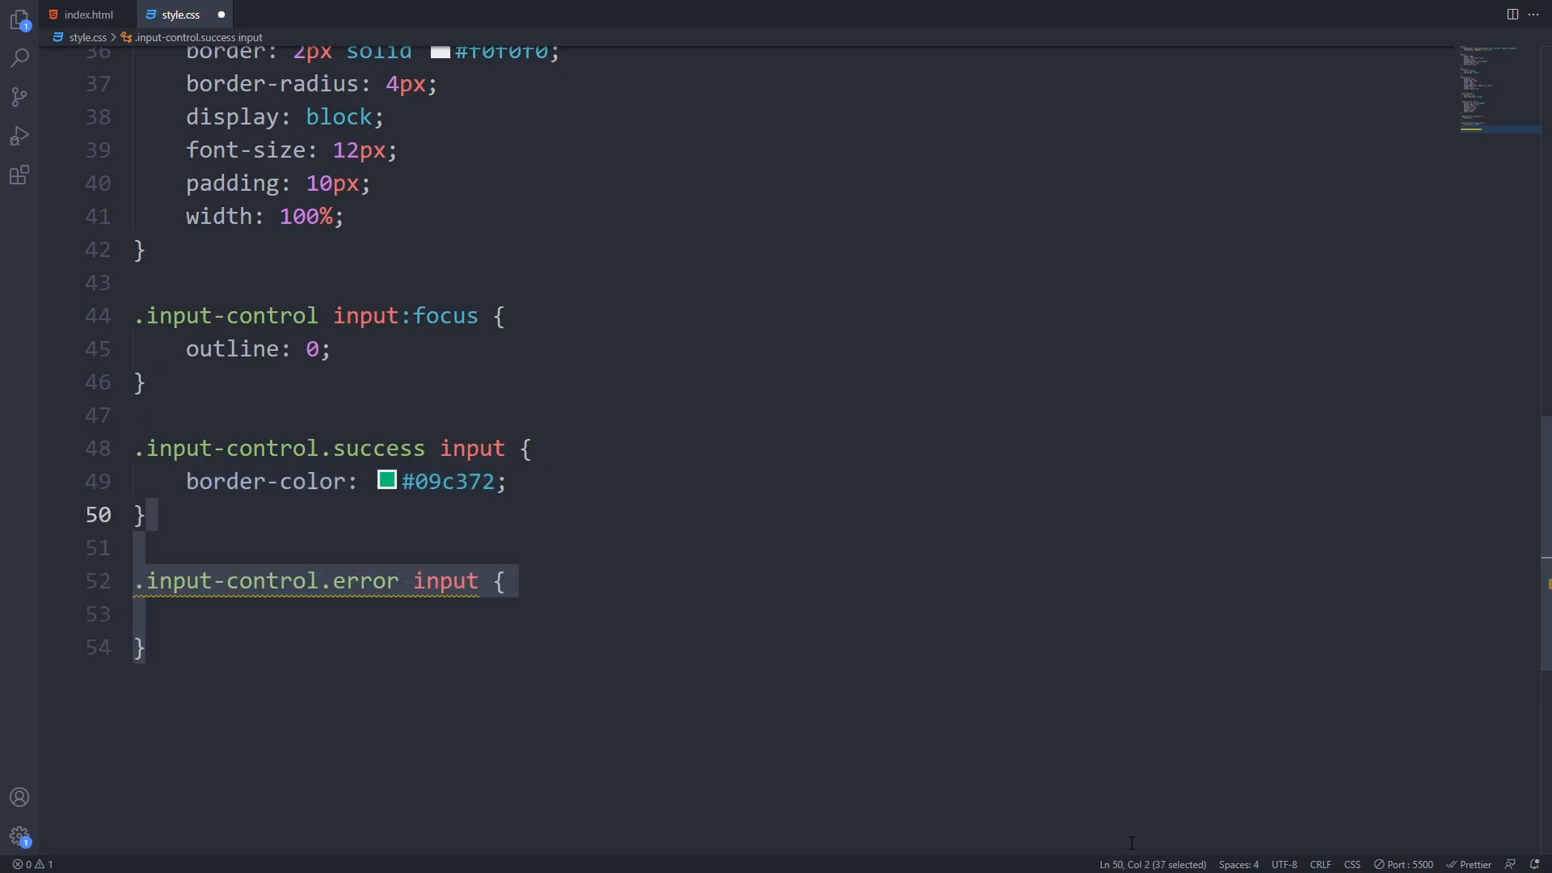
pyautogui.write('border-color: #ff3860;')
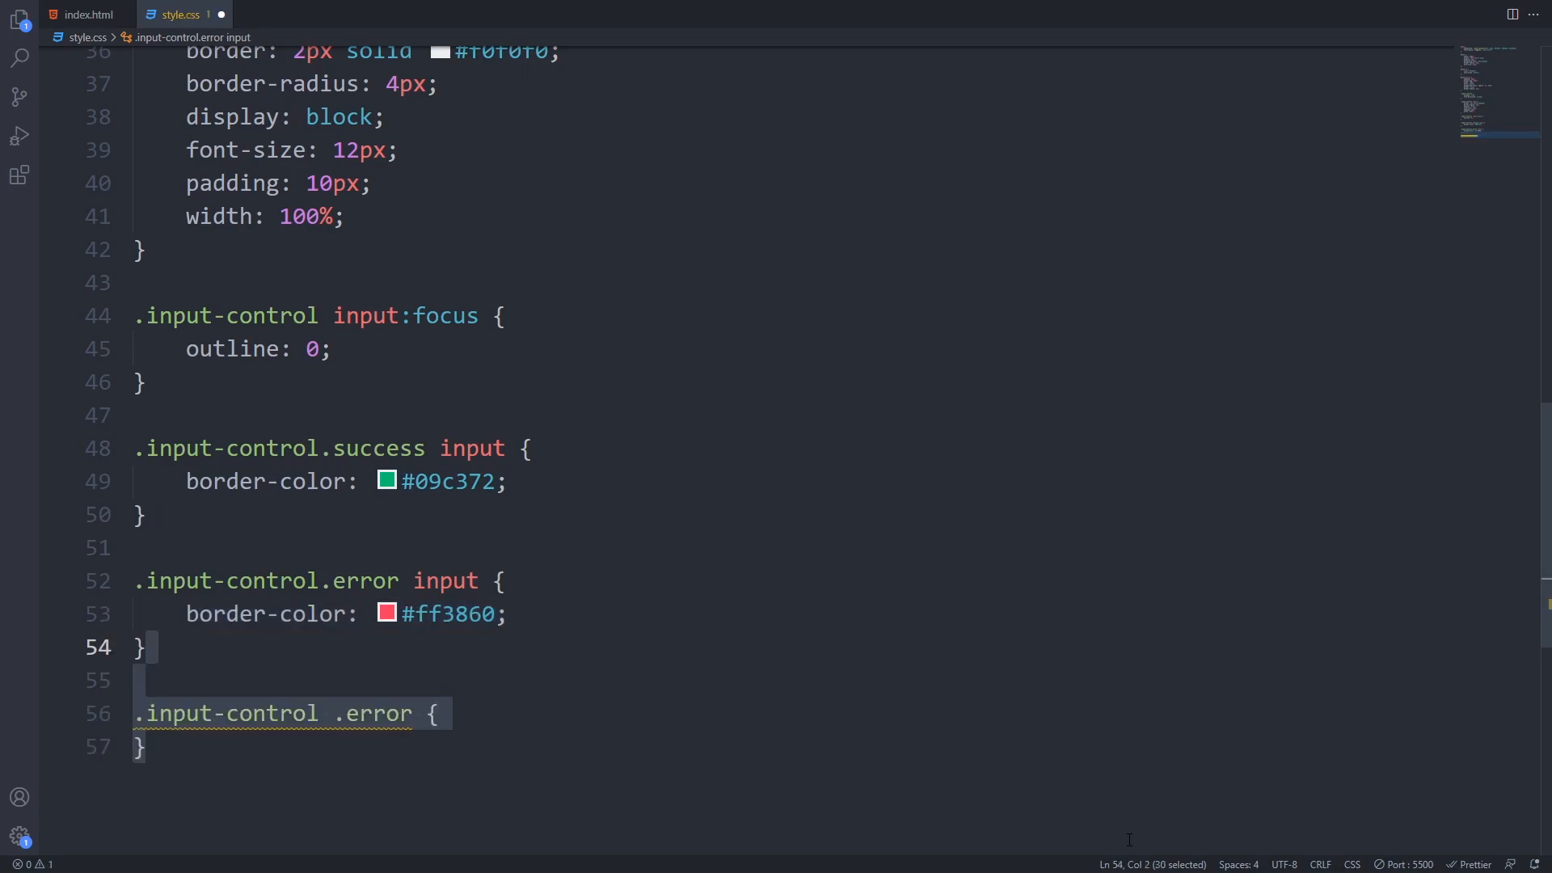
pyautogui.write('color: #ff3860;')
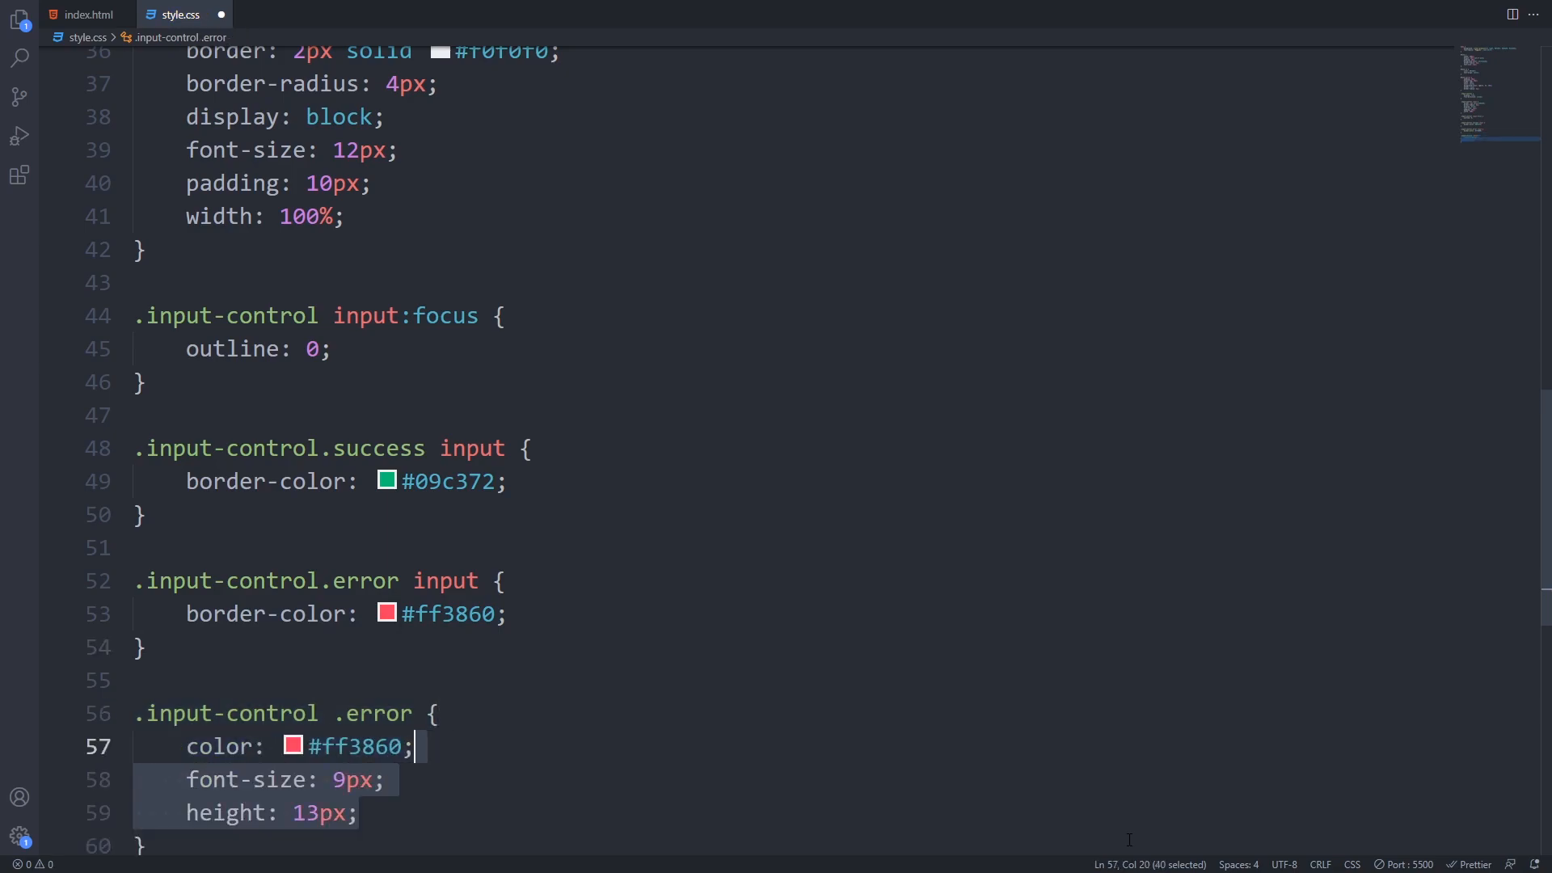
pyautogui.scroll(-3)
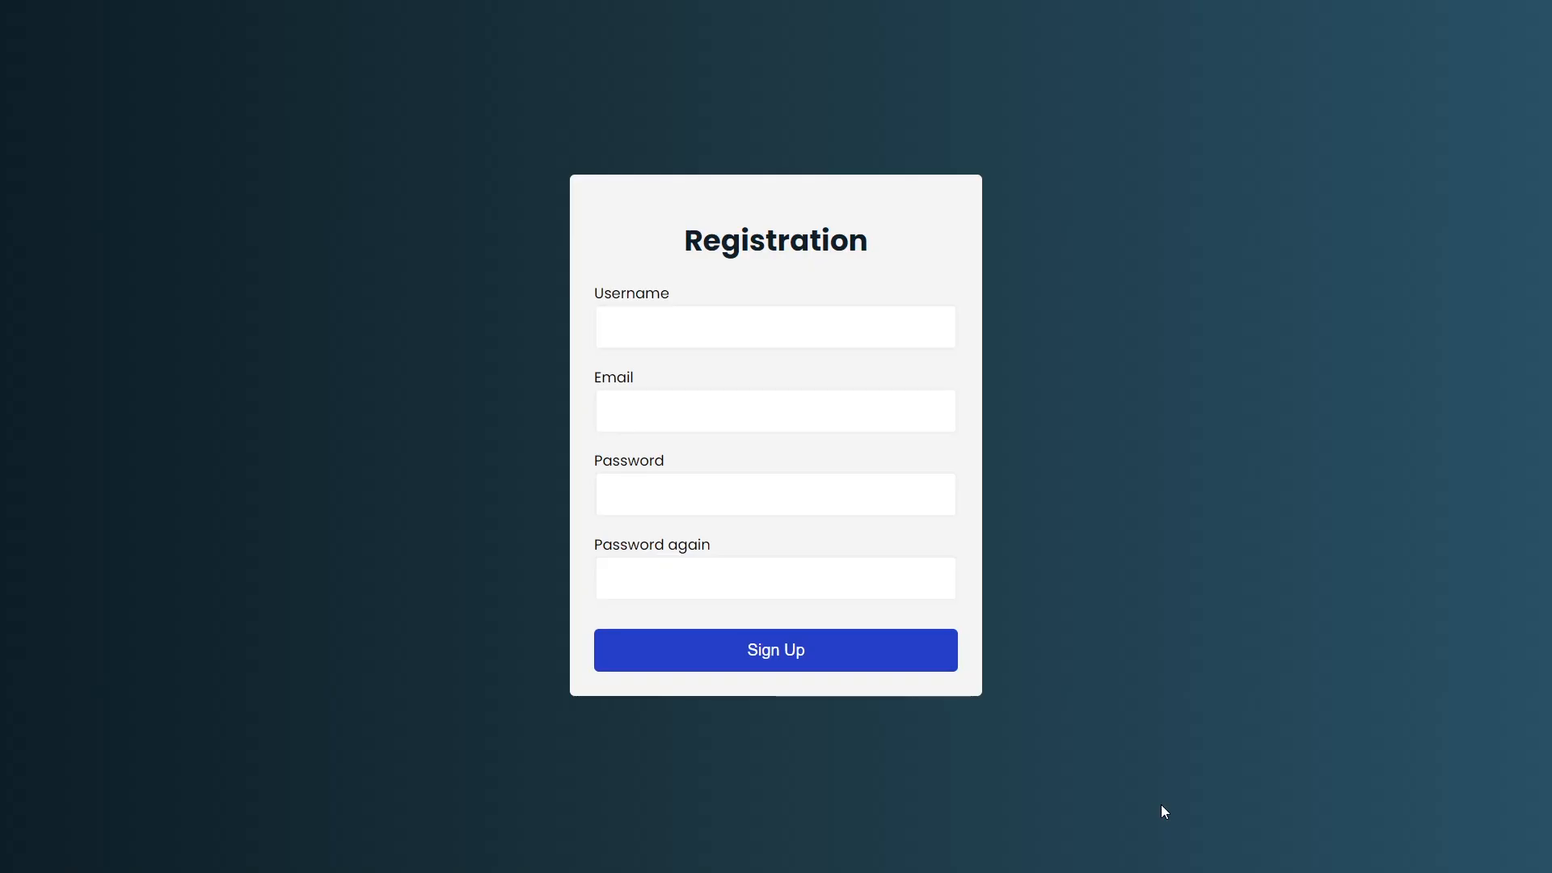
pyautogui.write('asd')
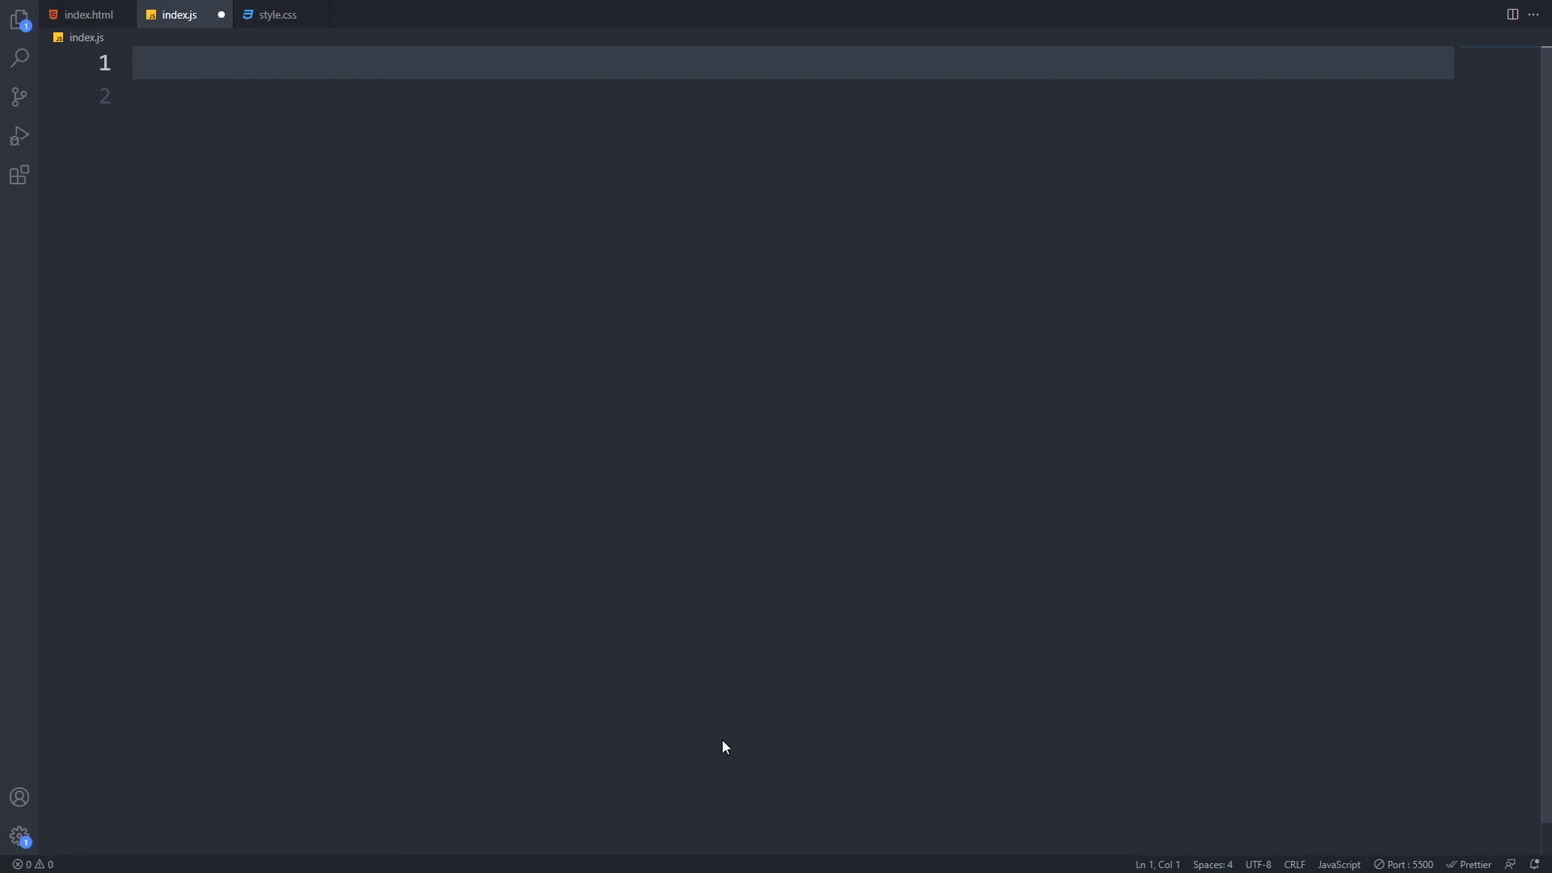
pyautogui.moveTo(764, 856)
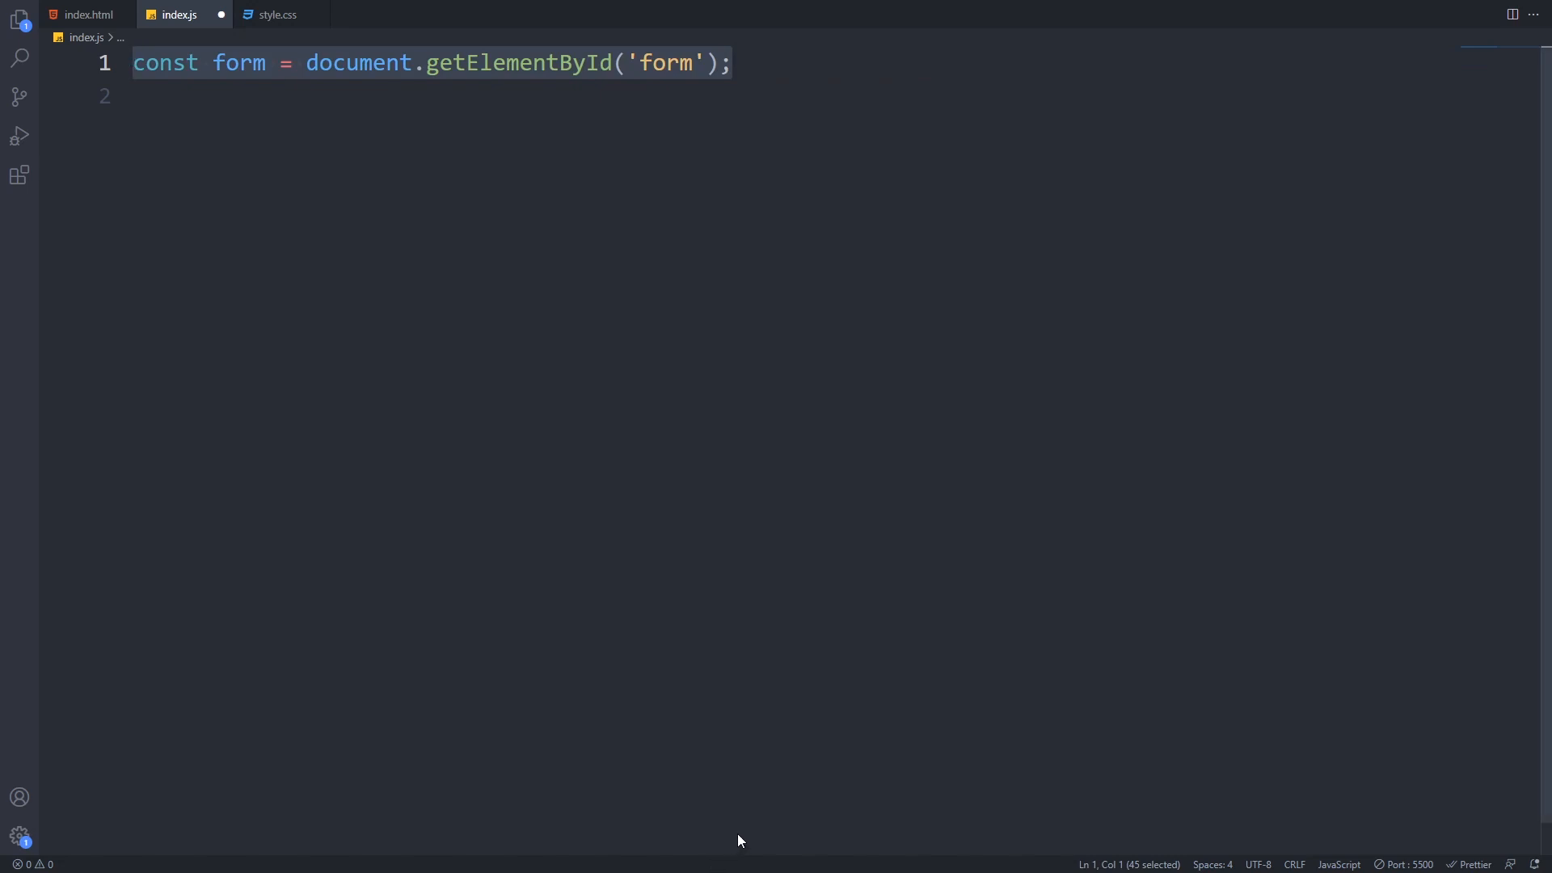
# Declare username, email, password and password2 constants using document.getElementById
pyautogui.write("const username = document.getElementById('username');")
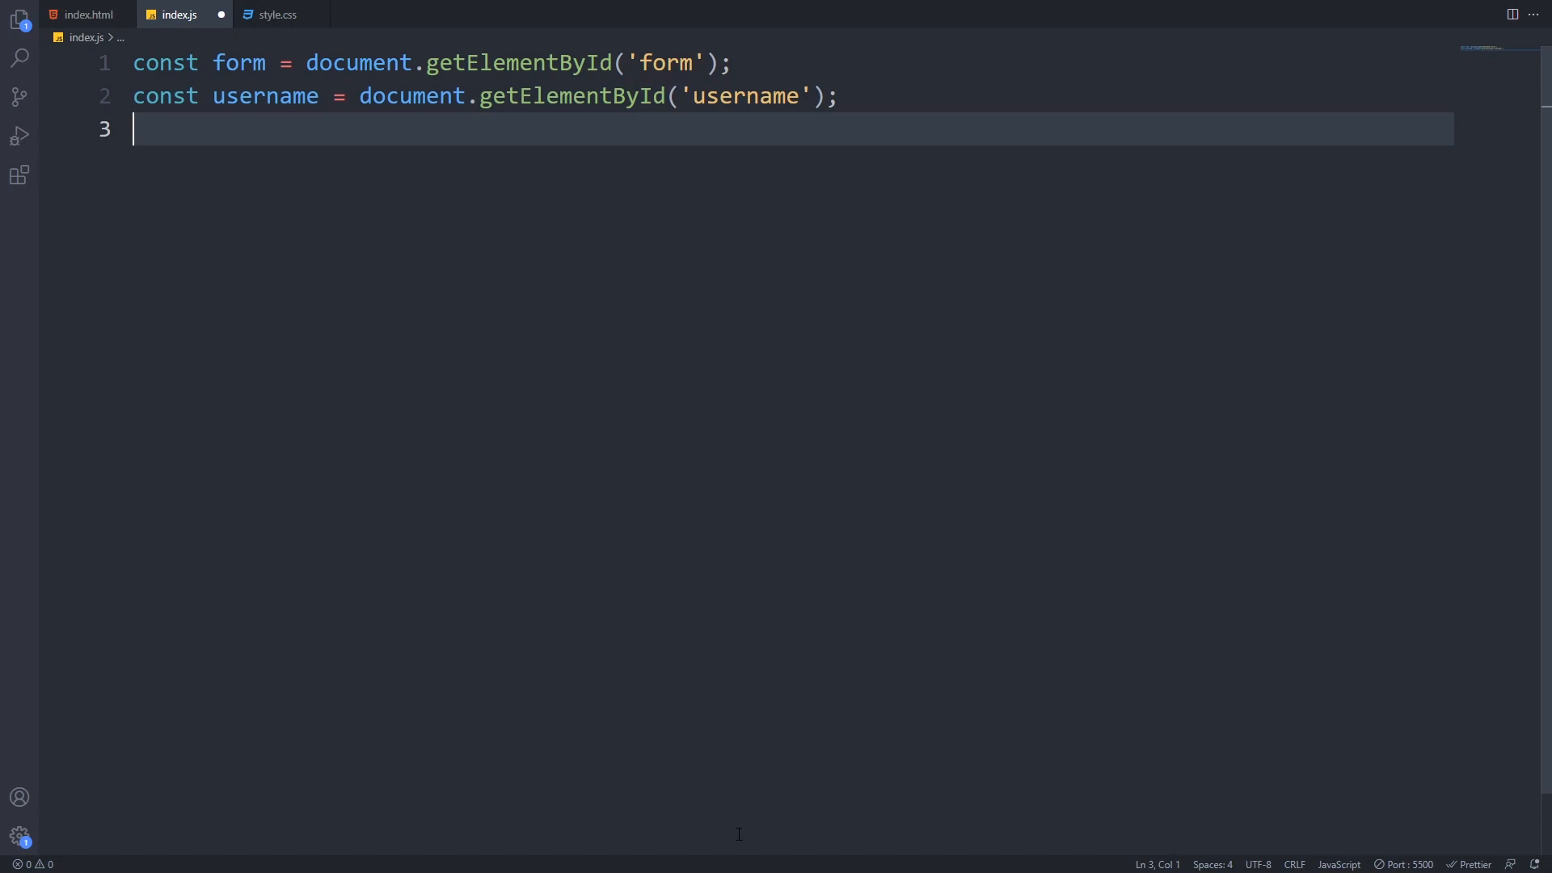
pyautogui.write("const email = document.getElementById('email');")
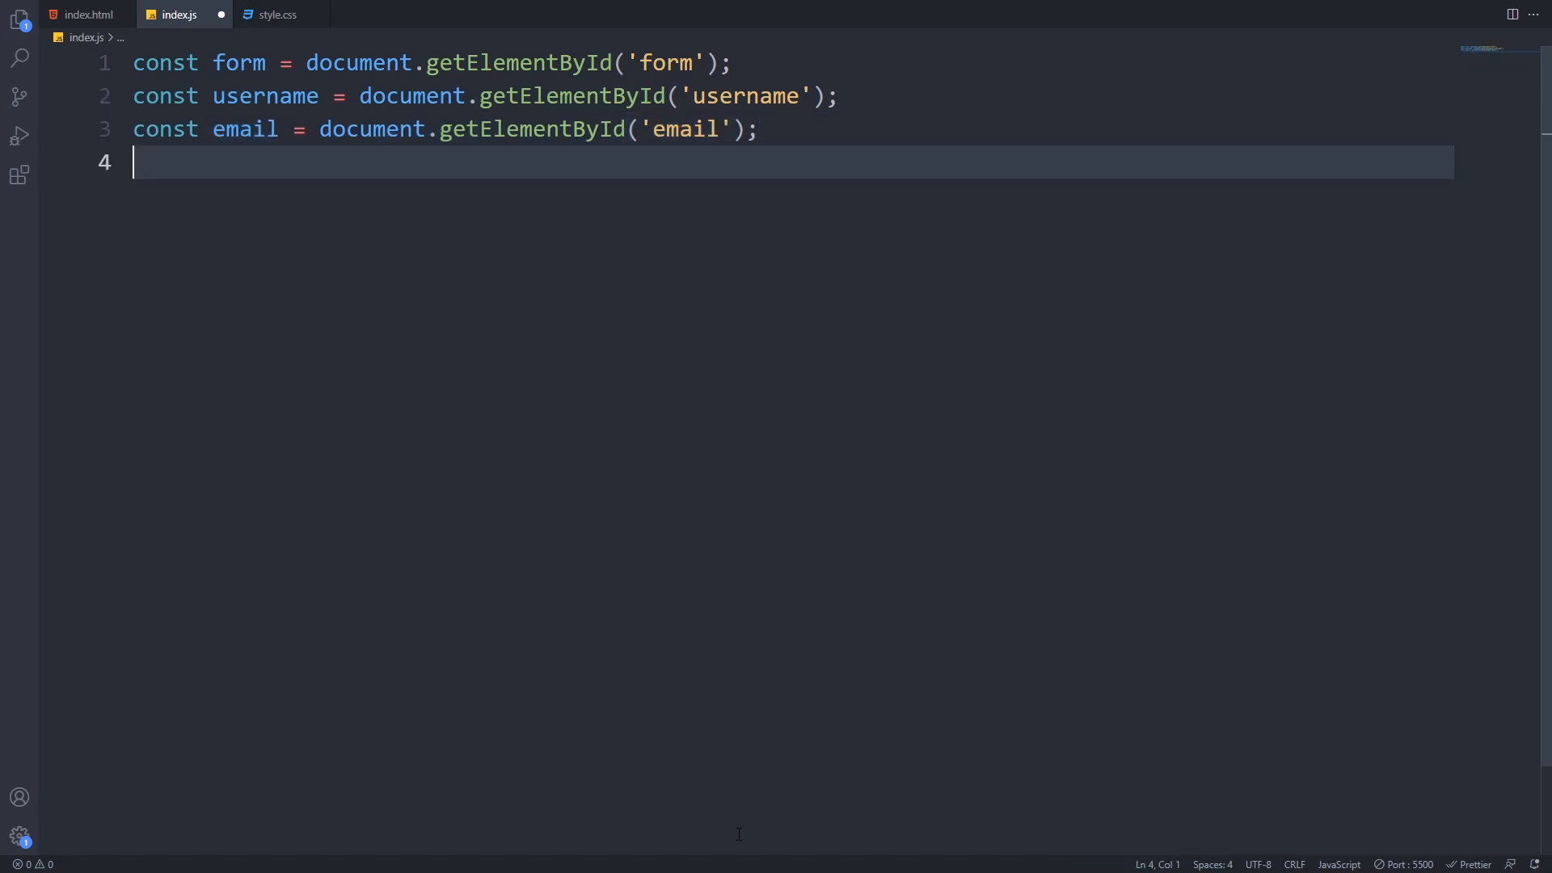
pyautogui.write("const password = document.getElementById('password');")
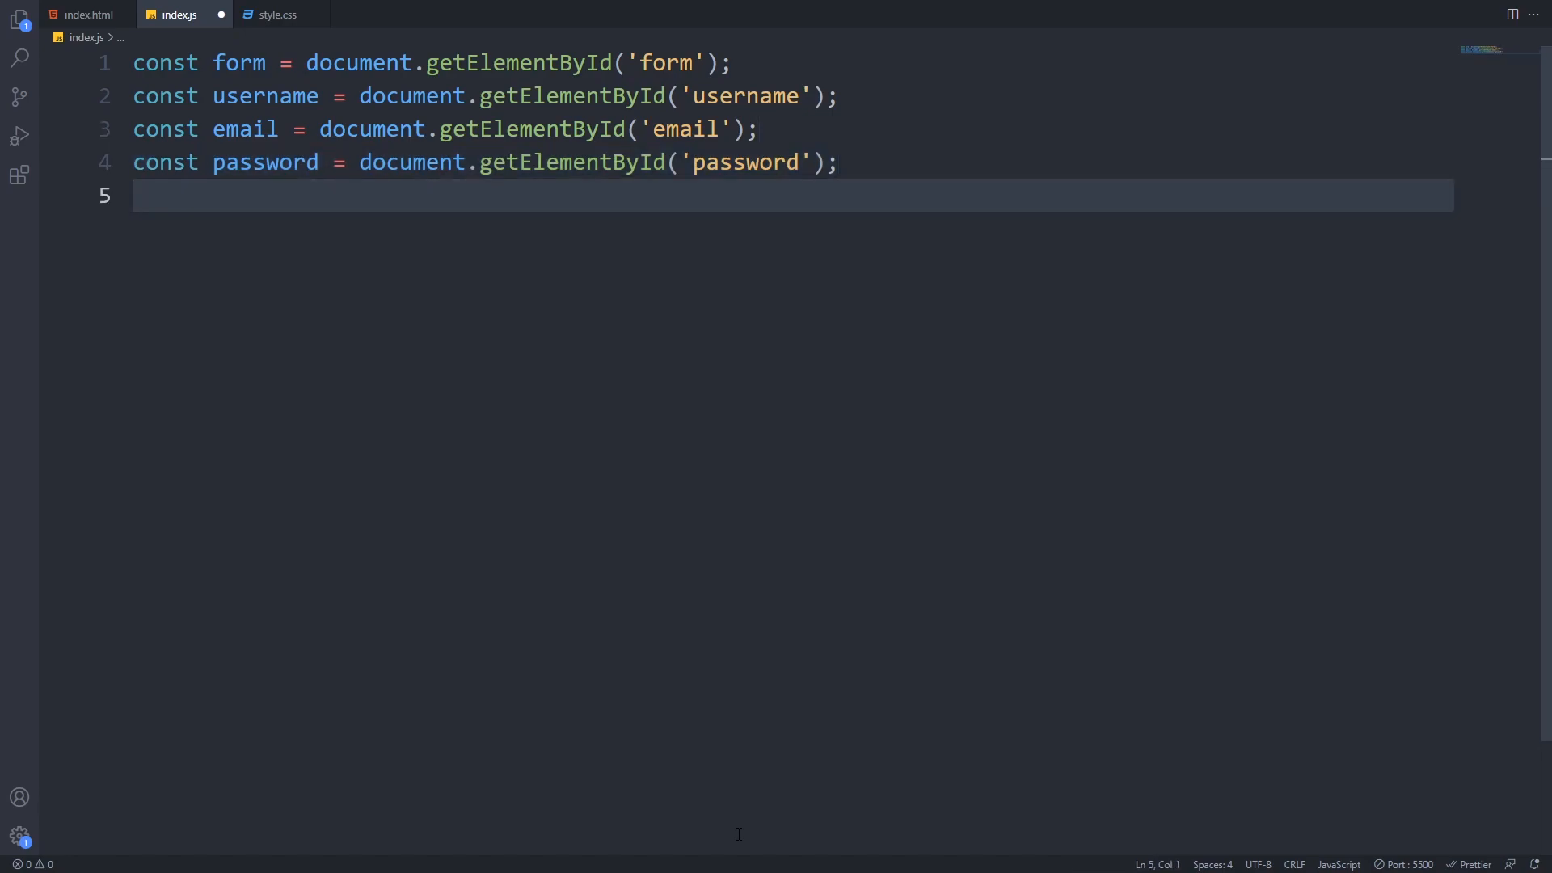
pyautogui.write("const password2 = document.getElementById('password2');")
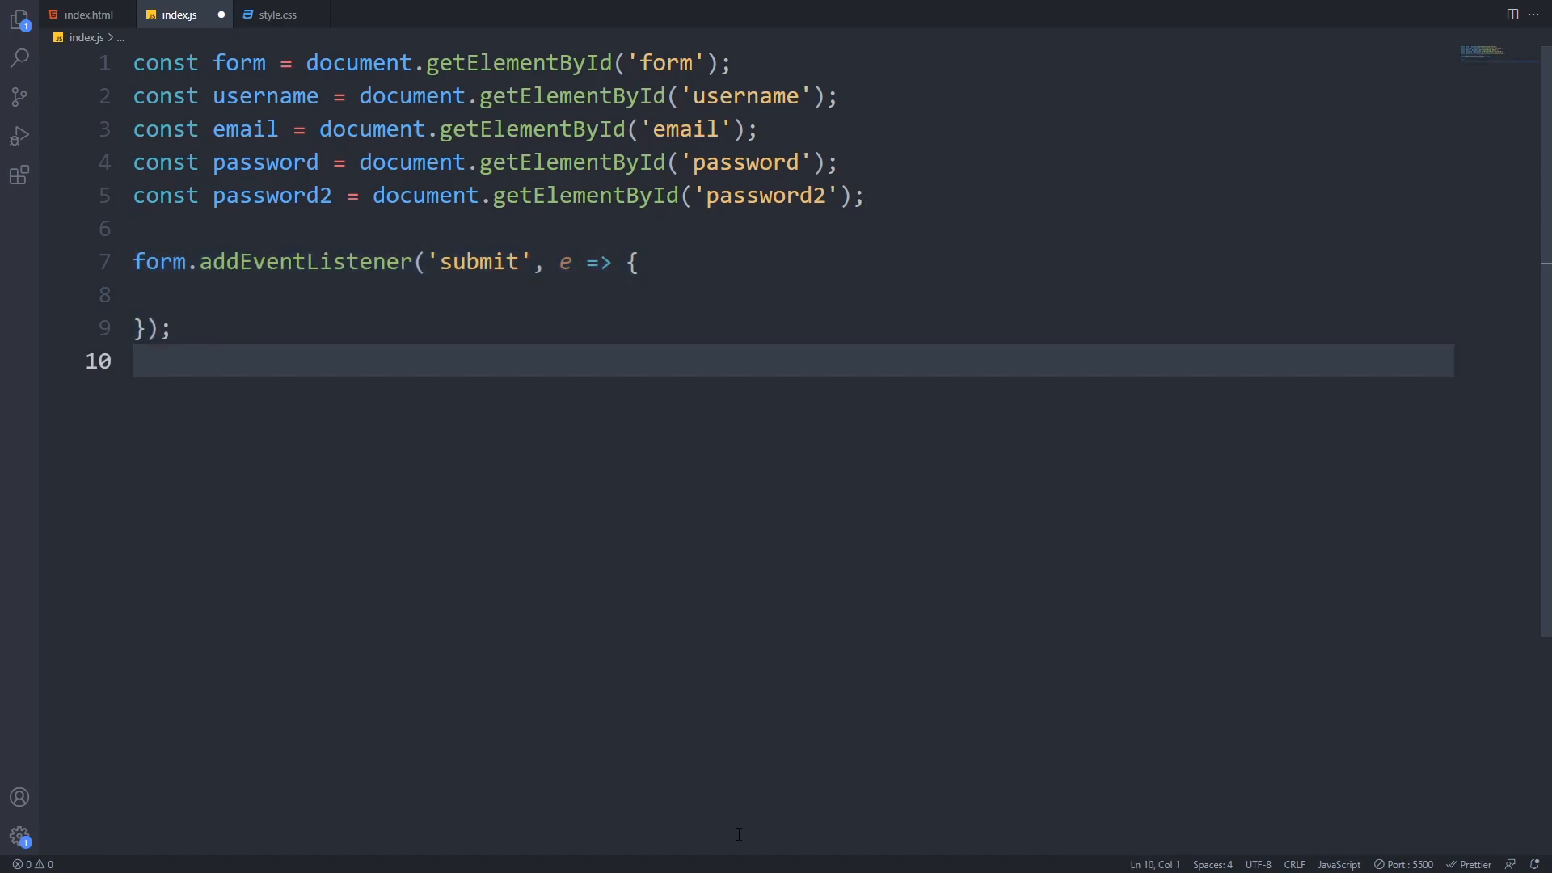
# Make the submit handler call e.preventDefault() and then validateInputs()
pyautogui.write('e.preventDefault();')
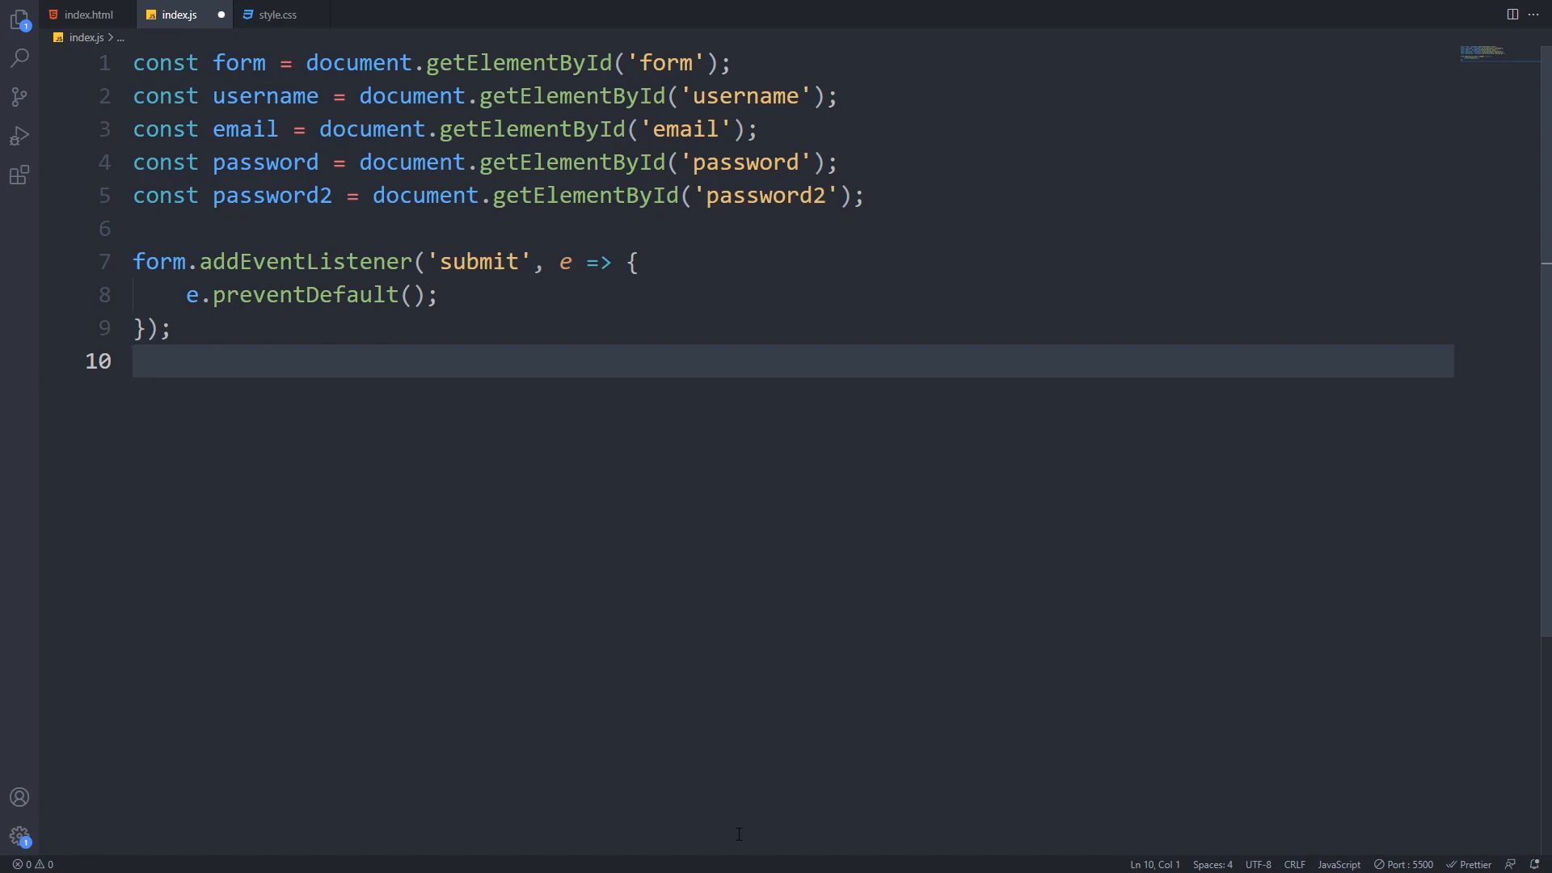
pyautogui.write('validateInputs();')
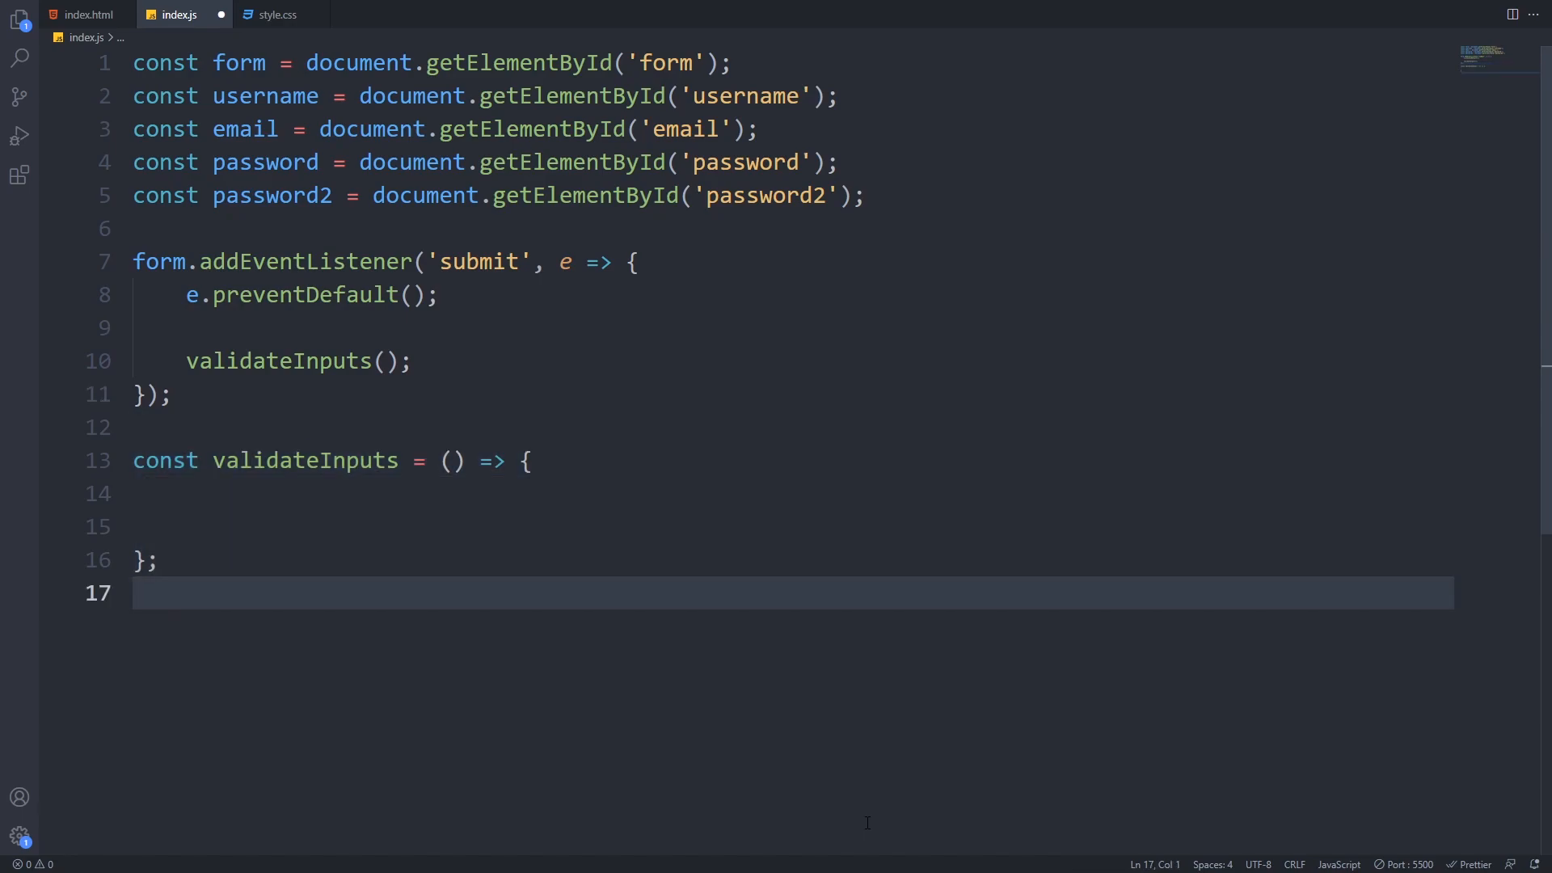
# Store trimmed username, email and password values and open an if(usernameValue === '') check
pyautogui.write('const usernameValue = username.value.trim();')
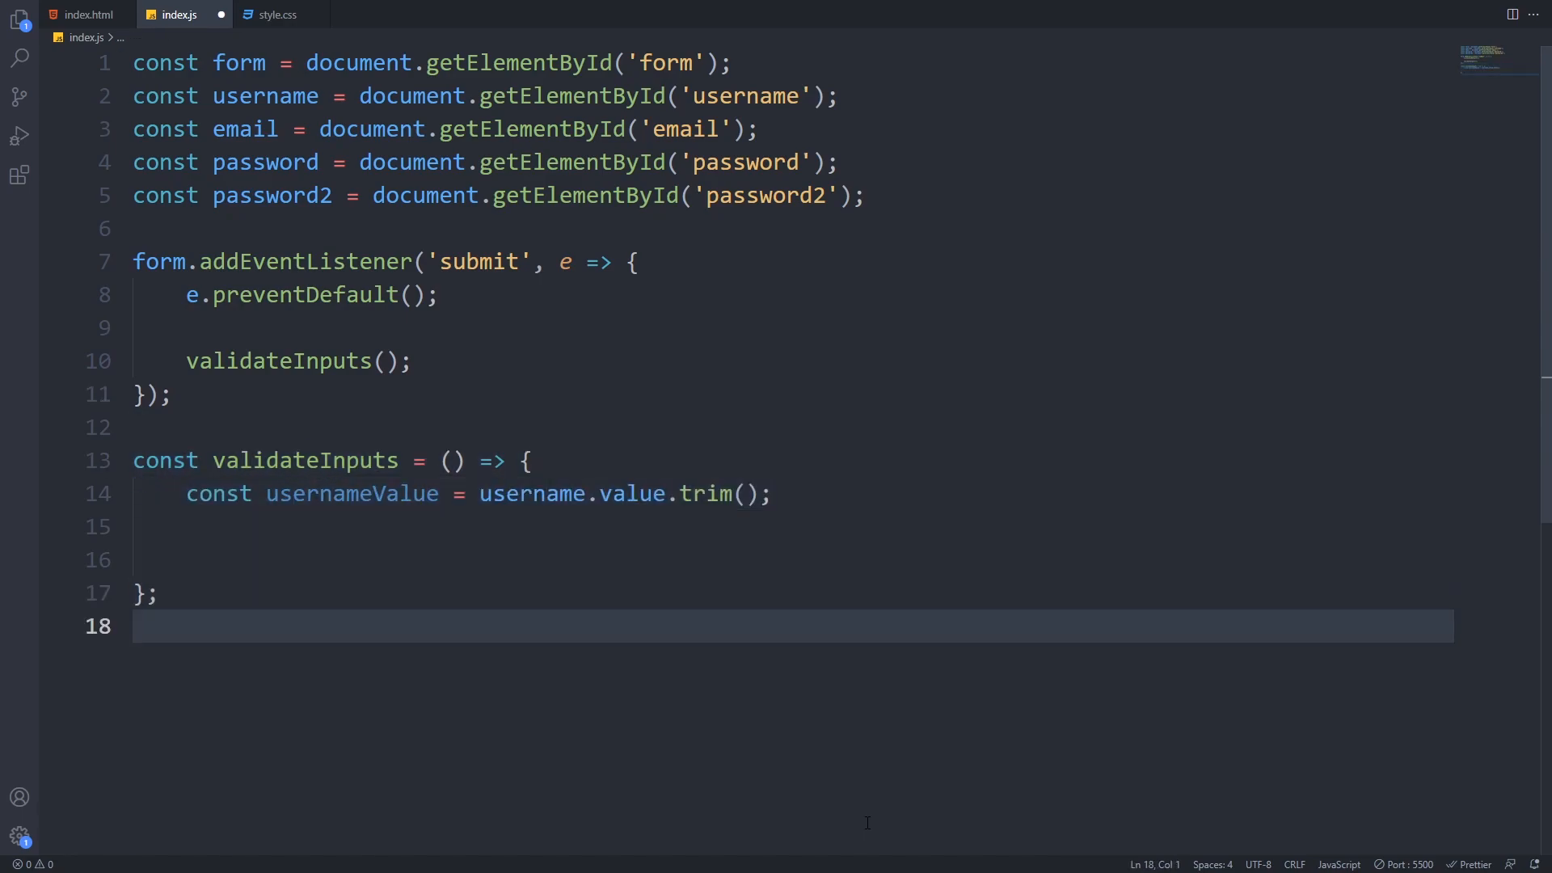
pyautogui.write('const emailValue = email.value.trim();')
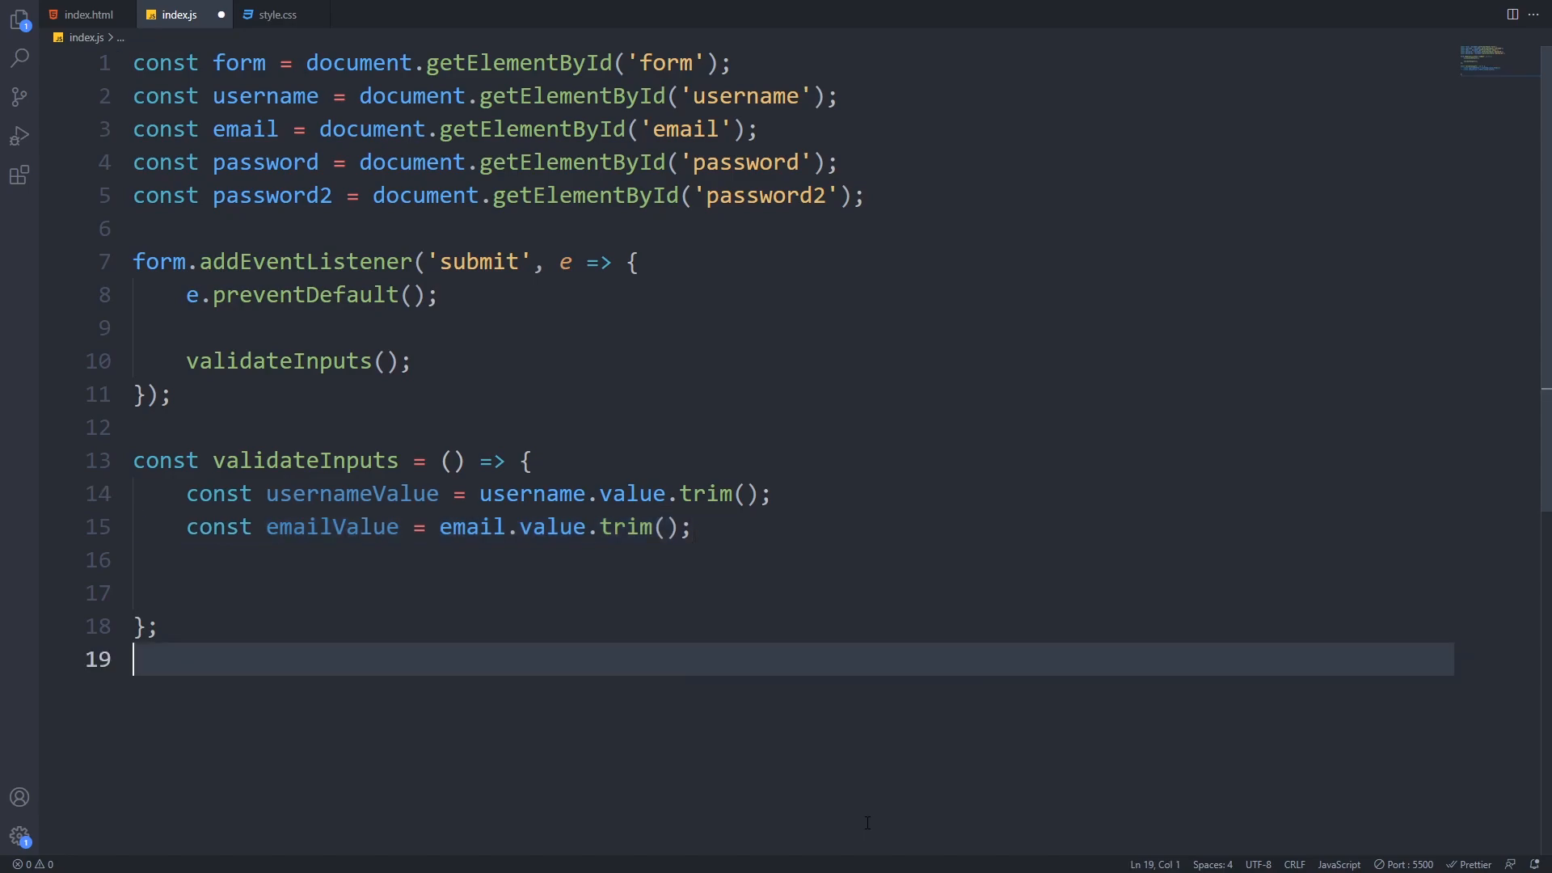
pyautogui.write('const passwordValue = password.value.trim();')
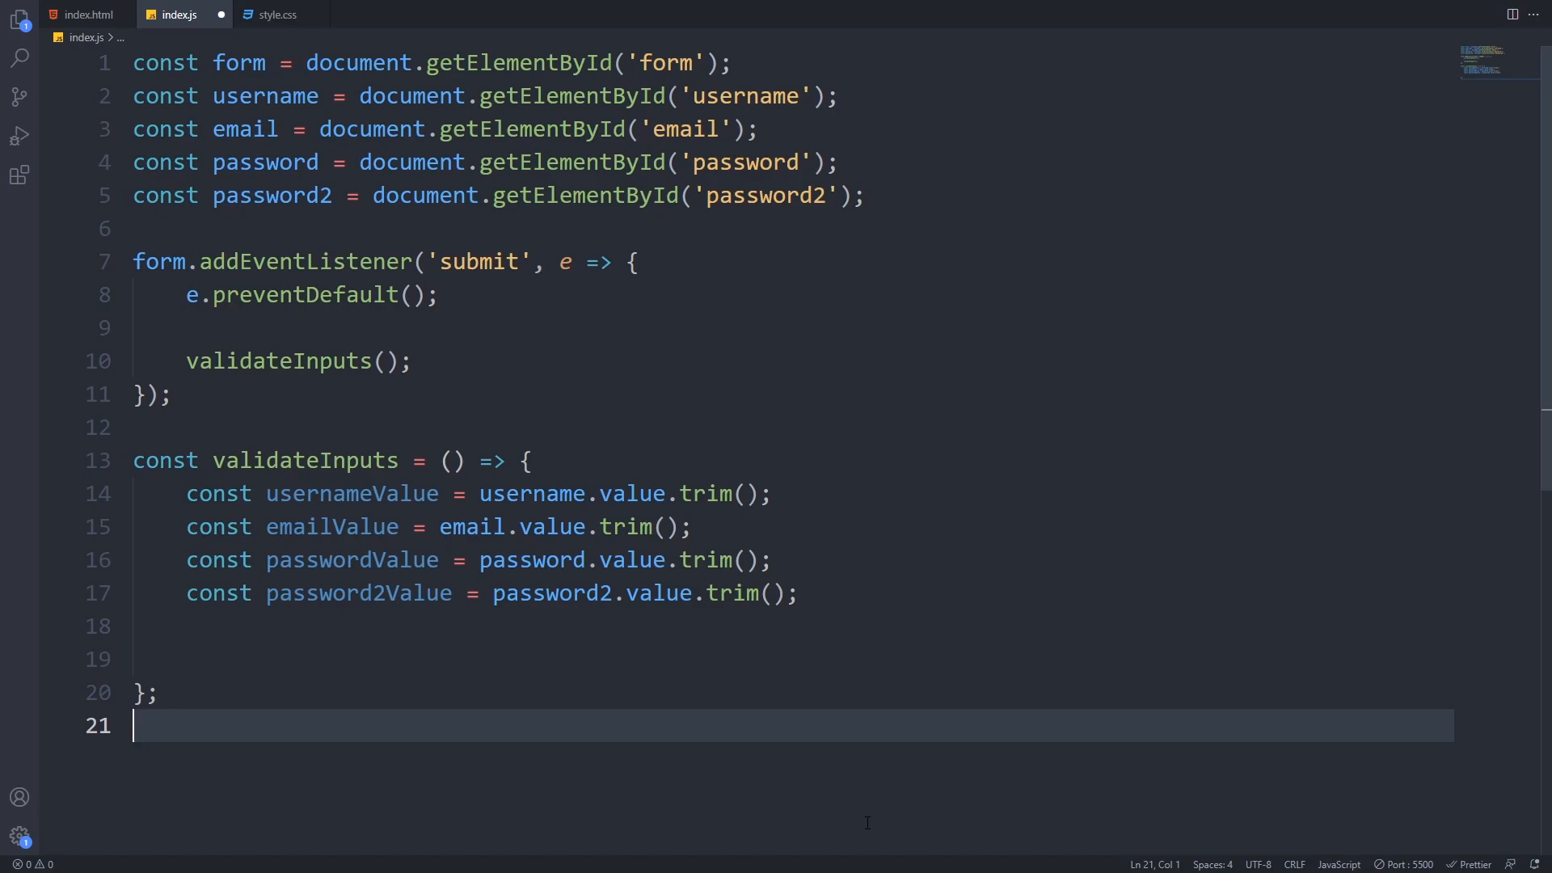
pyautogui.write("if(usernameValue === '') {")
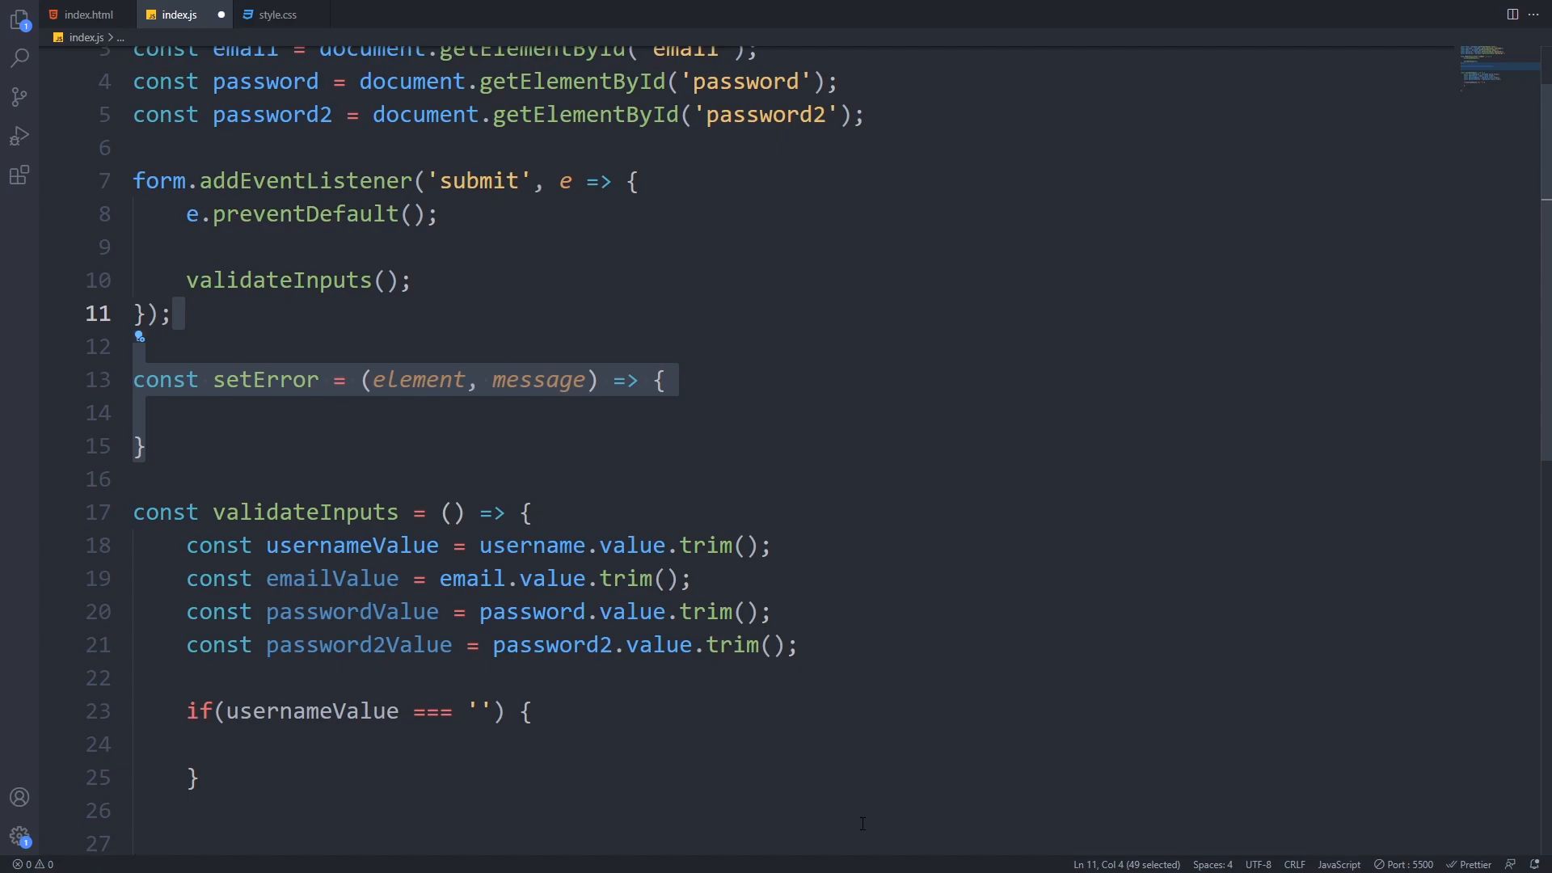
# Have setError toggle the error and success classes, and flag 'Username is required' with an else branch
pyautogui.write('const inputControl = element.parentElement;')
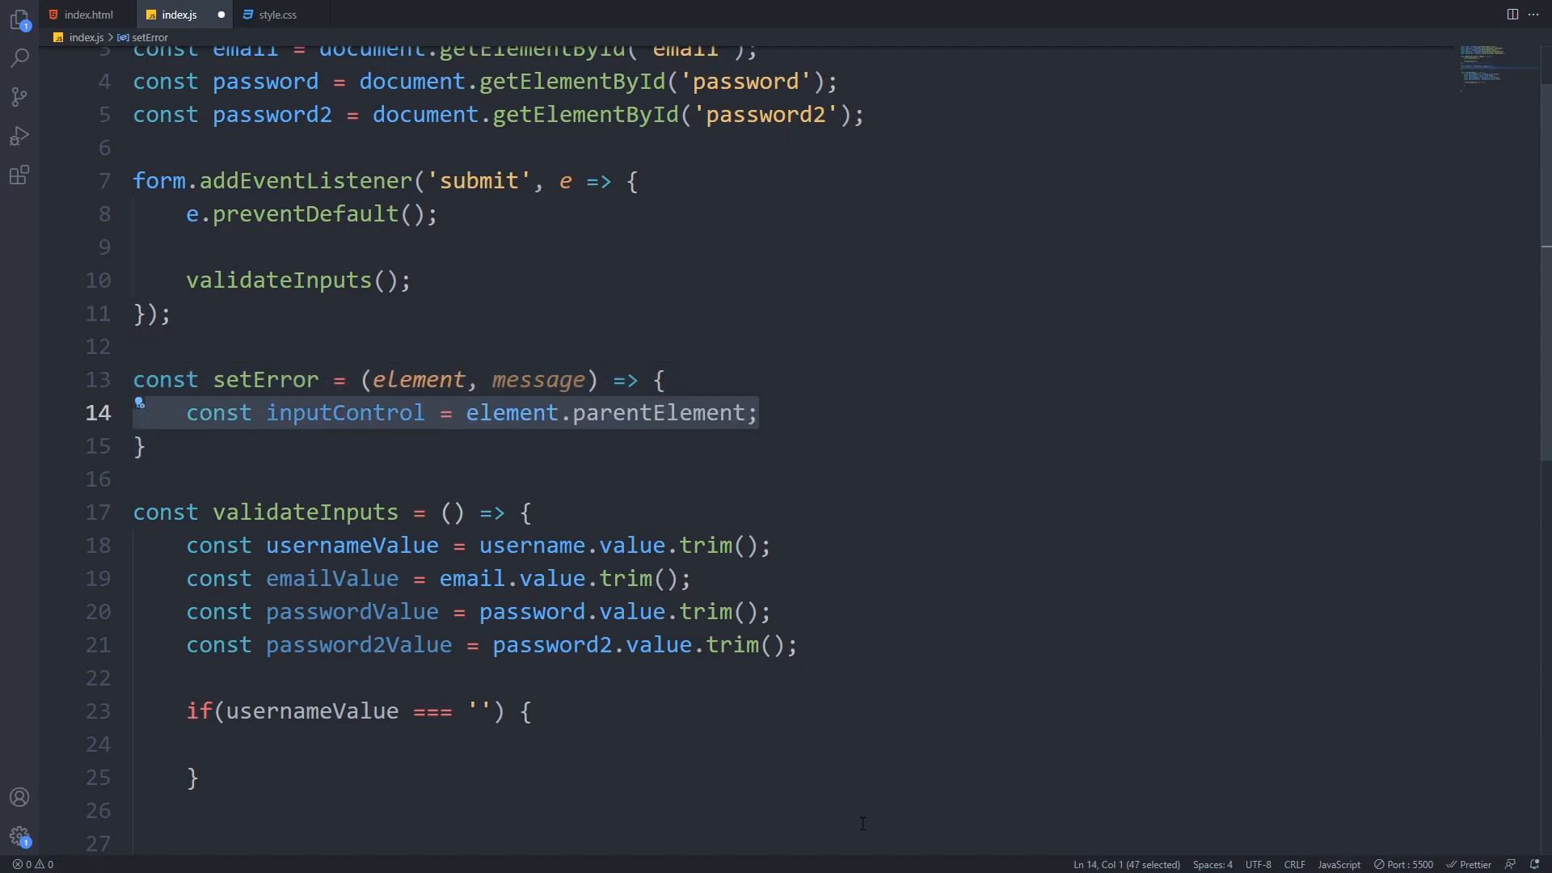
pyautogui.write("const errorDisplay = inputControl.querySelector('.error');")
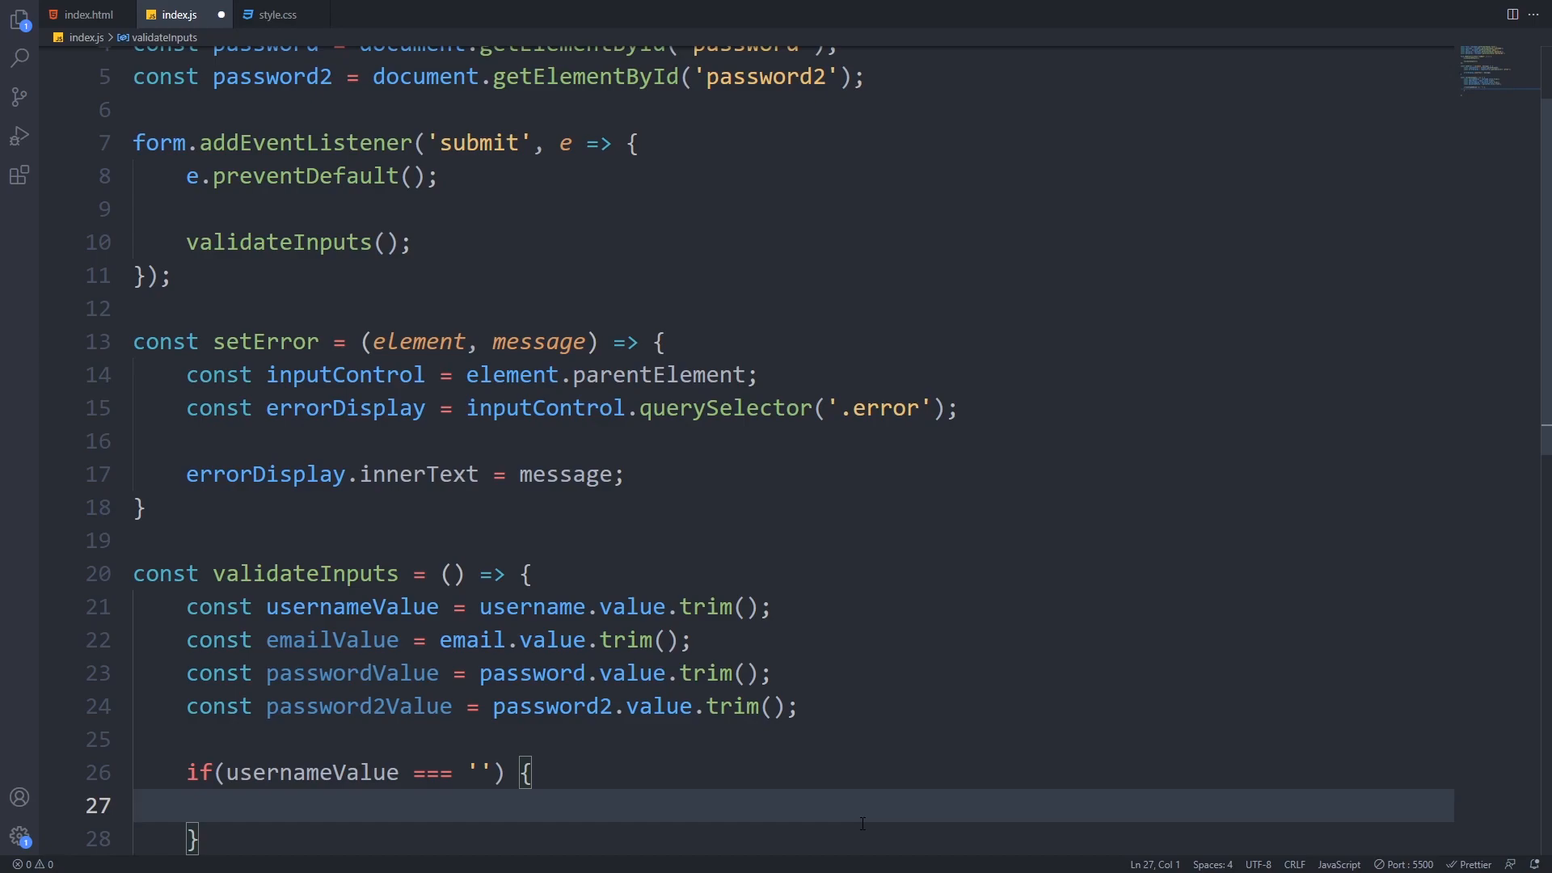
pyautogui.write("inputControl.classList.add('error');")
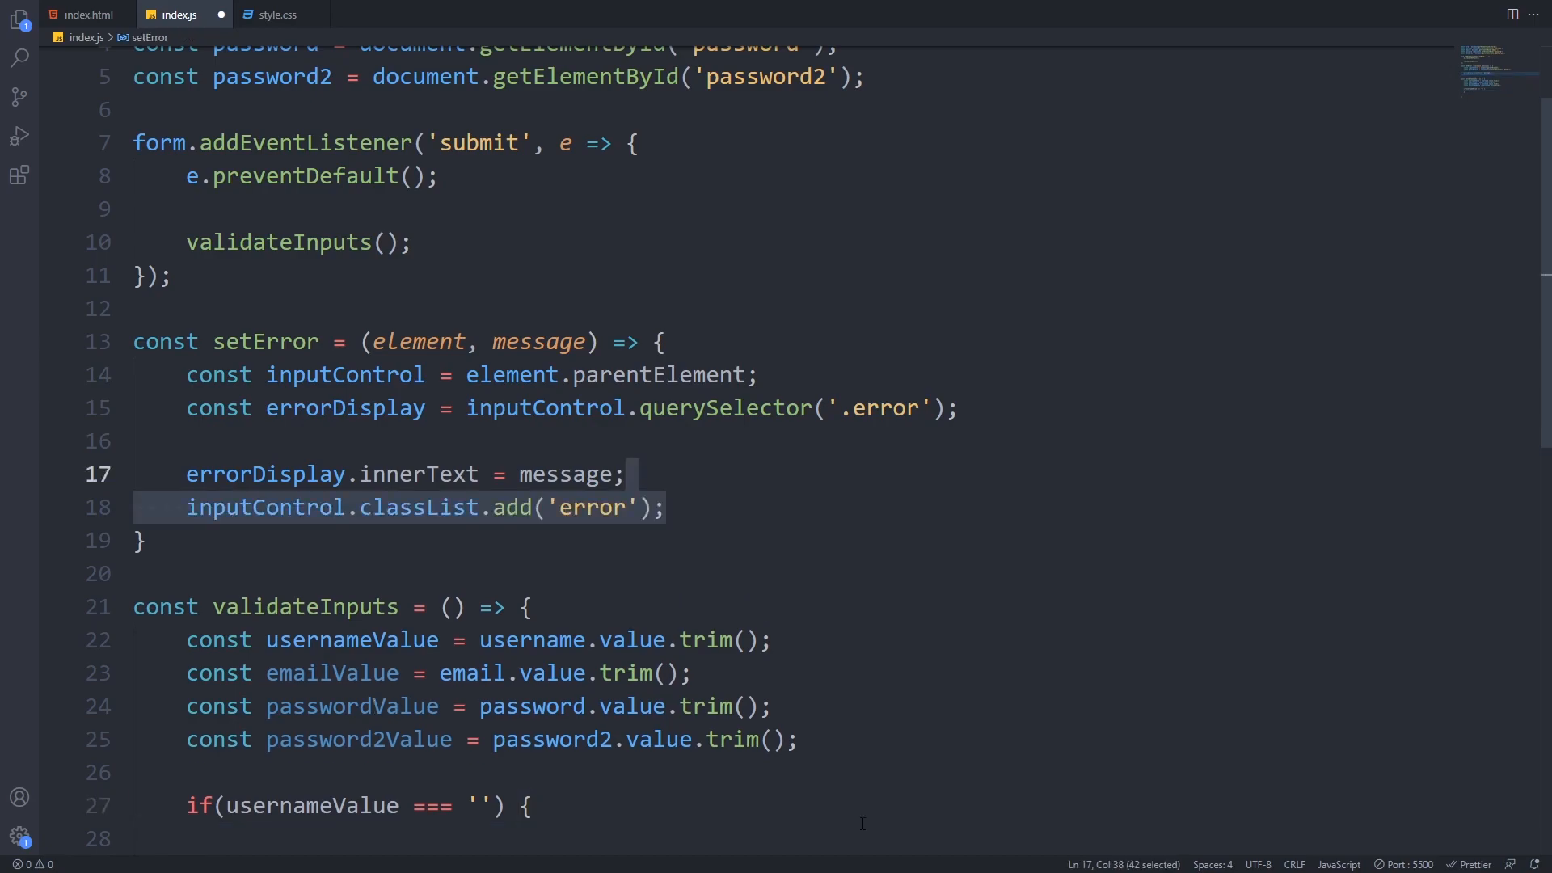
pyautogui.write("inputControl.classList.remove('success')")
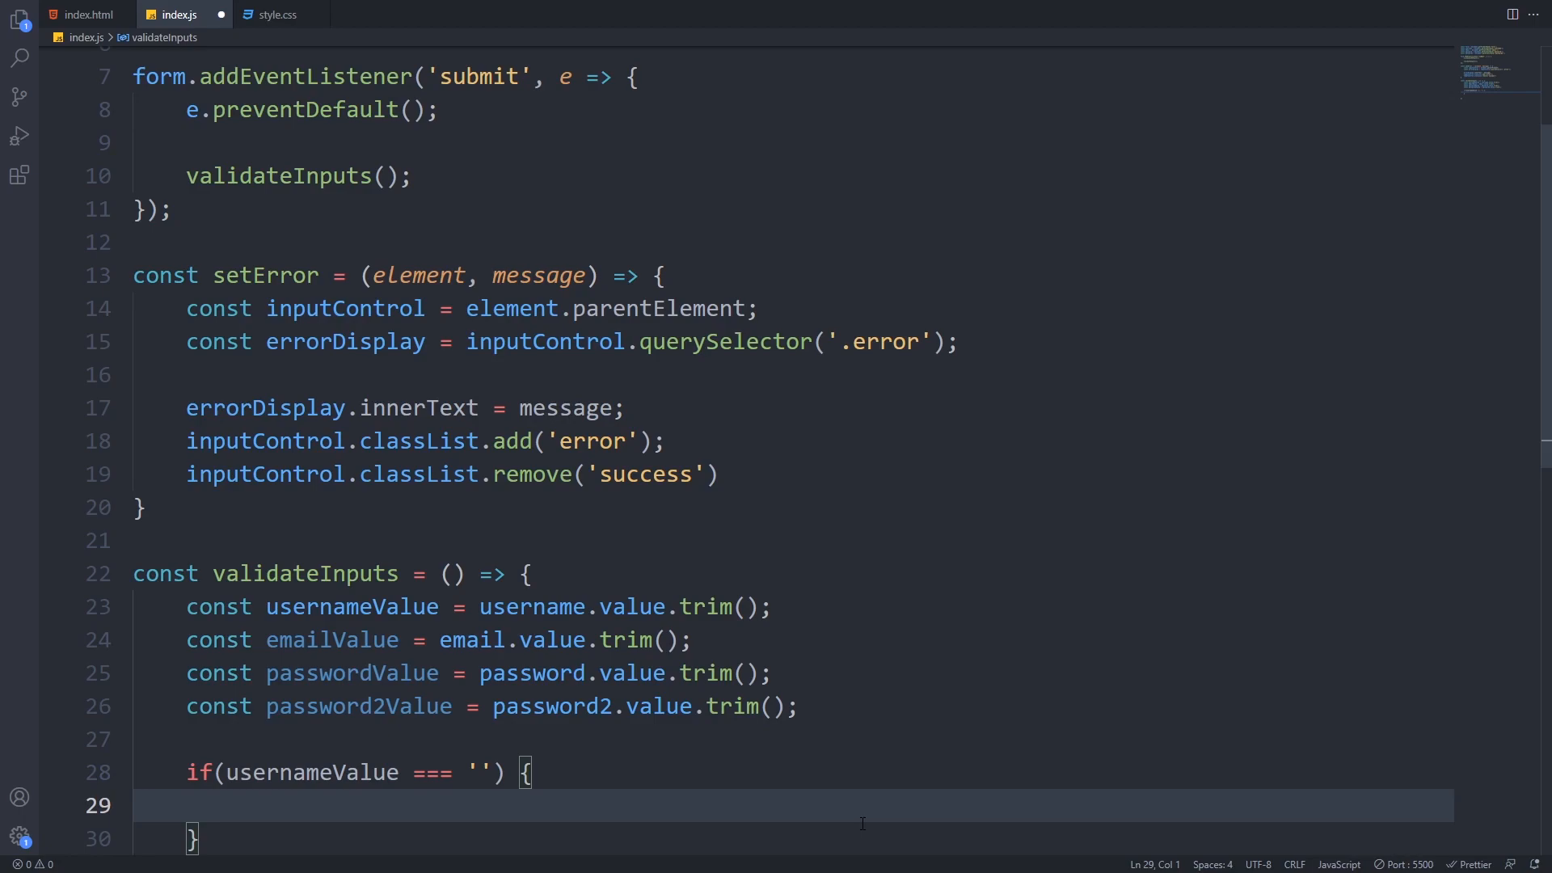
pyautogui.write("setError(username, 'Username is required');")
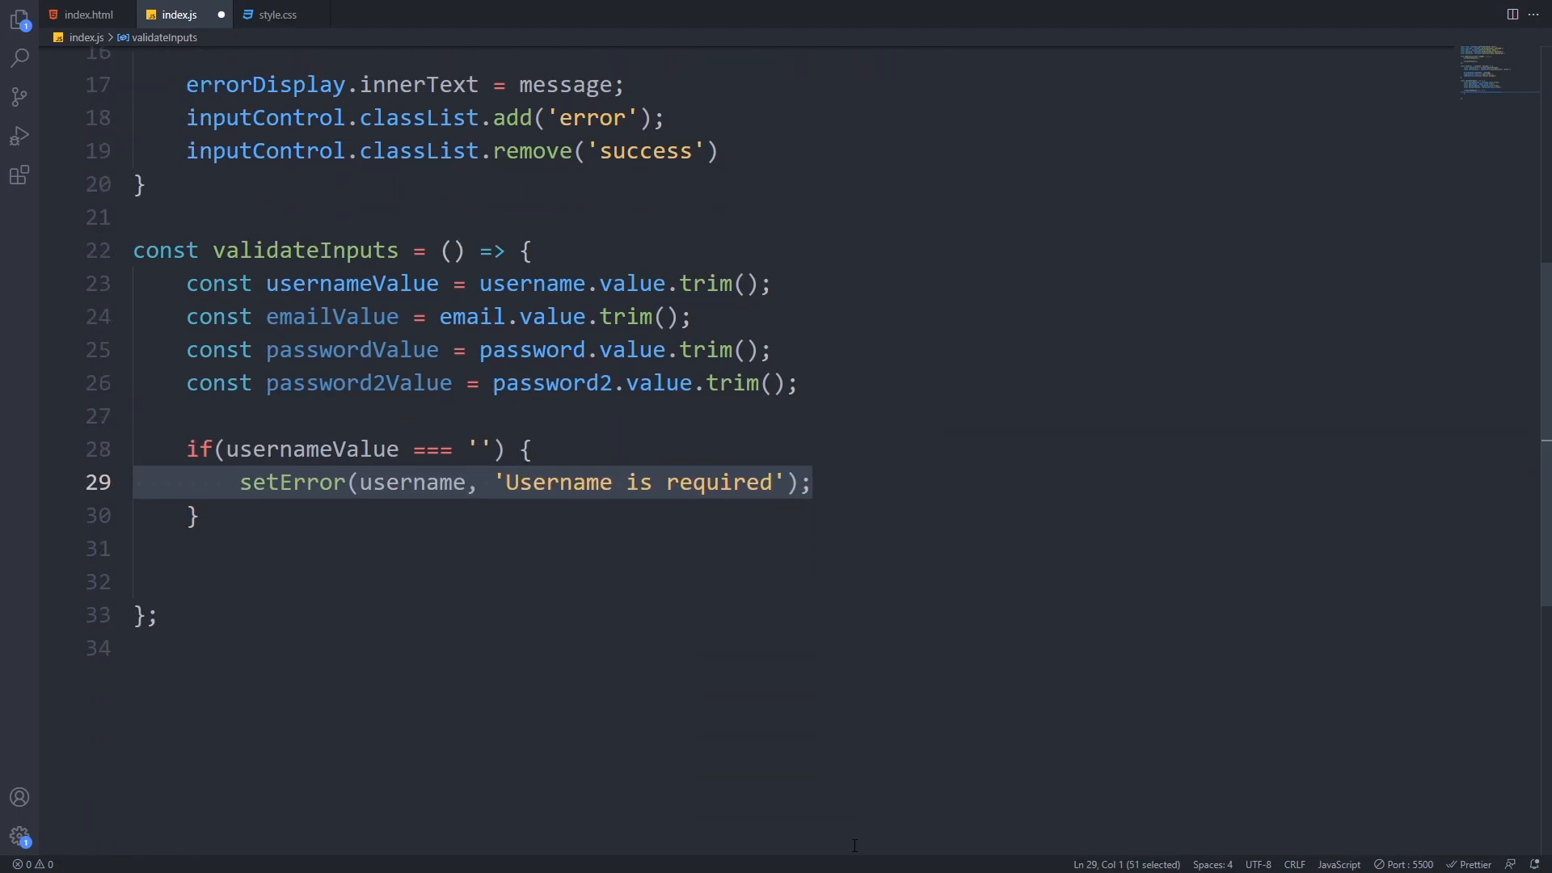
pyautogui.write('else {')
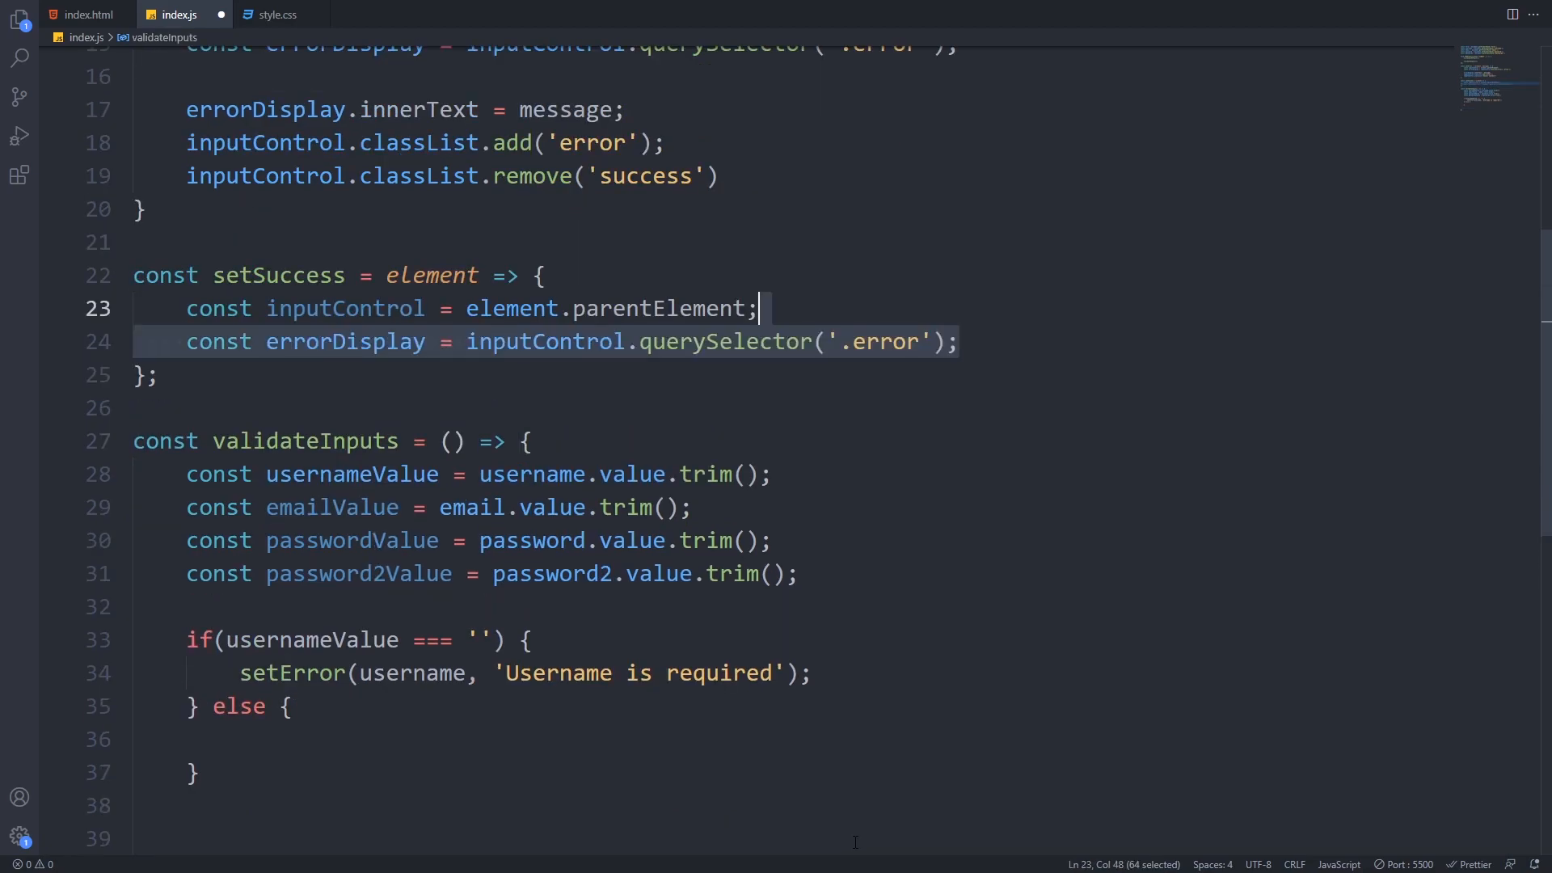
# Make setSuccess clear the error text, add 'success' and remove the 'error' class
pyautogui.write("errorDisplay.innerText = '';")
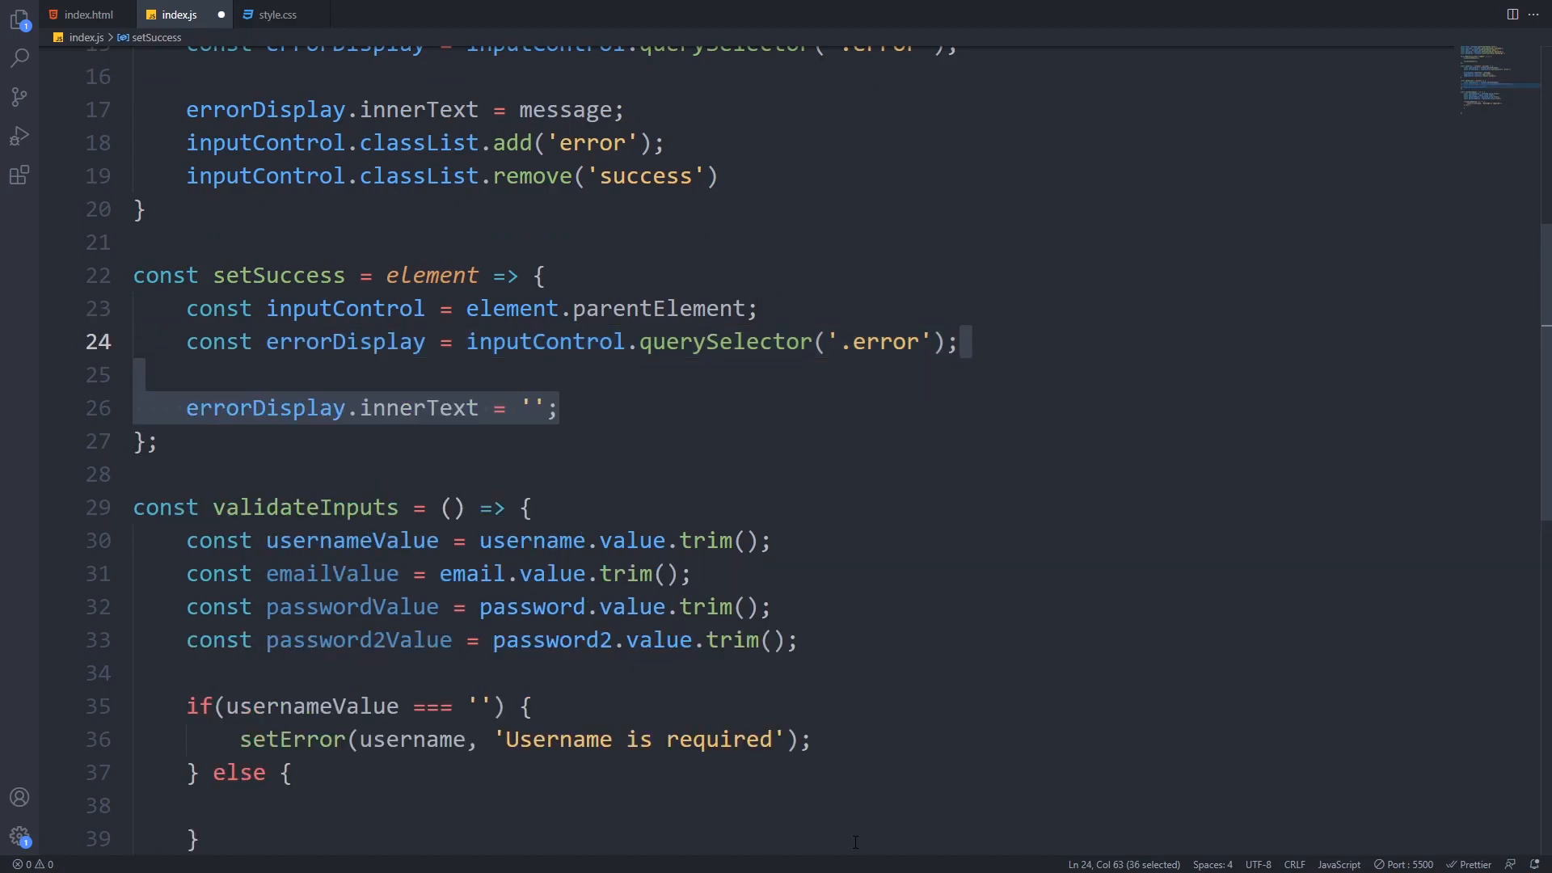
pyautogui.write("inputControl.classList.add('success');")
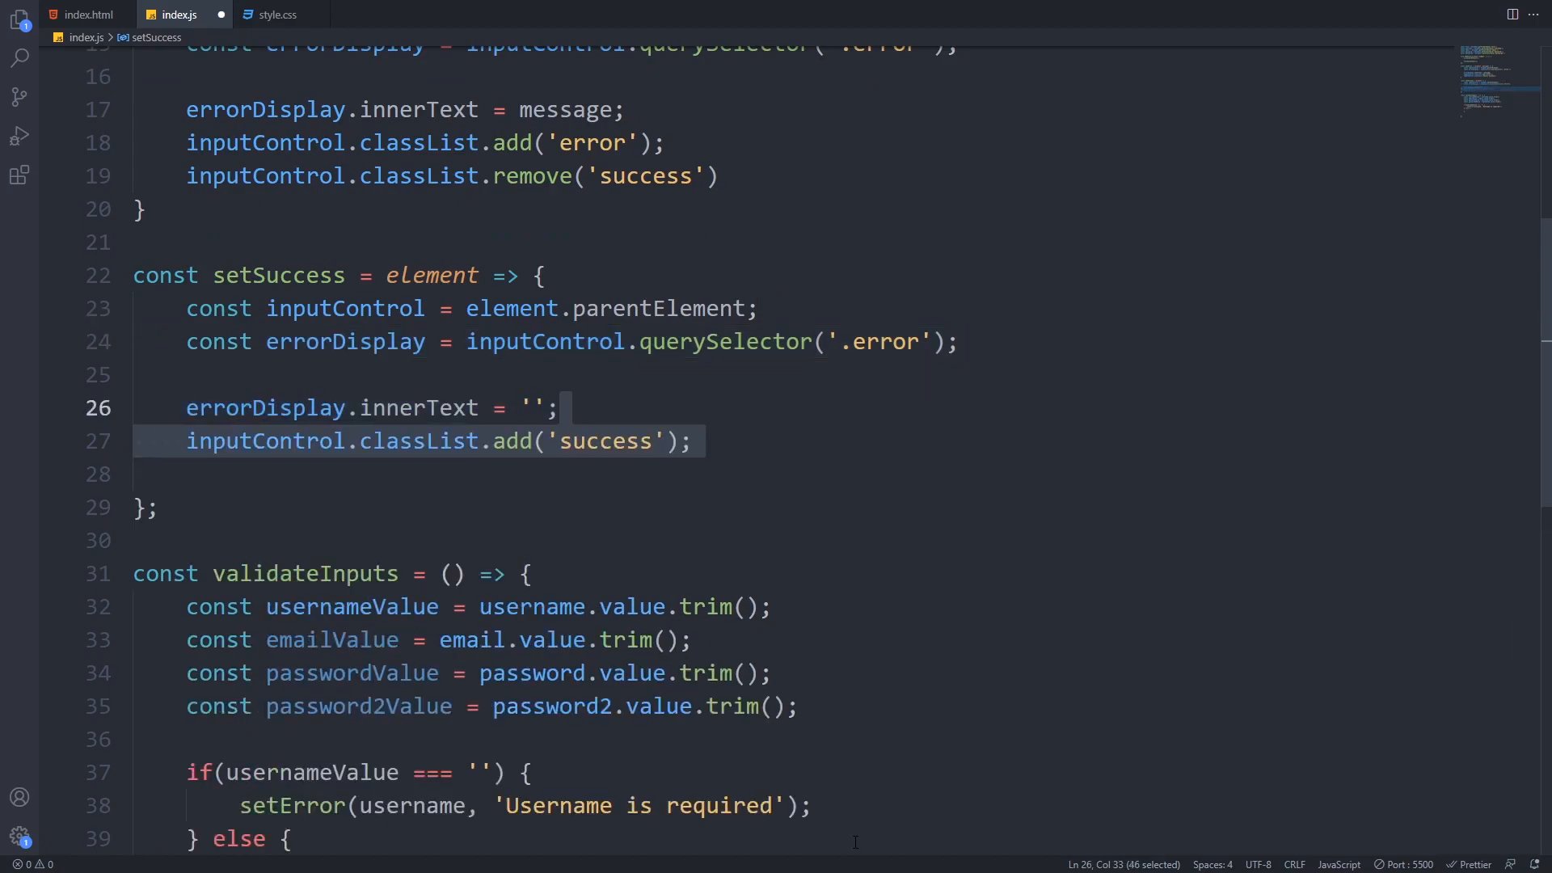
pyautogui.write("inputControl.classList.remove('error');")
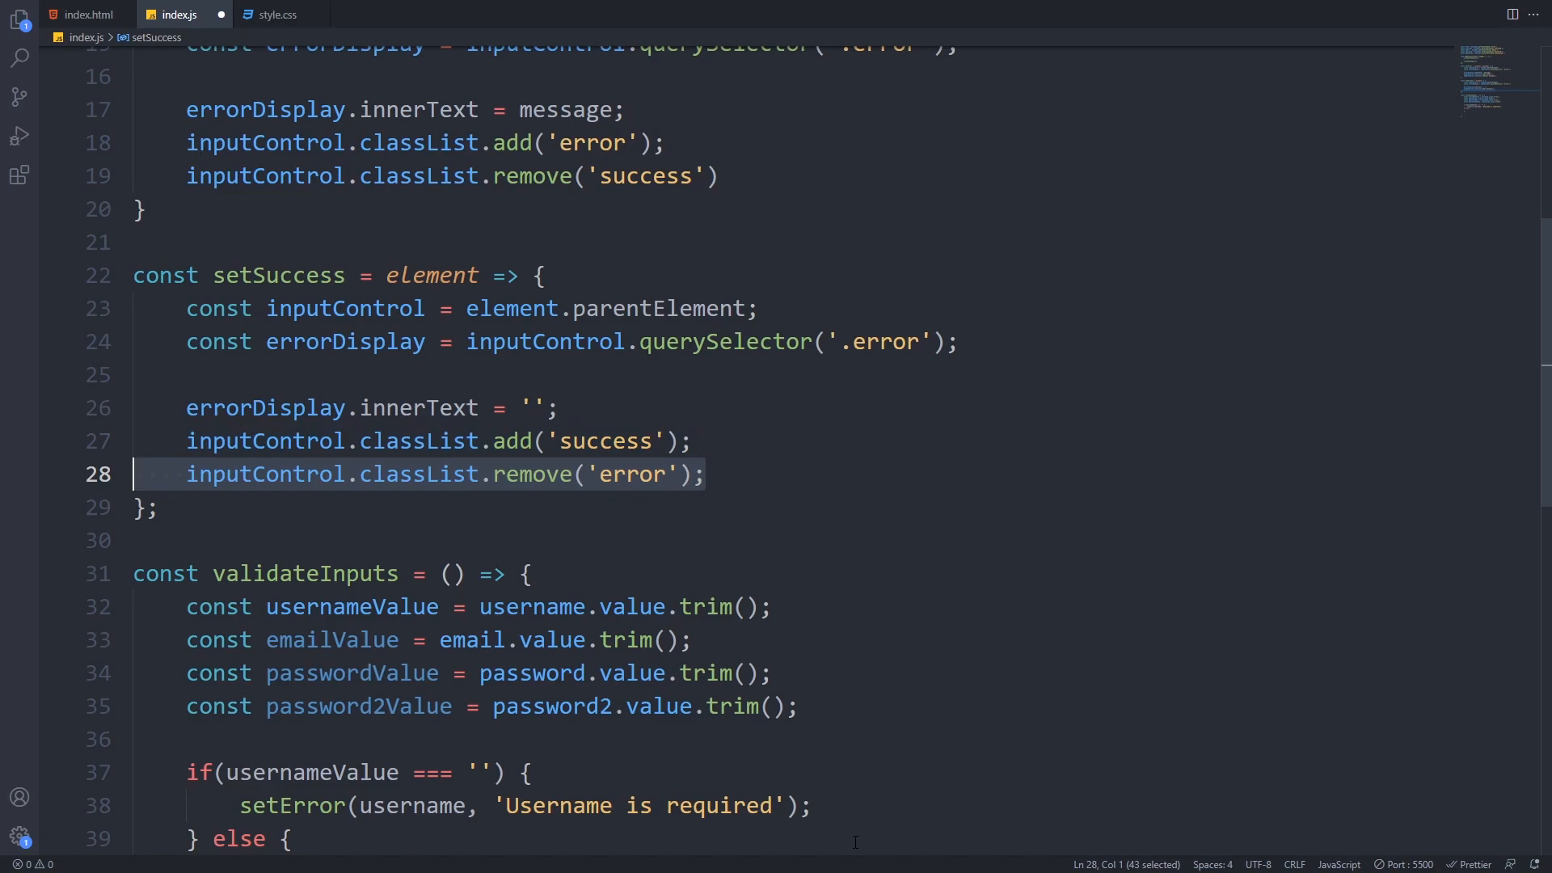
pyautogui.click(812, 806)
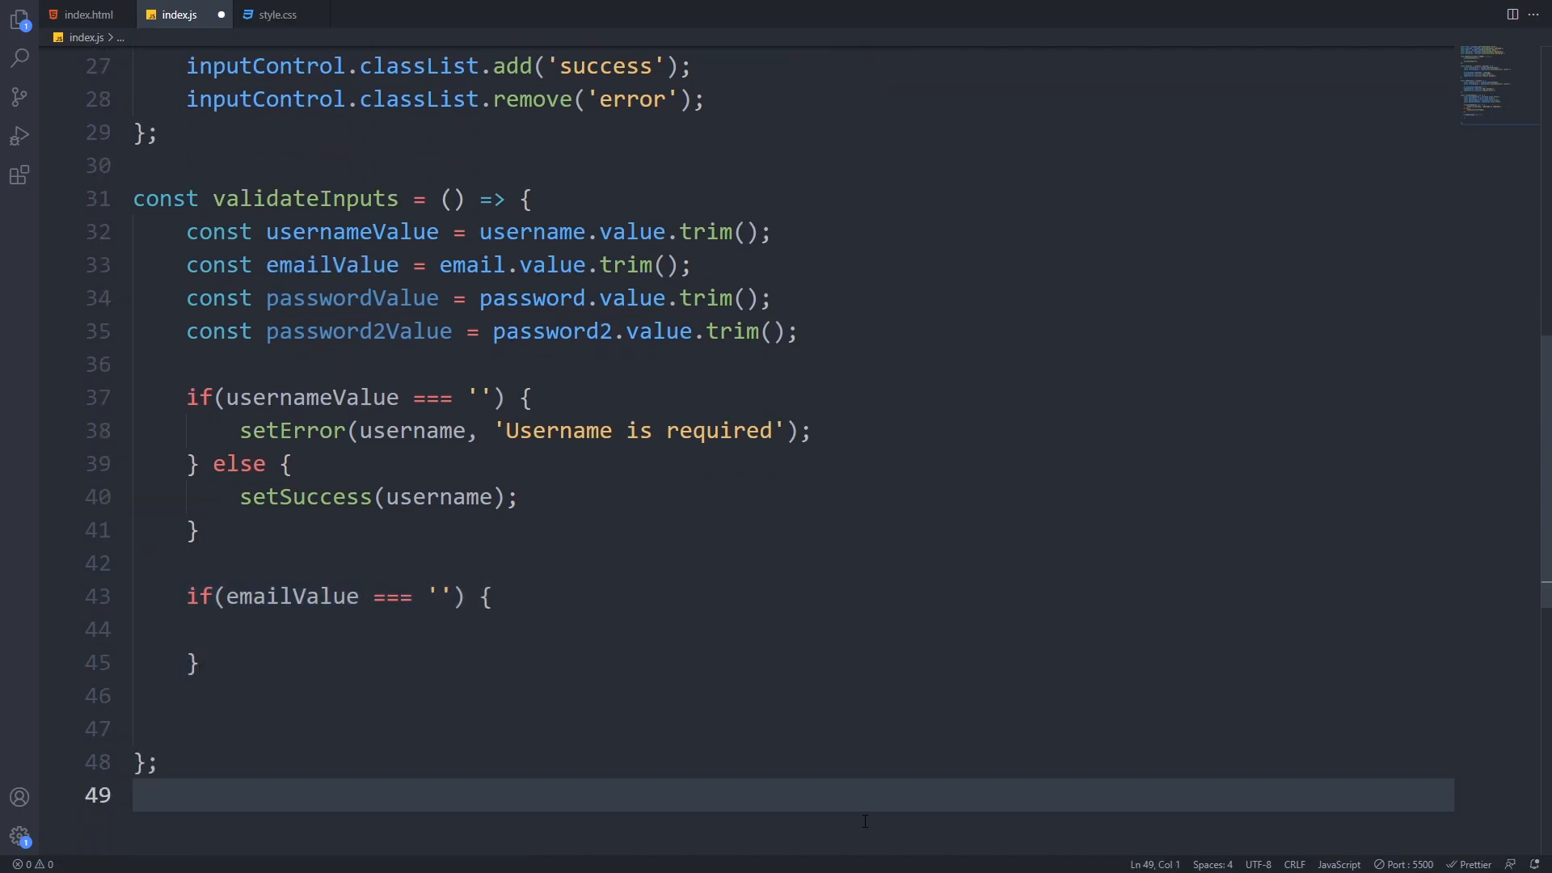
# Call setError(email, 'Email is required') in the empty-email branch
pyautogui.write("setError(email, 'Email is required');")
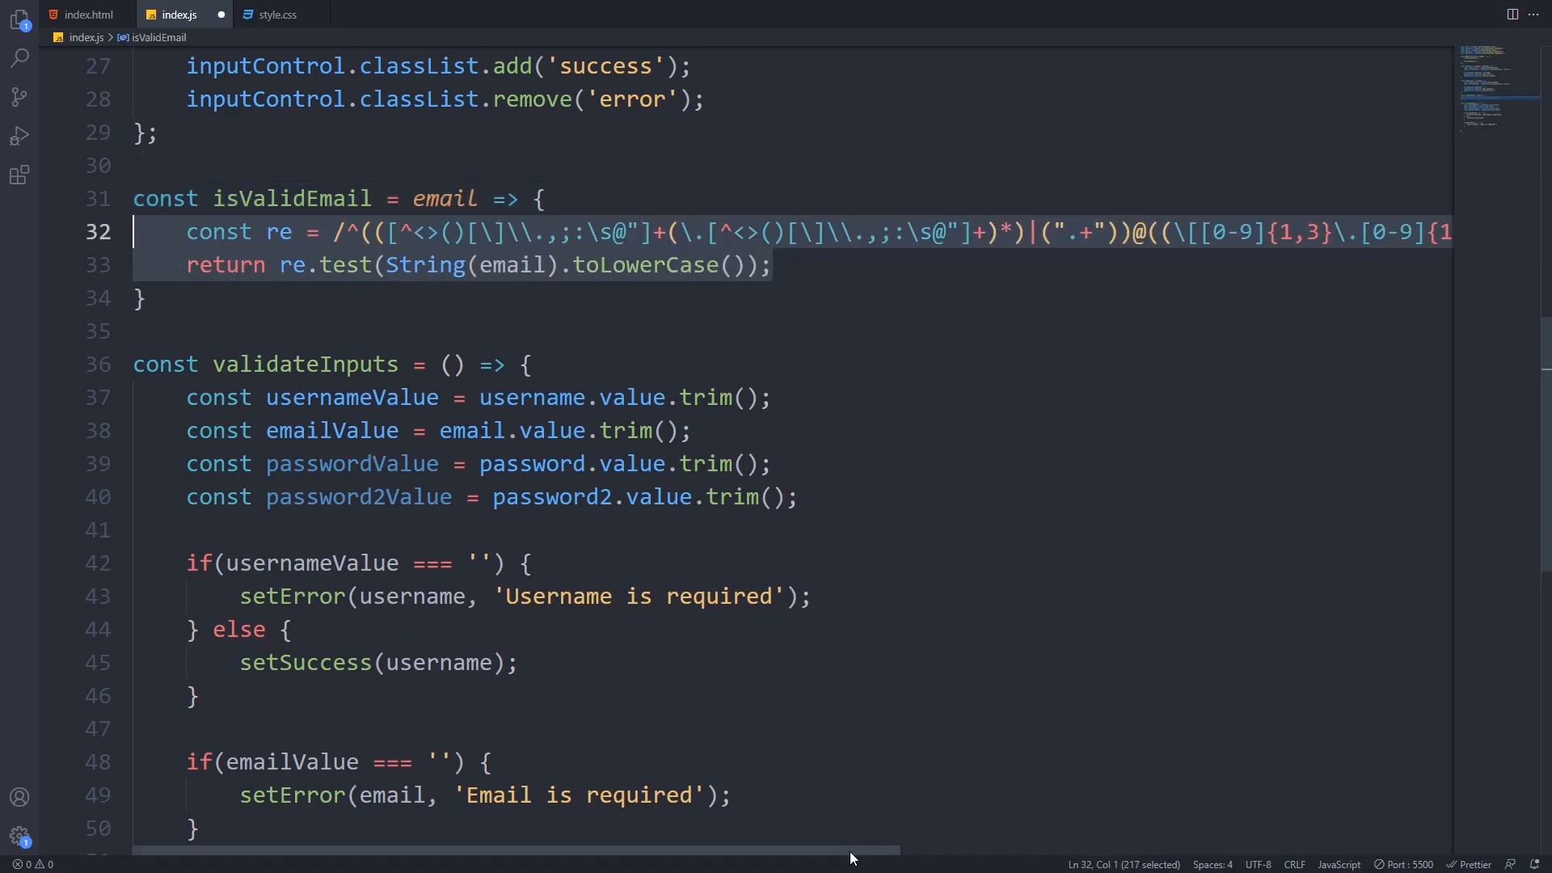
pyautogui.hscroll(3)
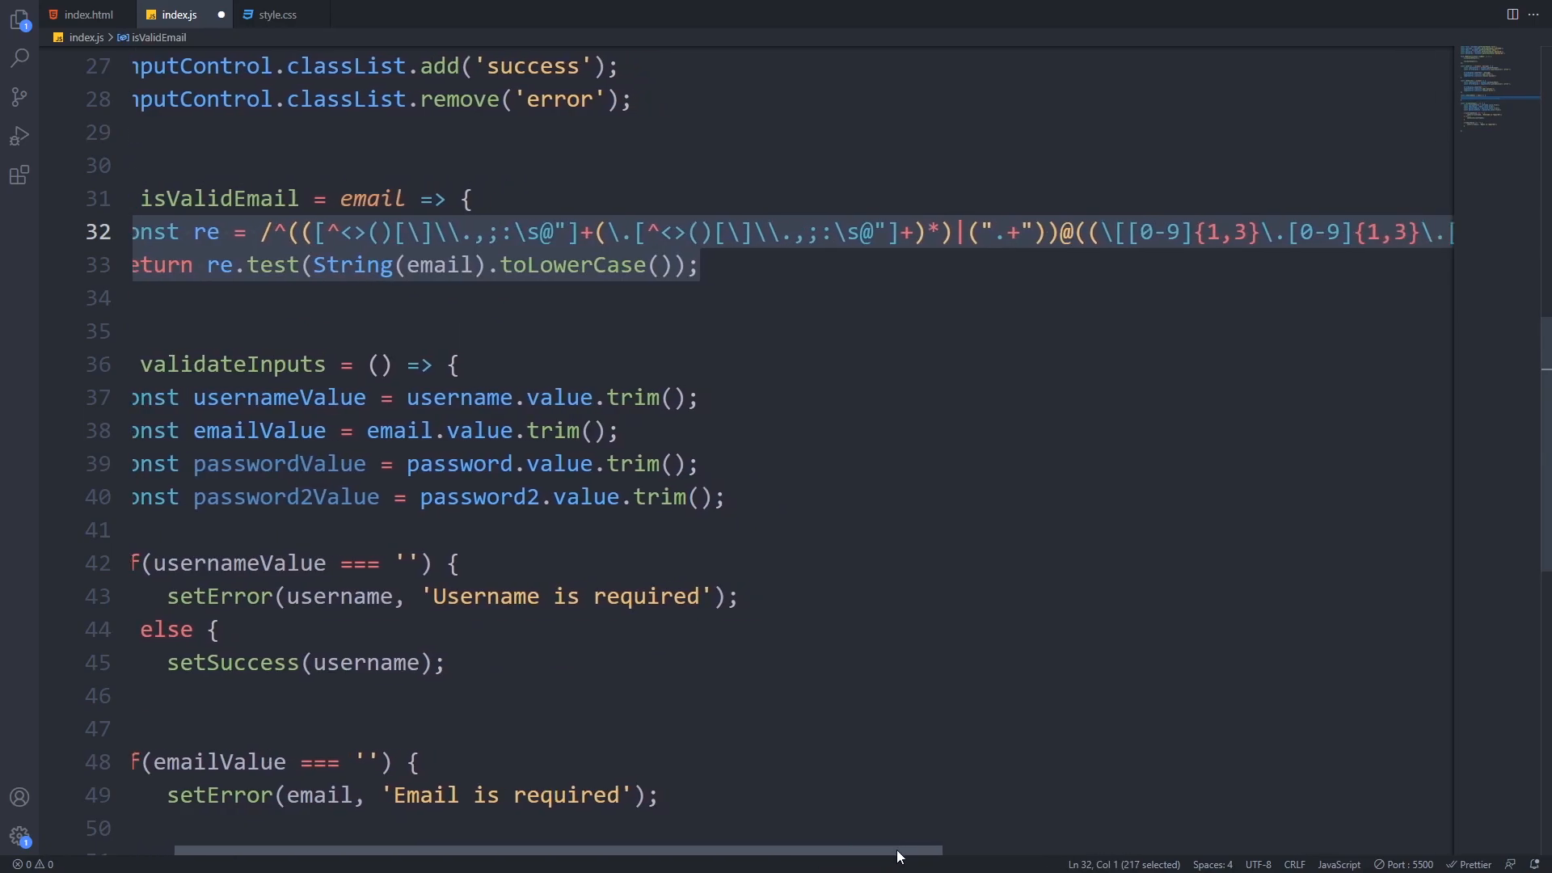
pyautogui.hscroll(3)
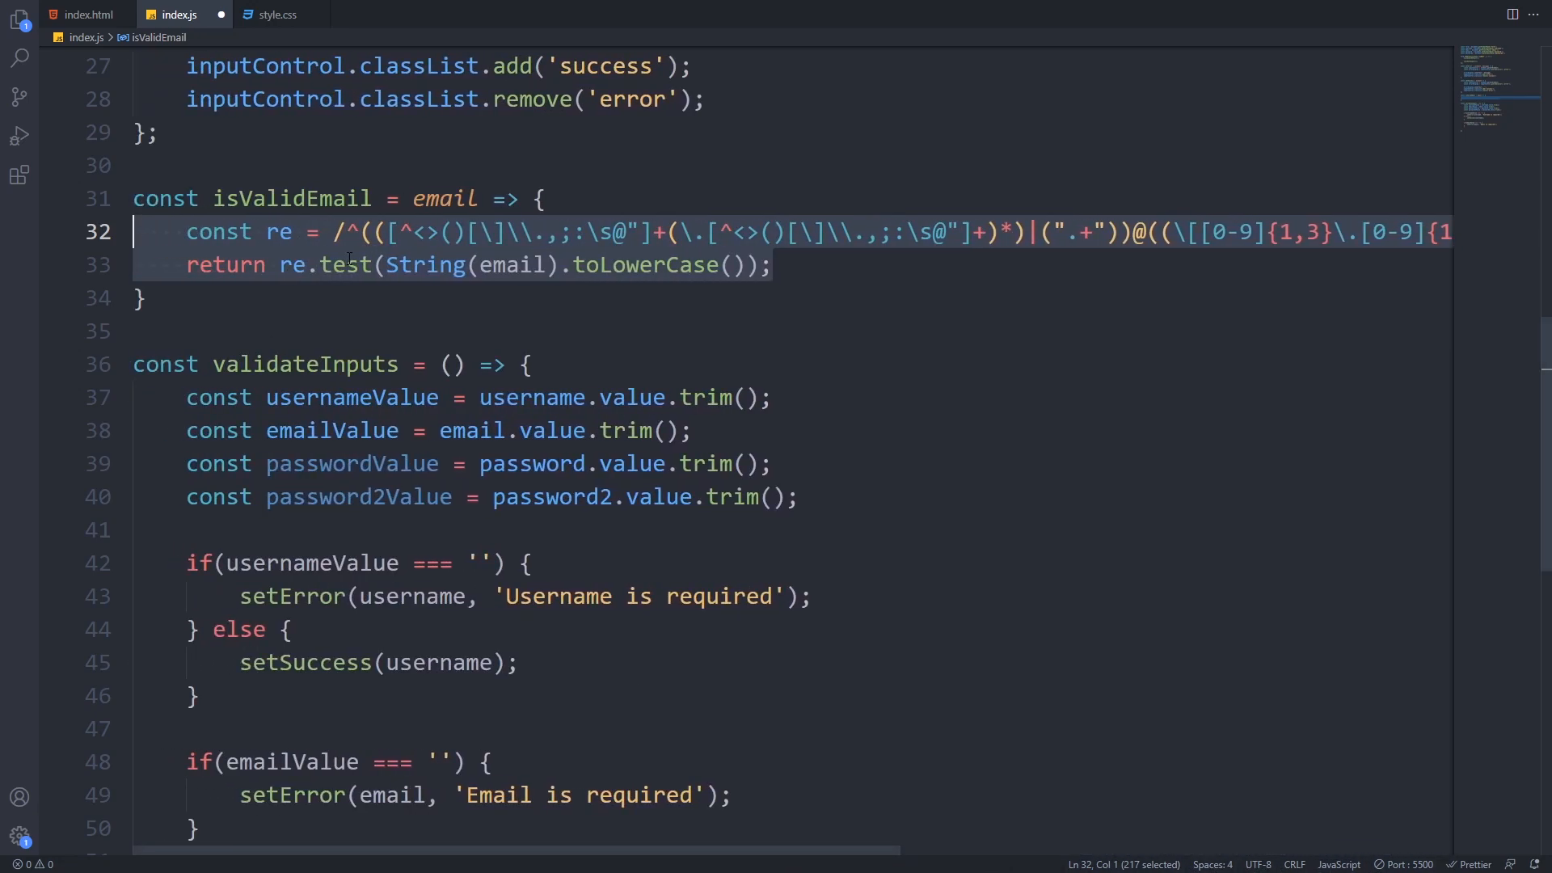
pyautogui.moveTo(344, 264)
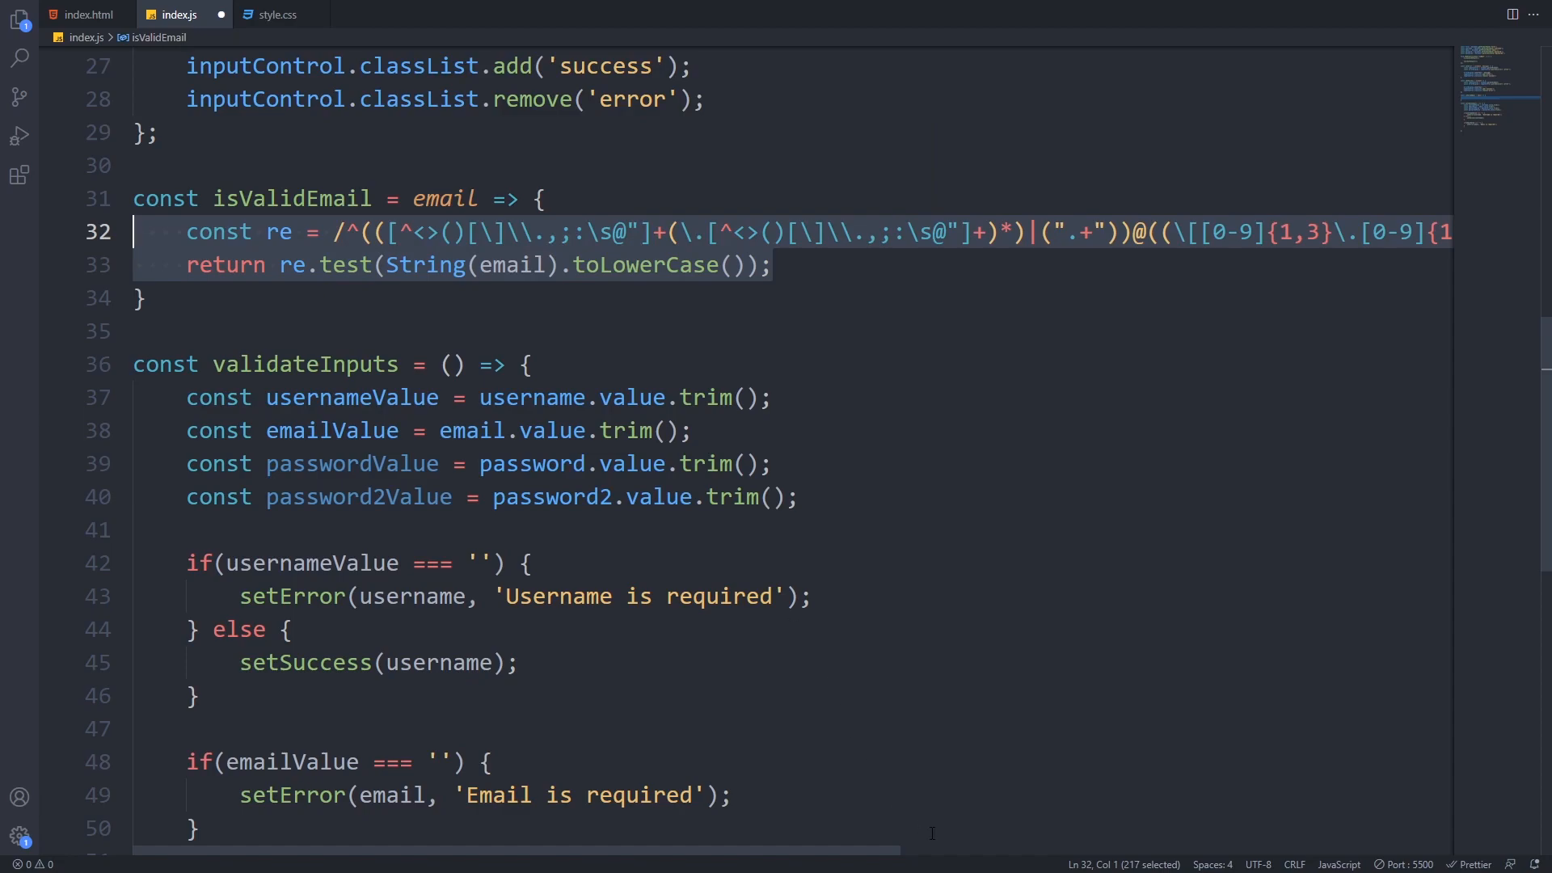
pyautogui.scroll(-3)
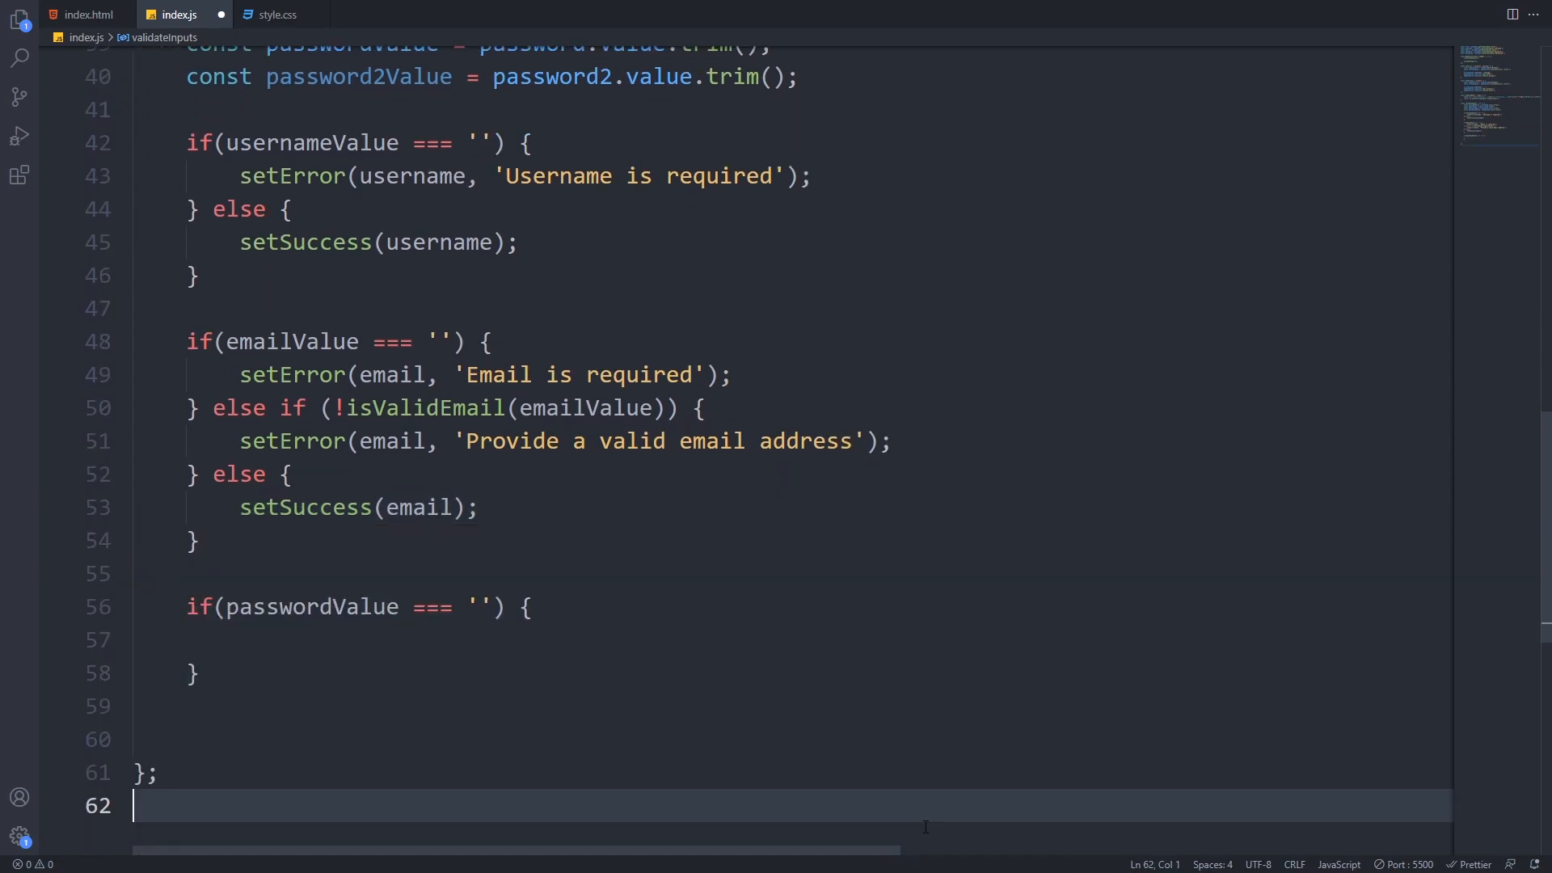
# Flag 'Password is required' and 'Password must be at least 8 character.', adding an else branch
pyautogui.write("setError(password, 'Password is required');")
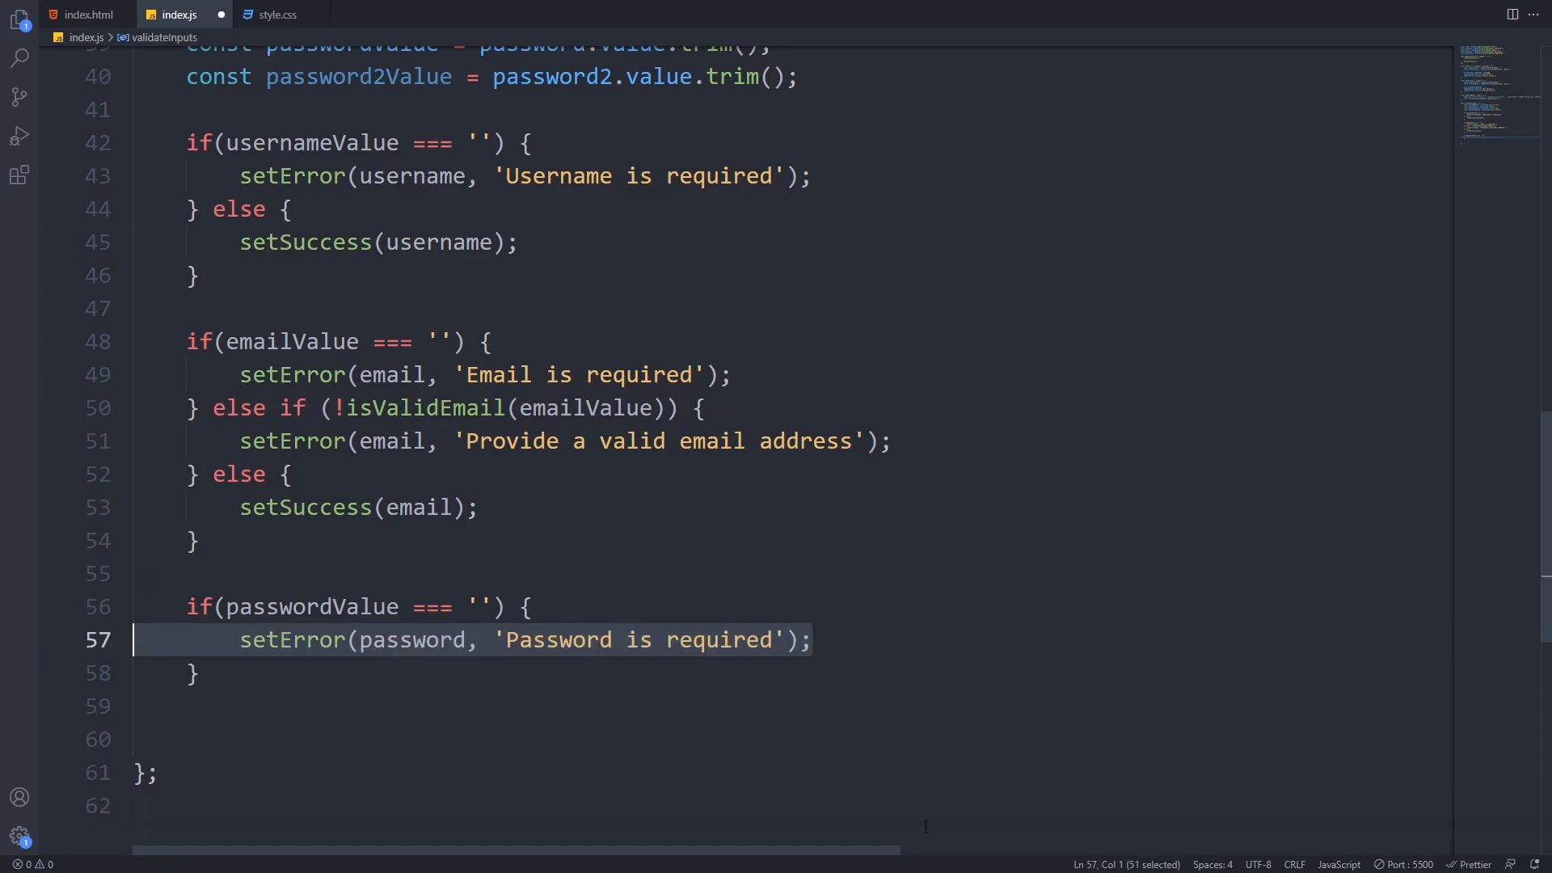
pyautogui.write('else if (passwordValue.length < 8 ) {')
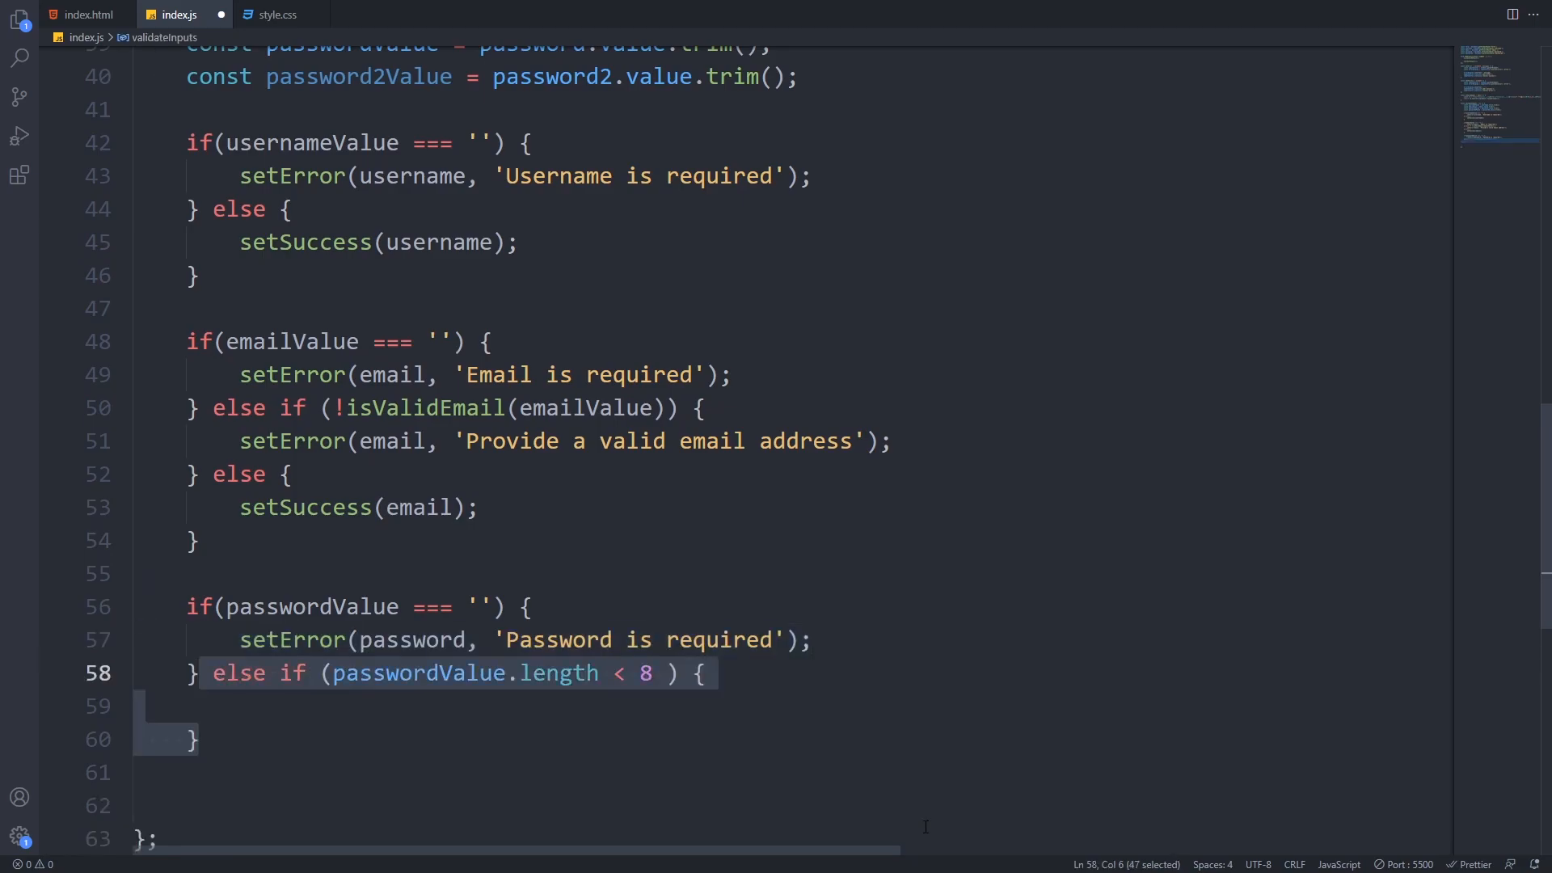
pyautogui.write("setError(password, 'Password must be at least 8 character.')")
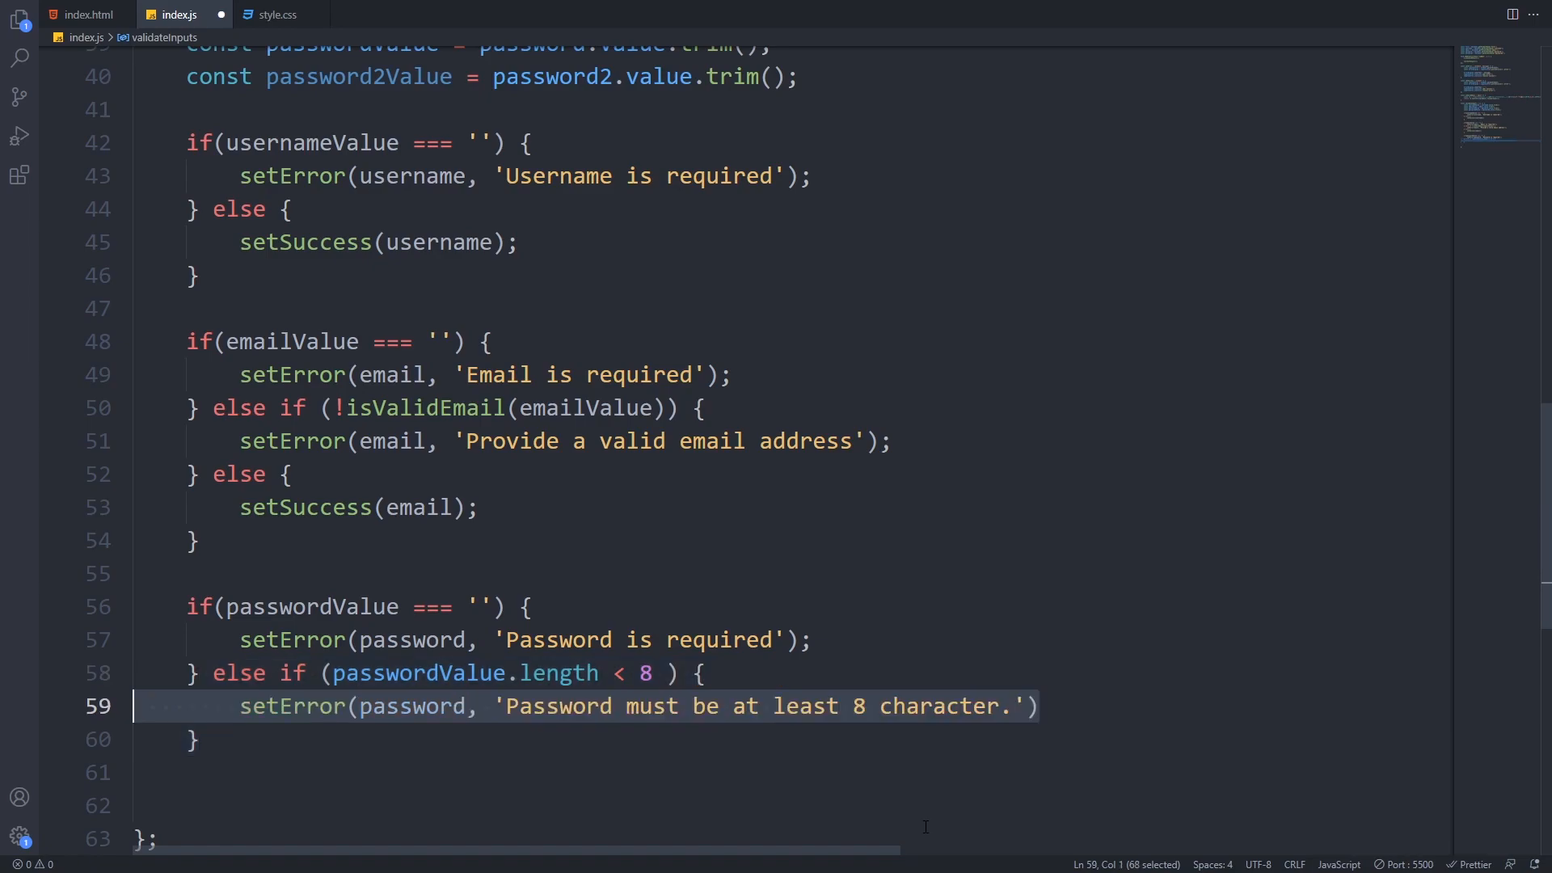
pyautogui.write('} else {')
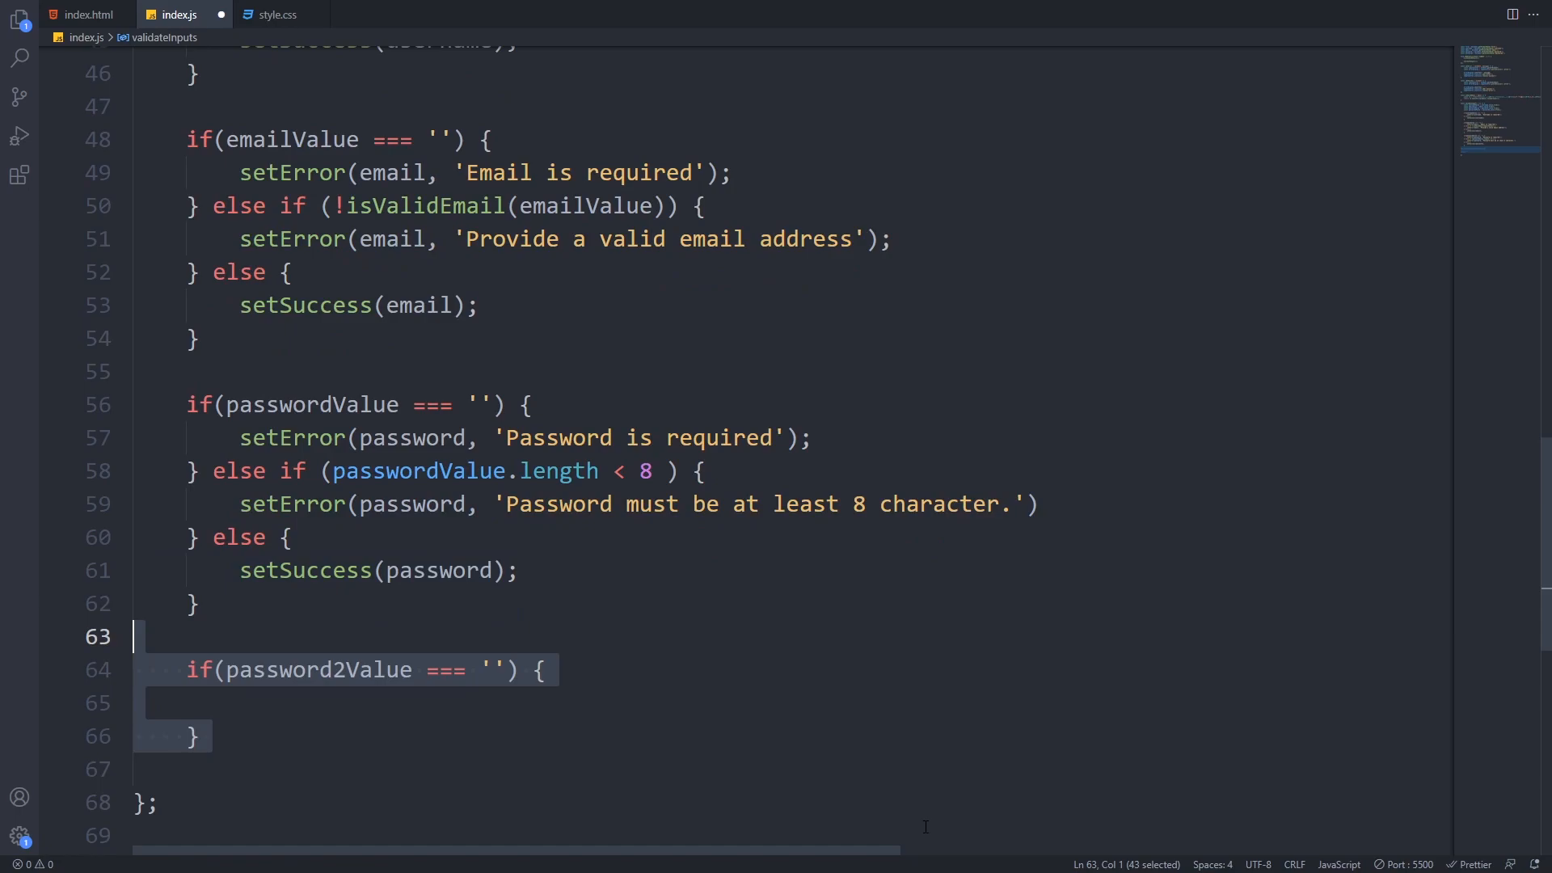
# Error with 'Please confirm your password' when empty and "Passwords doesn't match" on mismatch
pyautogui.write("setError(password2, 'Please confirm your password');")
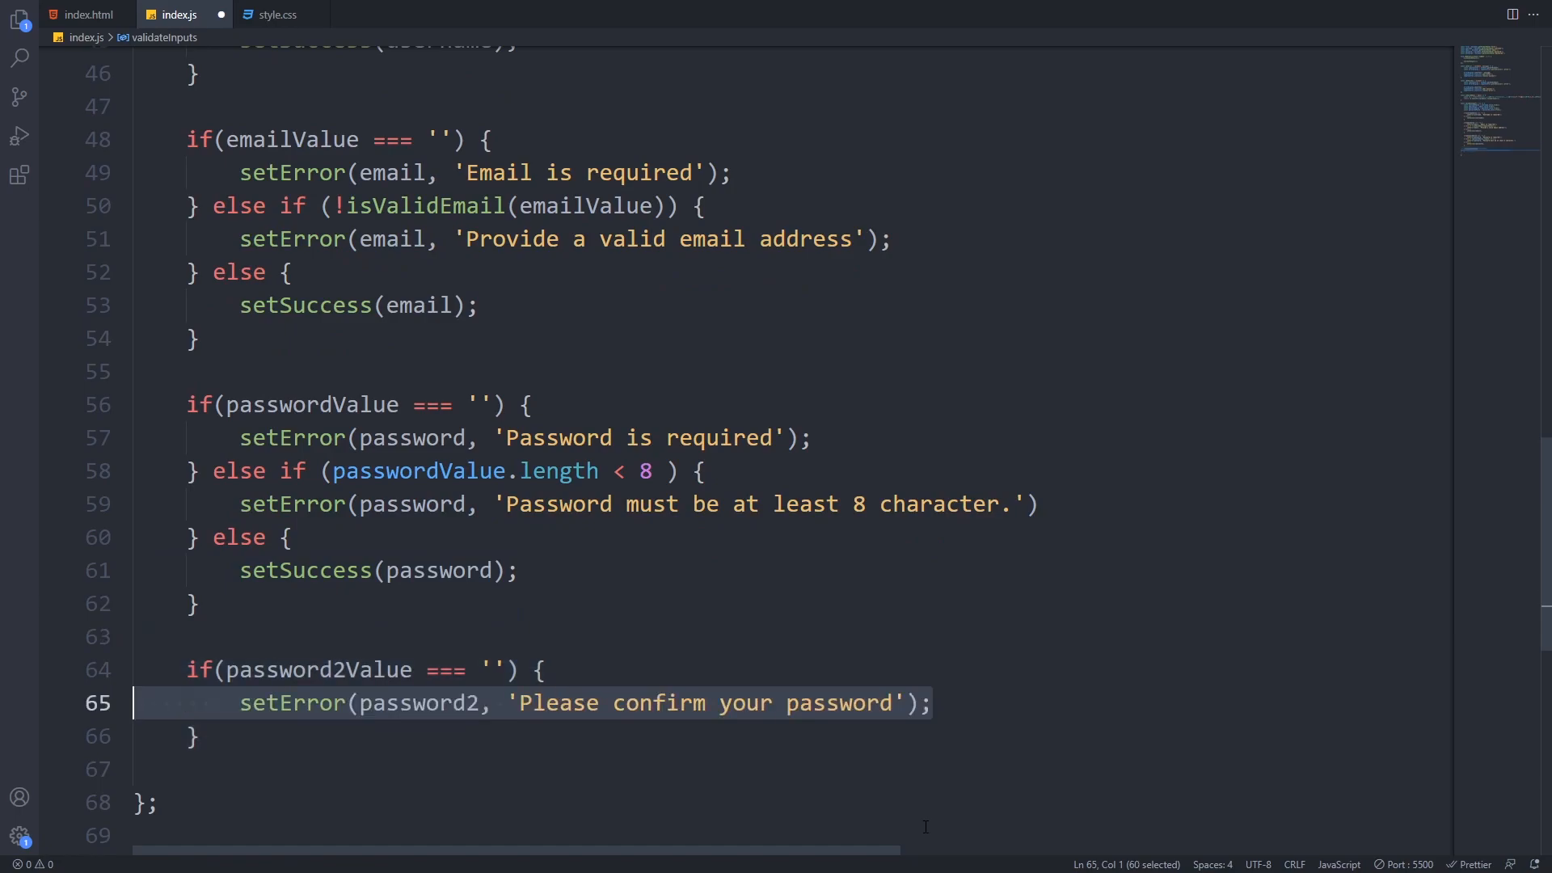
pyautogui.write('} else if (password2Value !== passwordValue) {')
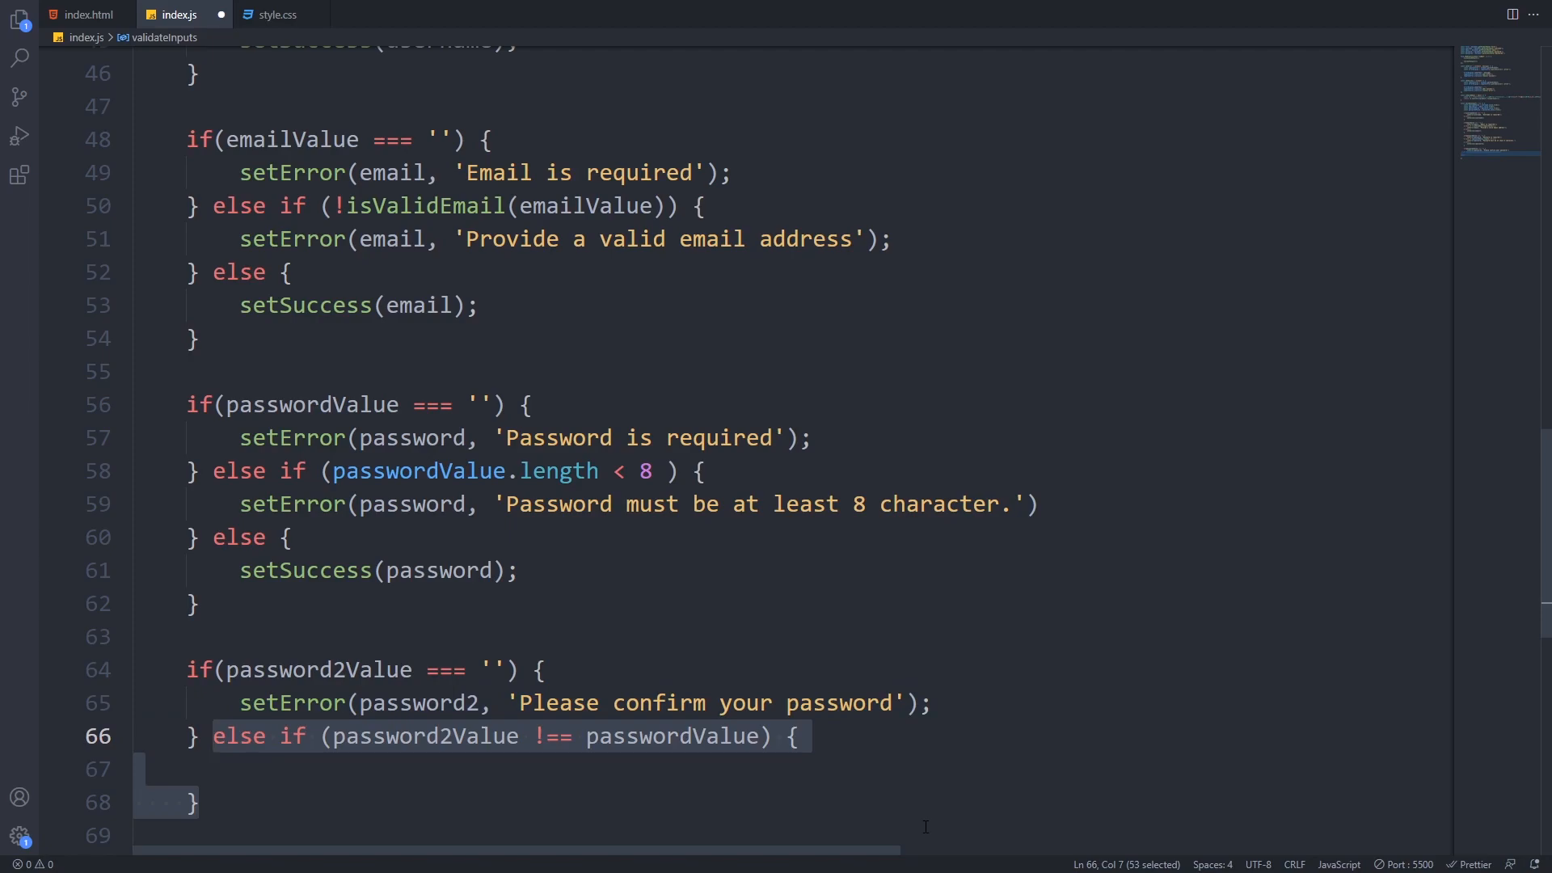
pyautogui.write('setError(password2, "Passwords doesn\'t match");')
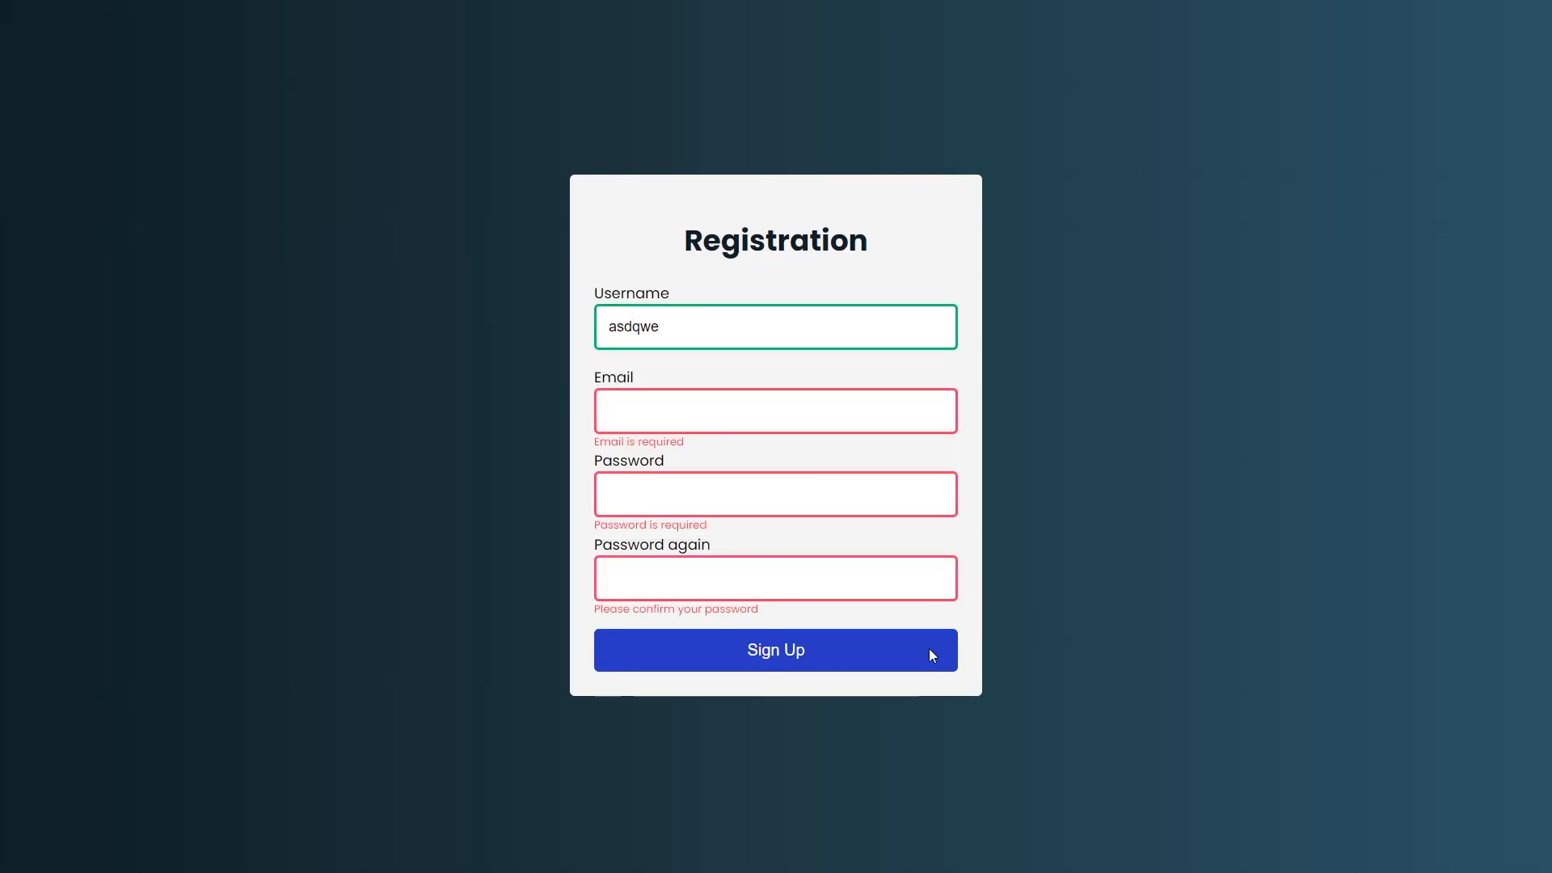
# Enter 'asd', an email ending '.com' and an 8-character password, then submit
pyautogui.write('asdqwe@s')
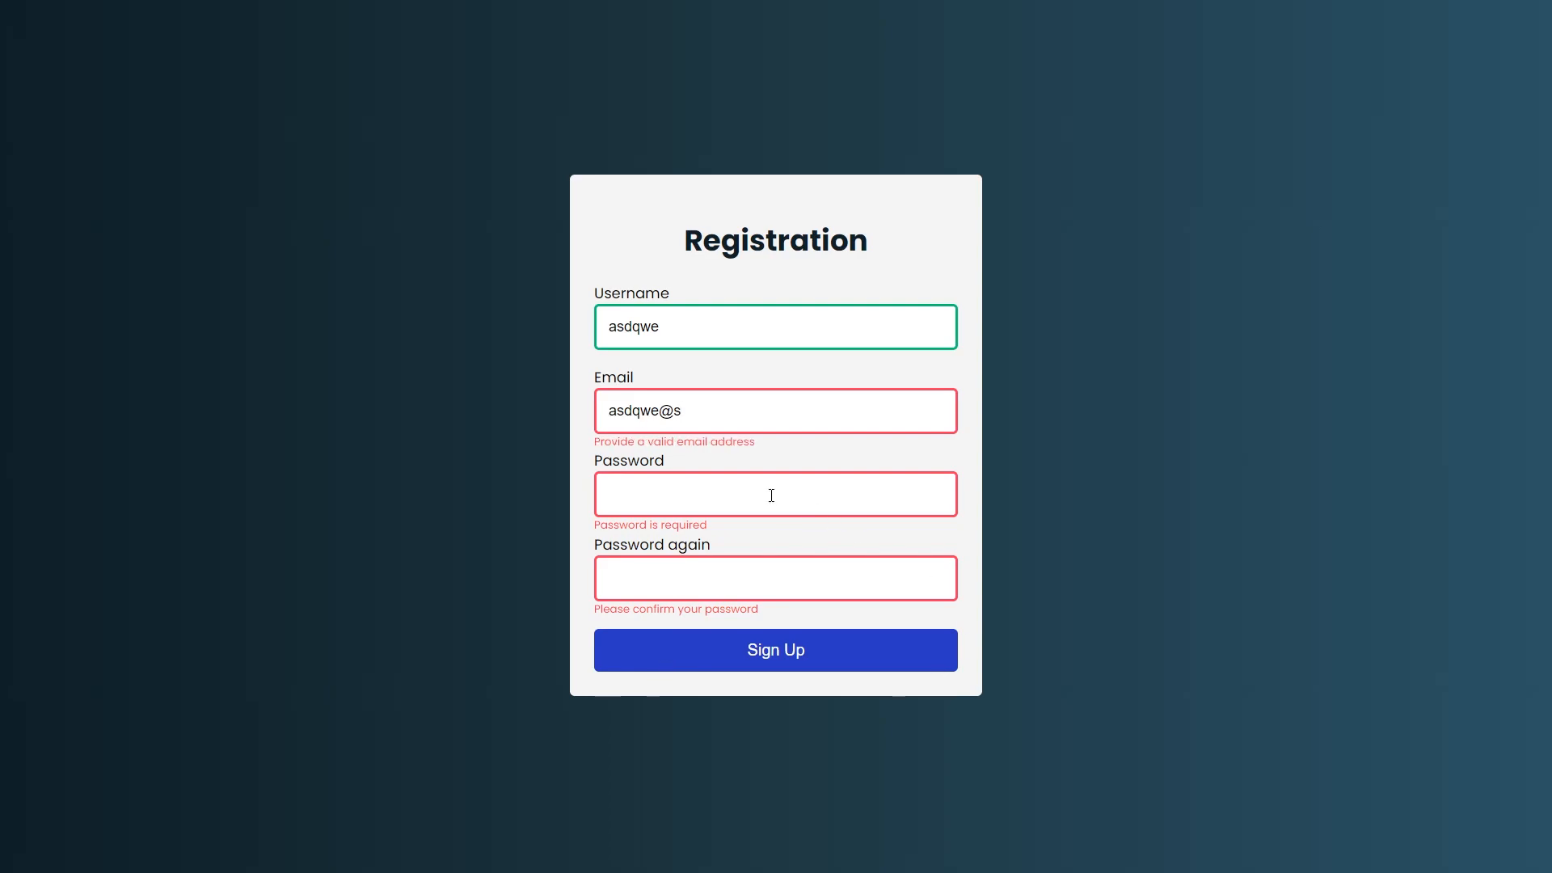
pyautogui.write('.com')
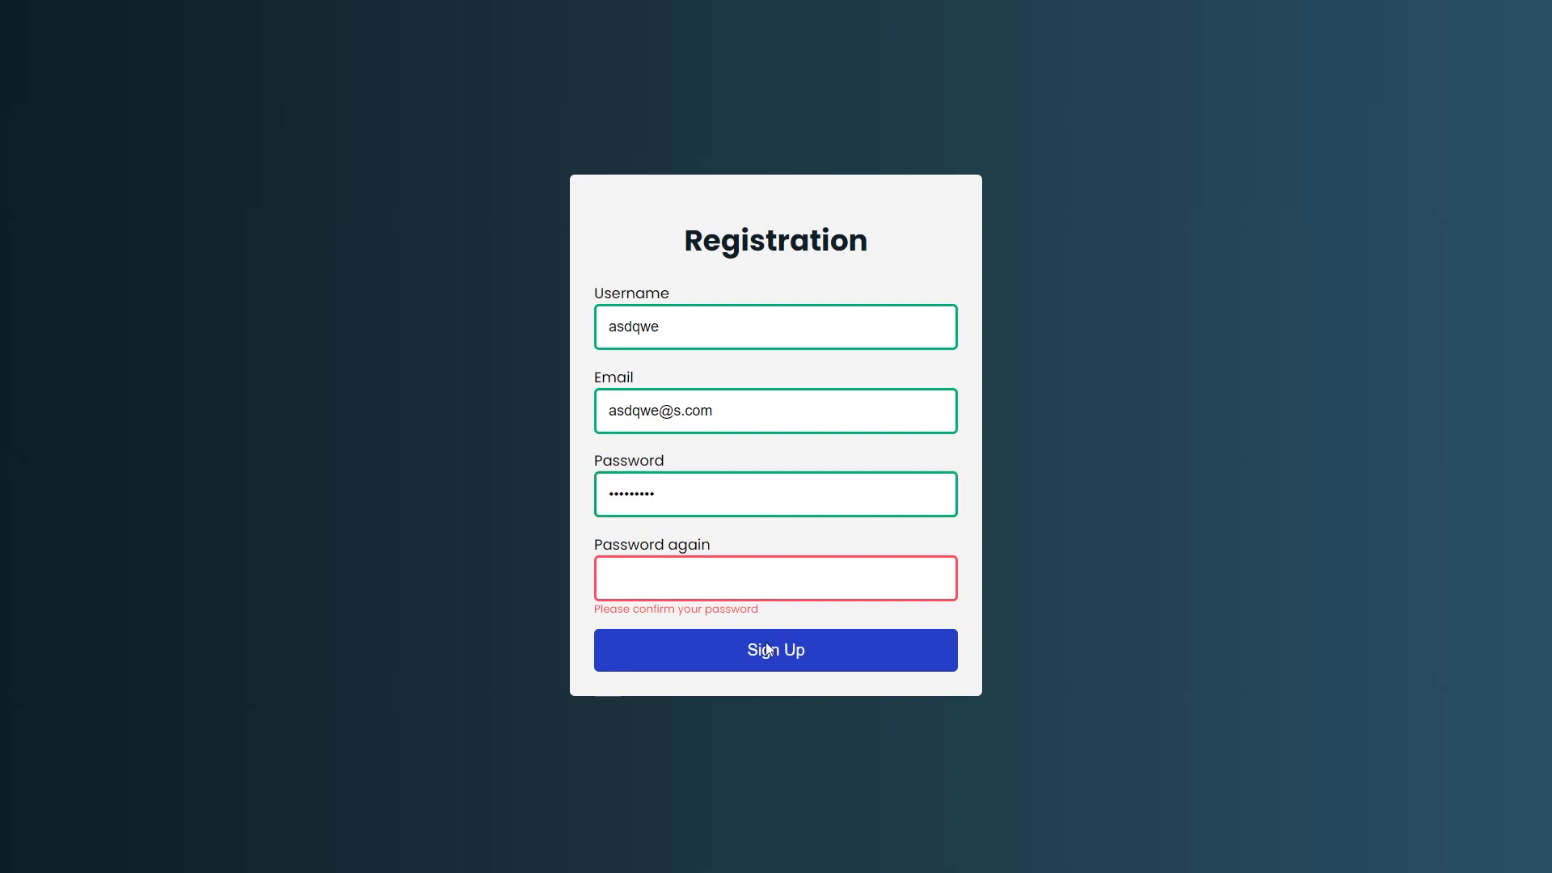
pyautogui.write('••••••••')
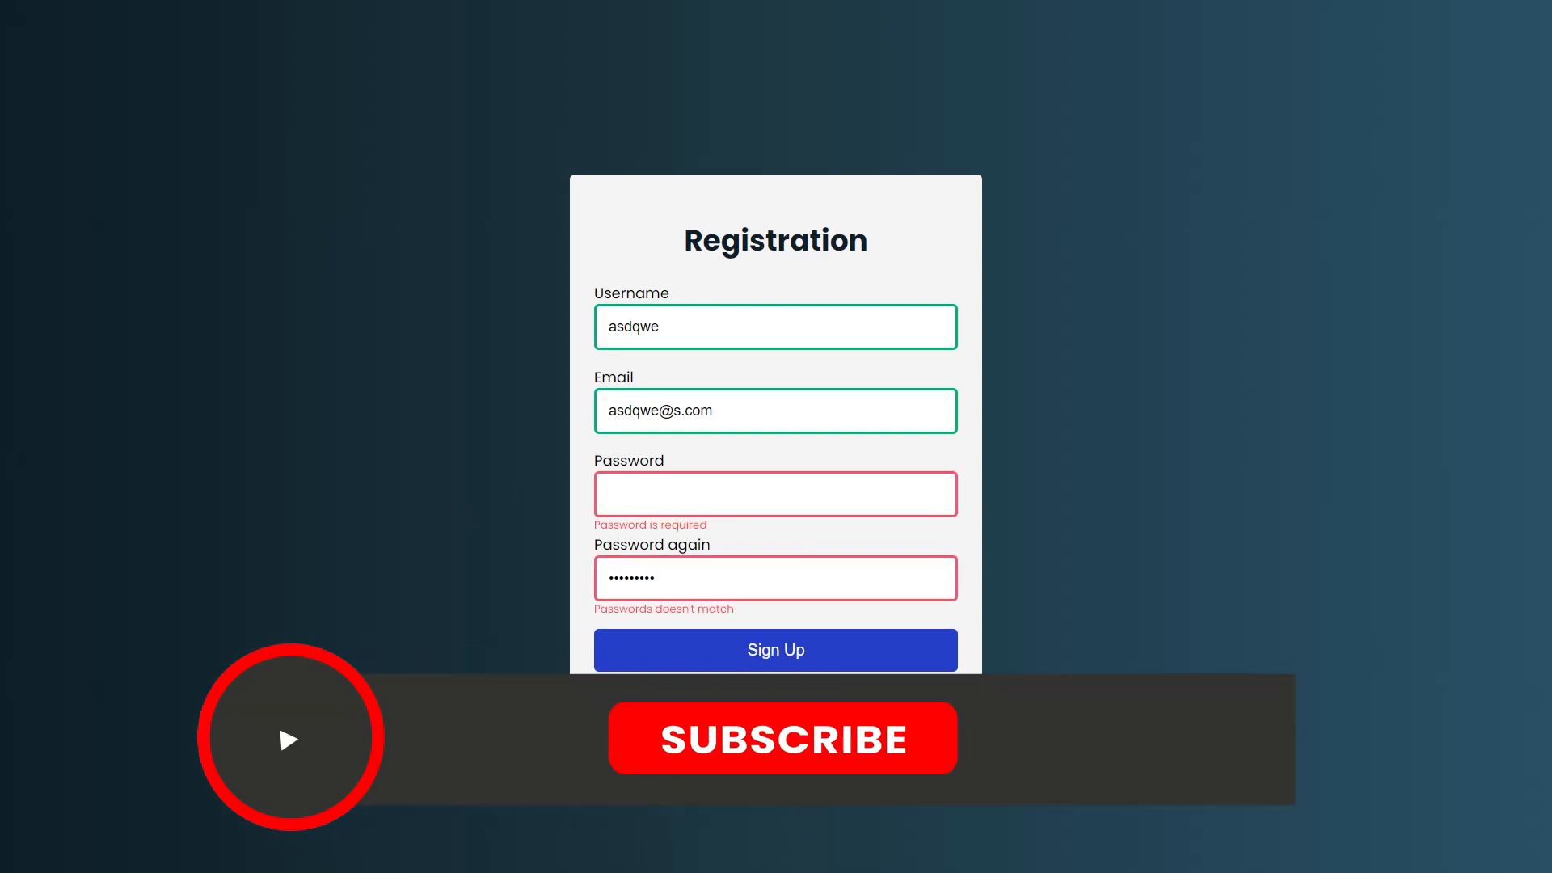
pyautogui.click(780, 737)
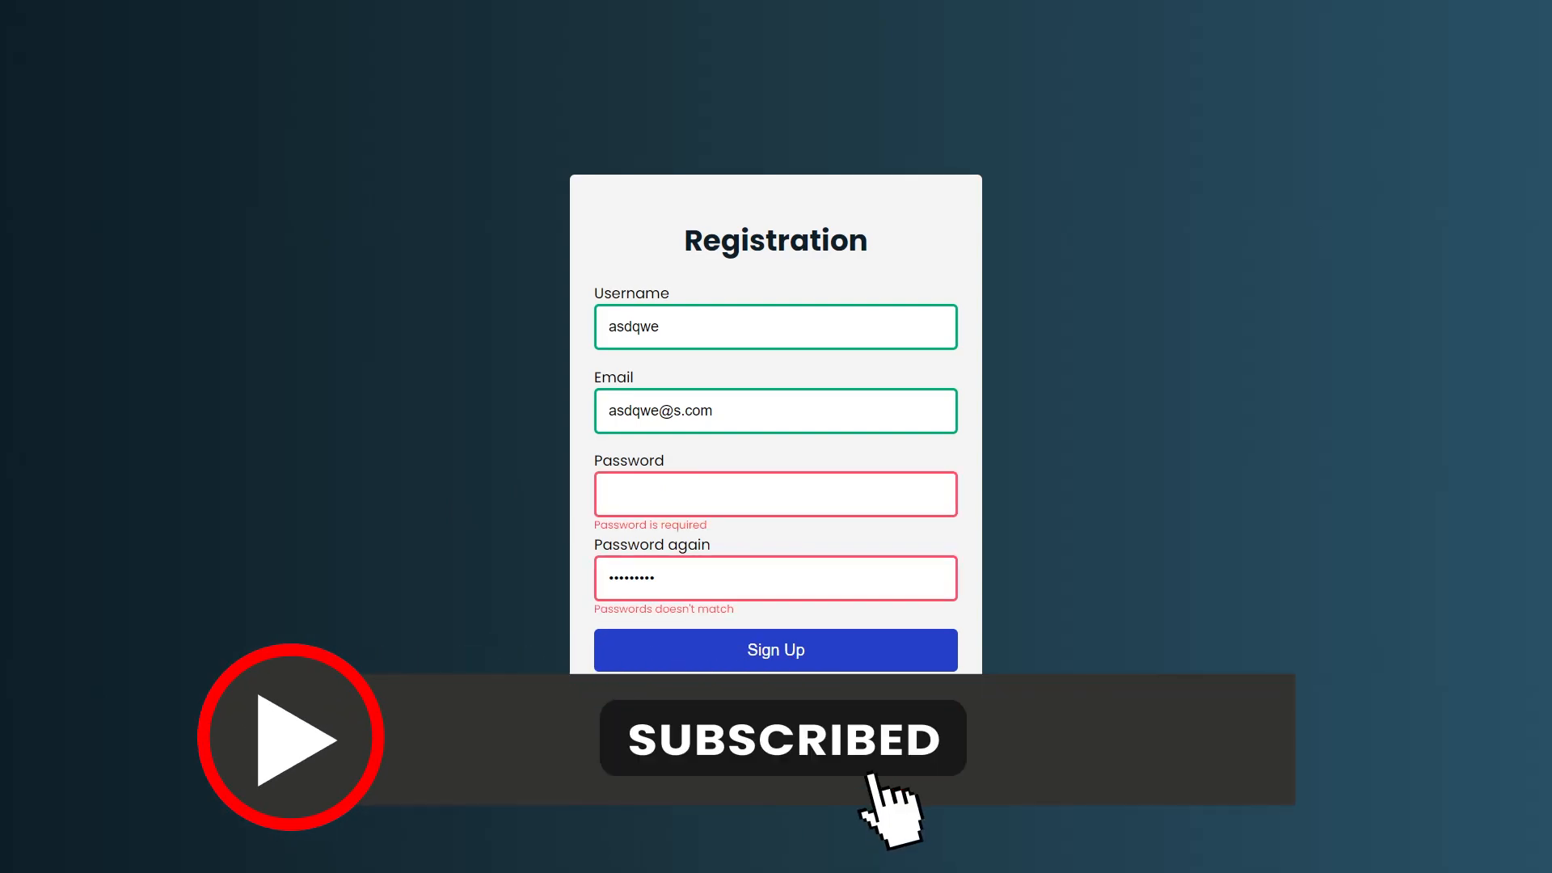